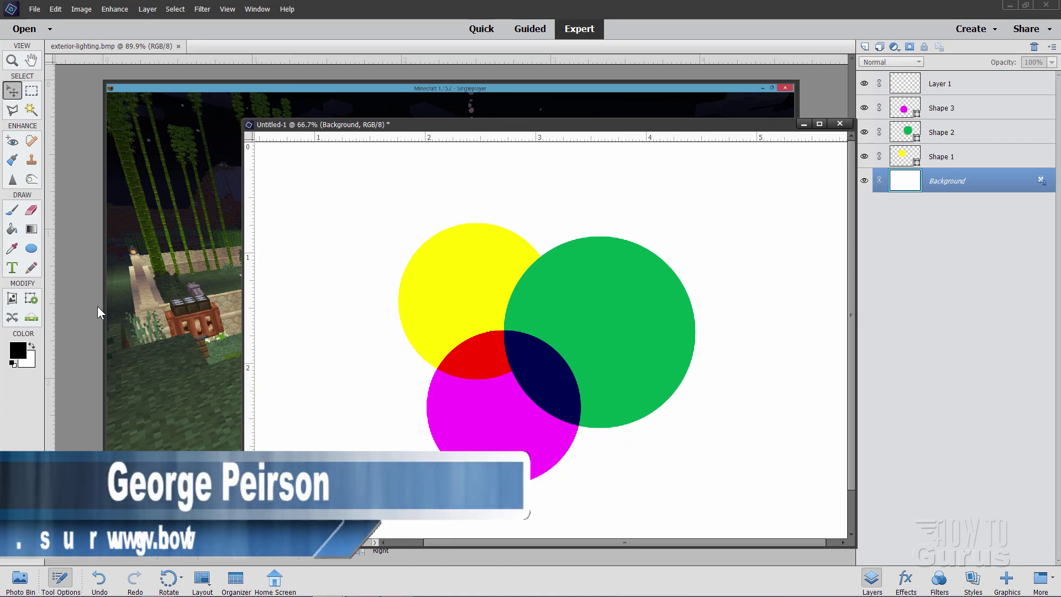
mouse_move(12, 248)
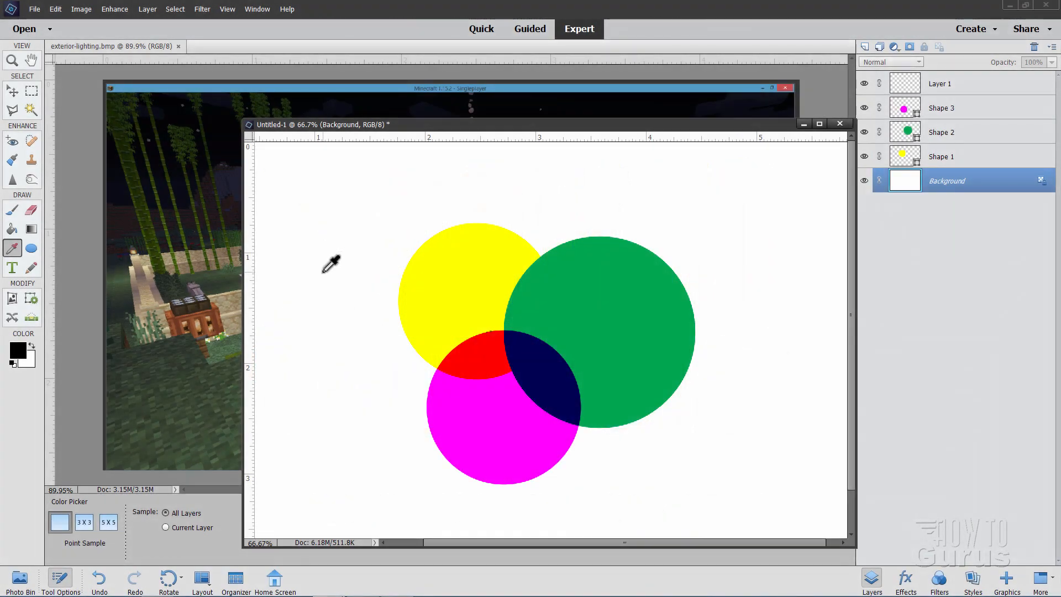
mouse_move(13, 250)
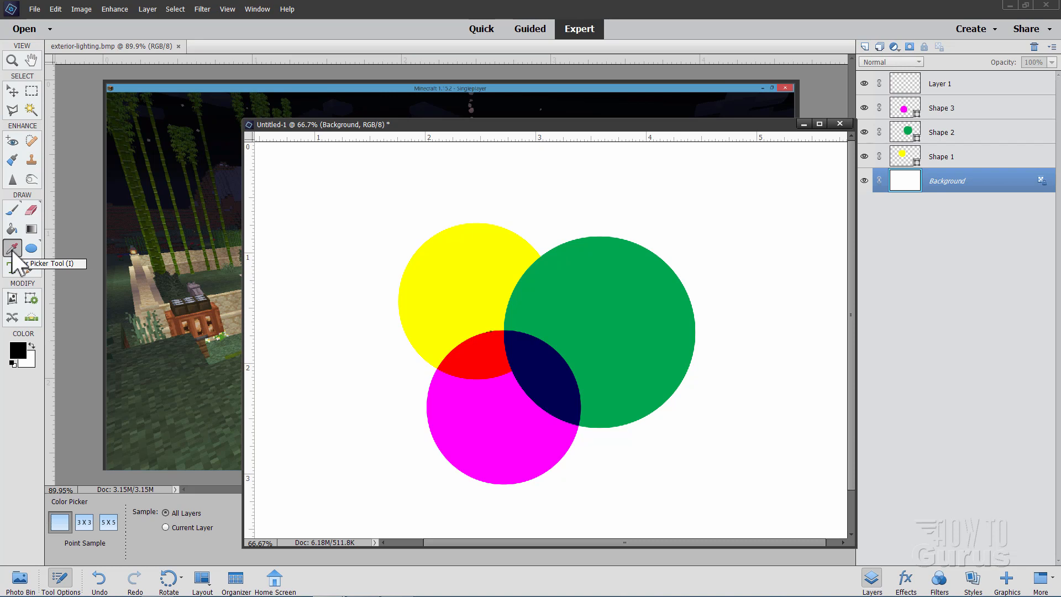
mouse_move(23, 262)
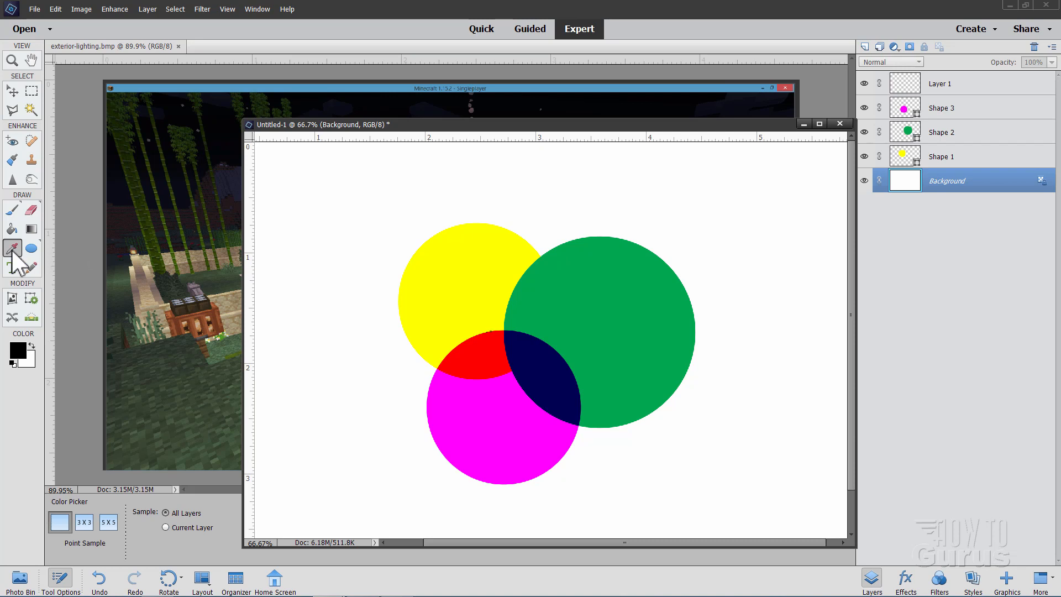
mouse_move(51, 268)
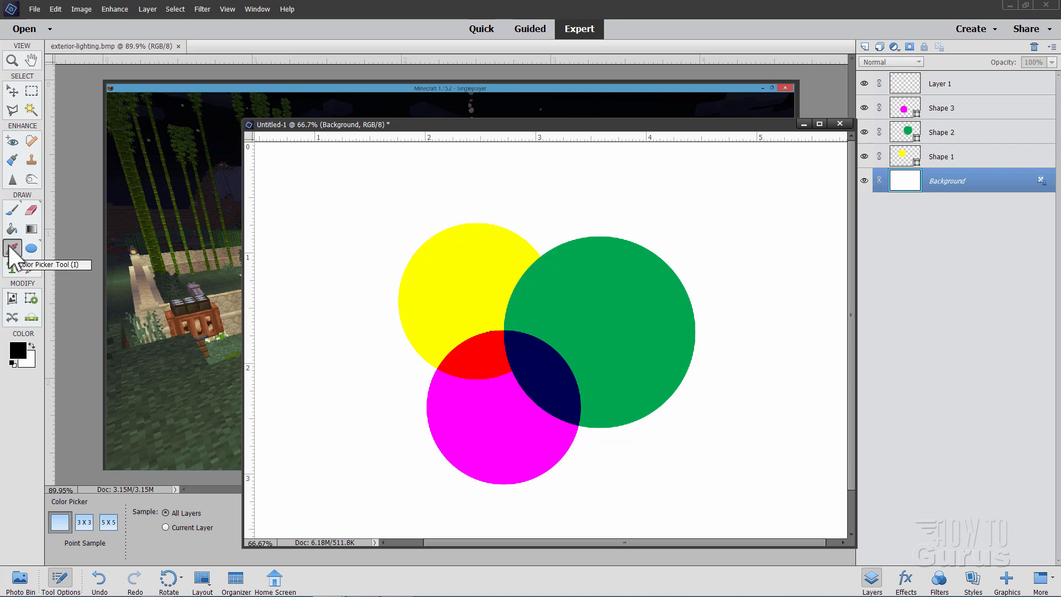
mouse_move(32, 111)
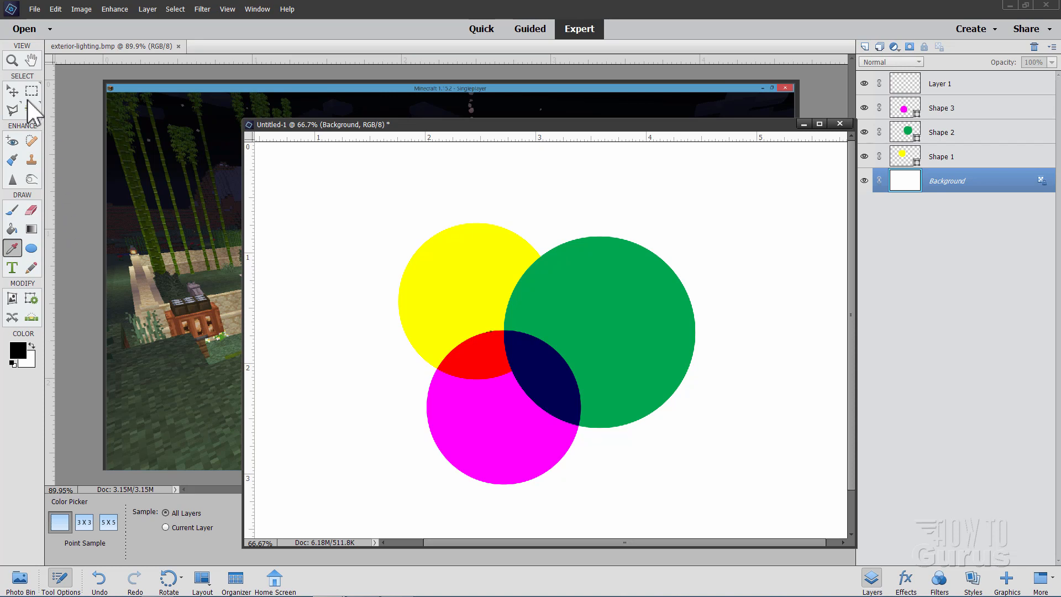
Switch from the Eyedropper back to the Move tool for moving layers
click(12, 90)
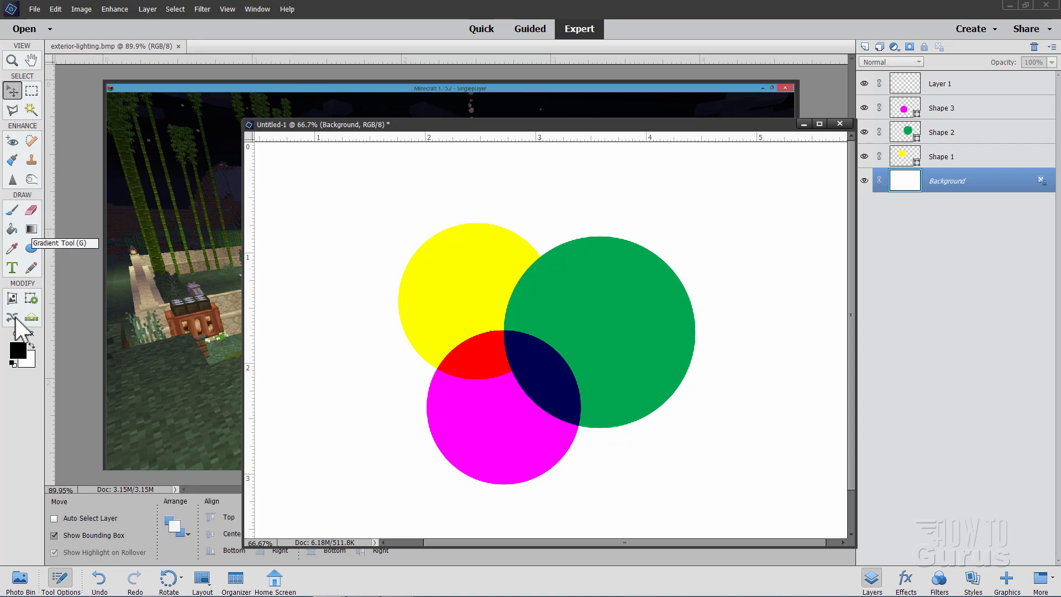
mouse_move(18, 351)
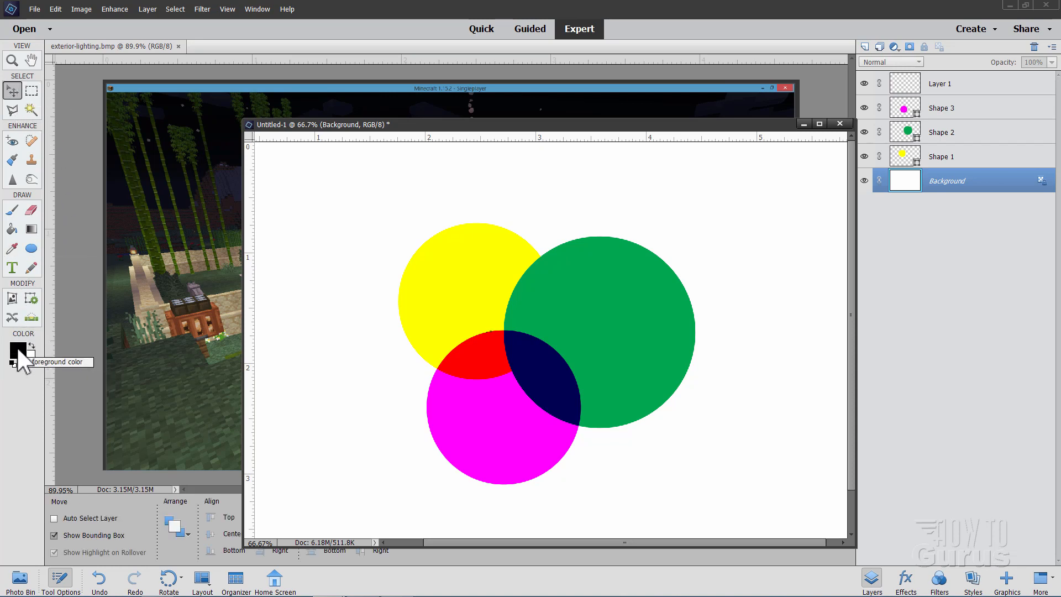
click(18, 351)
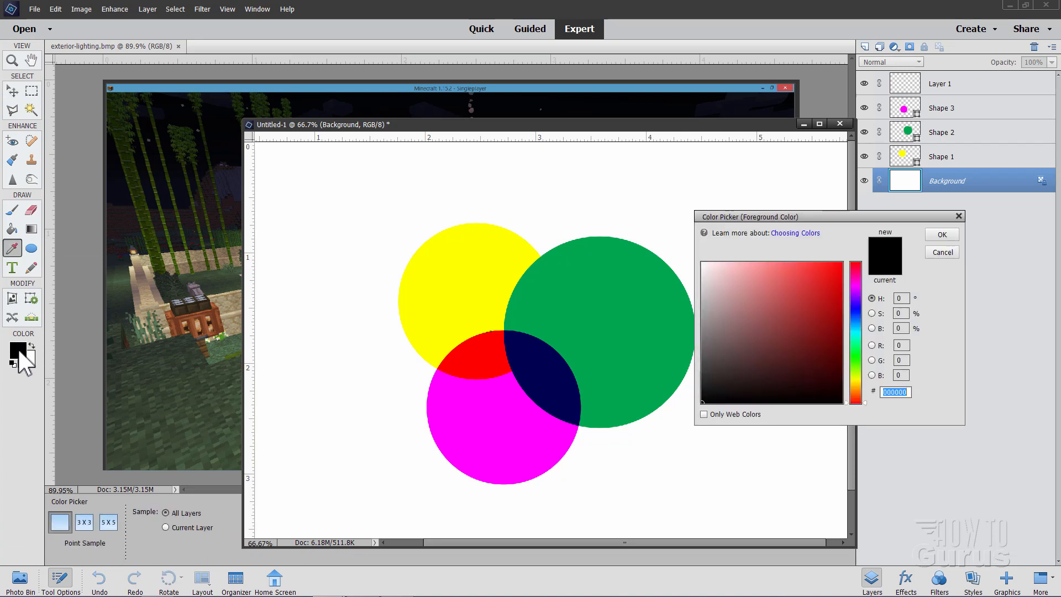
mouse_move(24, 256)
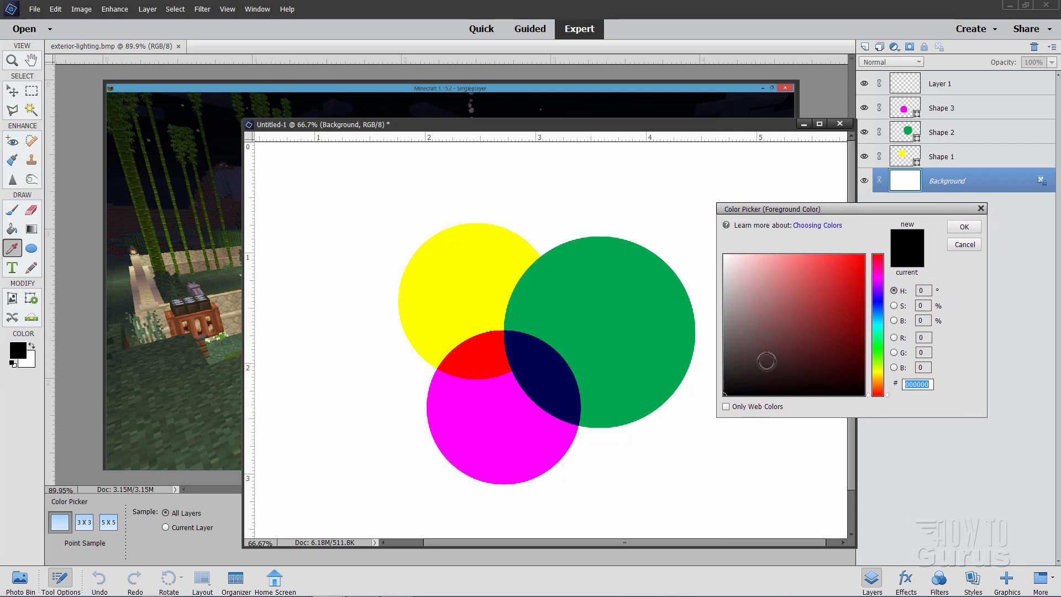
click(739, 294)
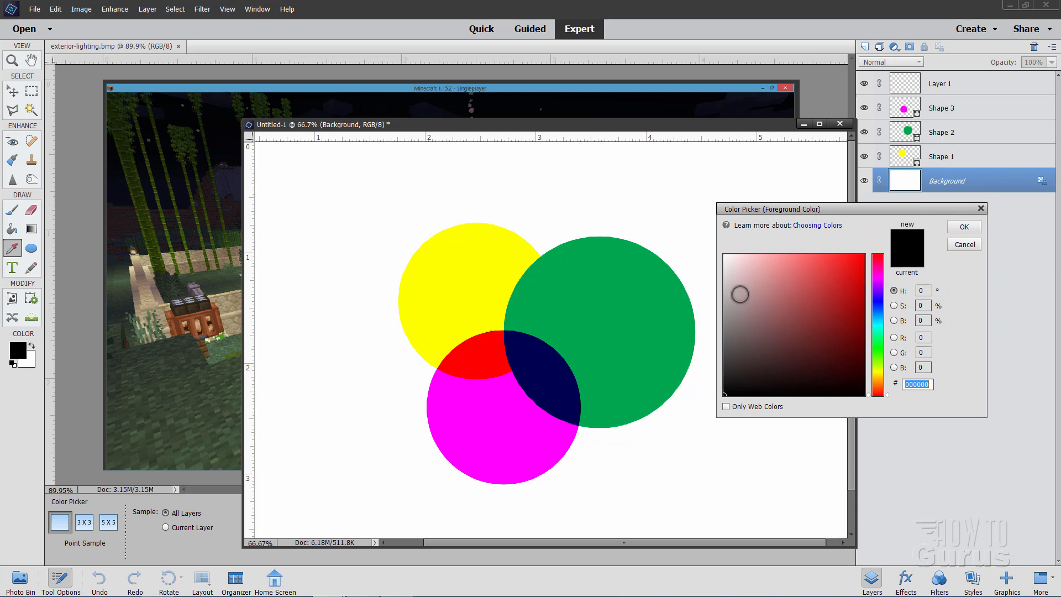
mouse_move(437, 188)
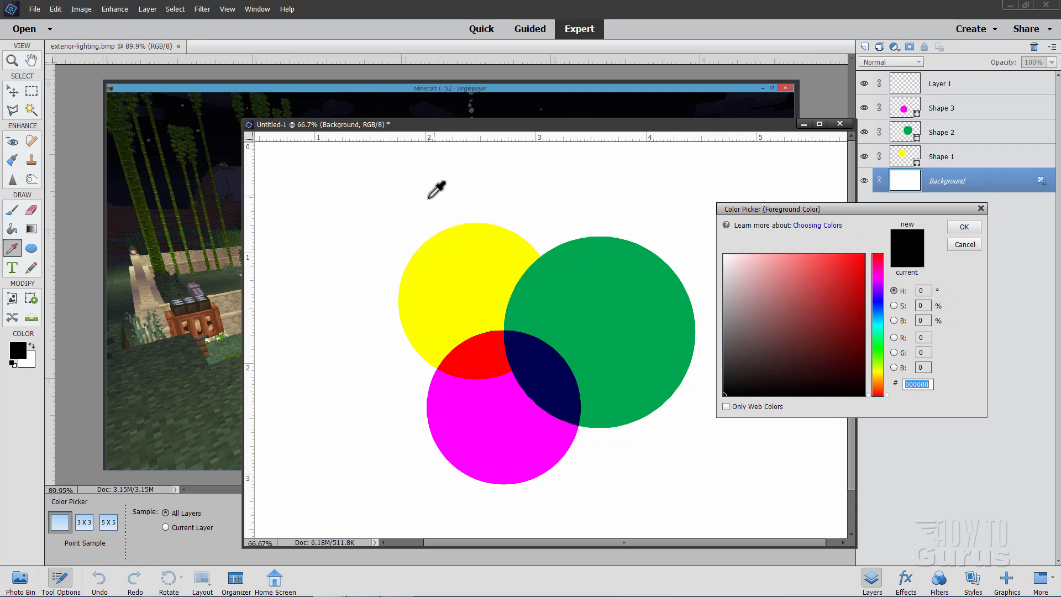
mouse_move(372, 233)
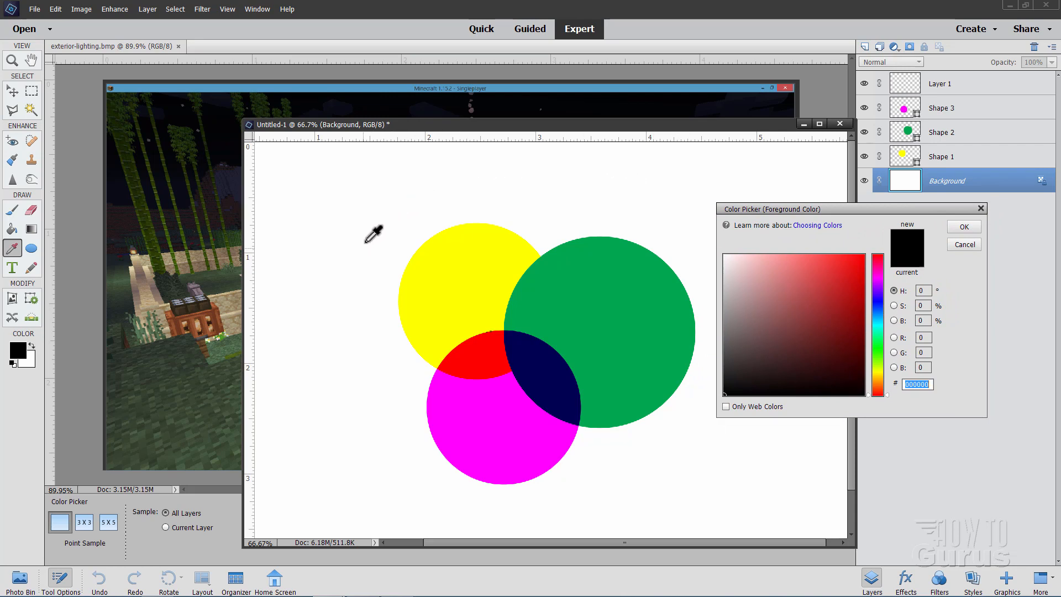
mouse_move(380, 225)
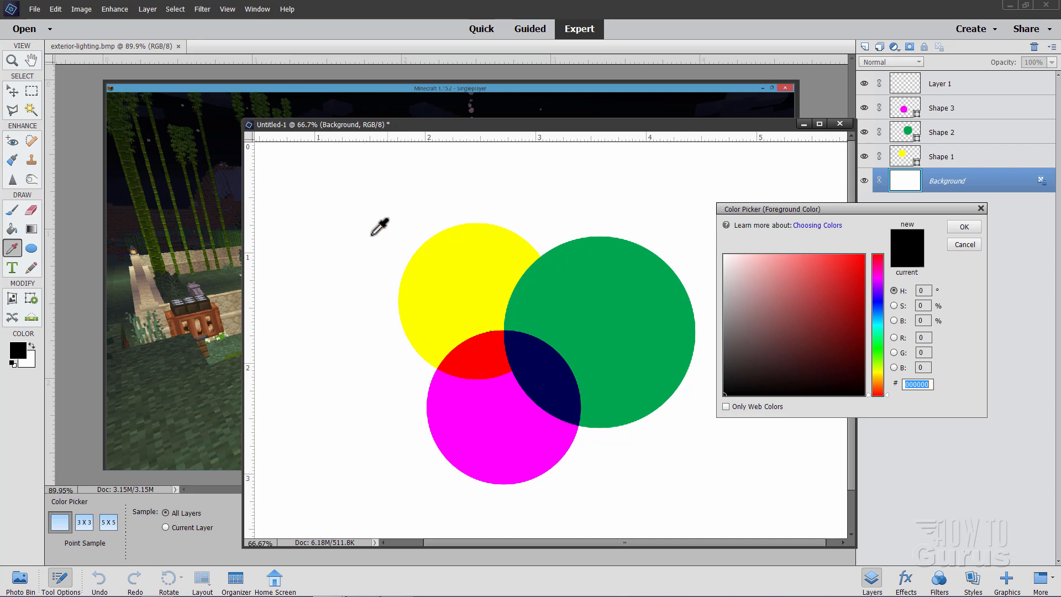
mouse_move(293, 272)
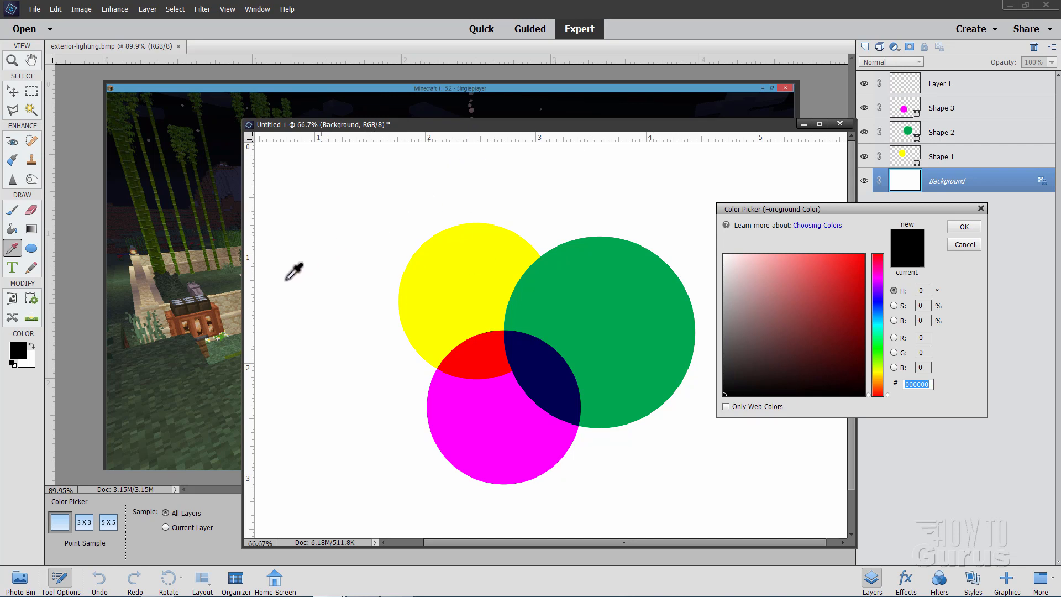
mouse_move(200, 395)
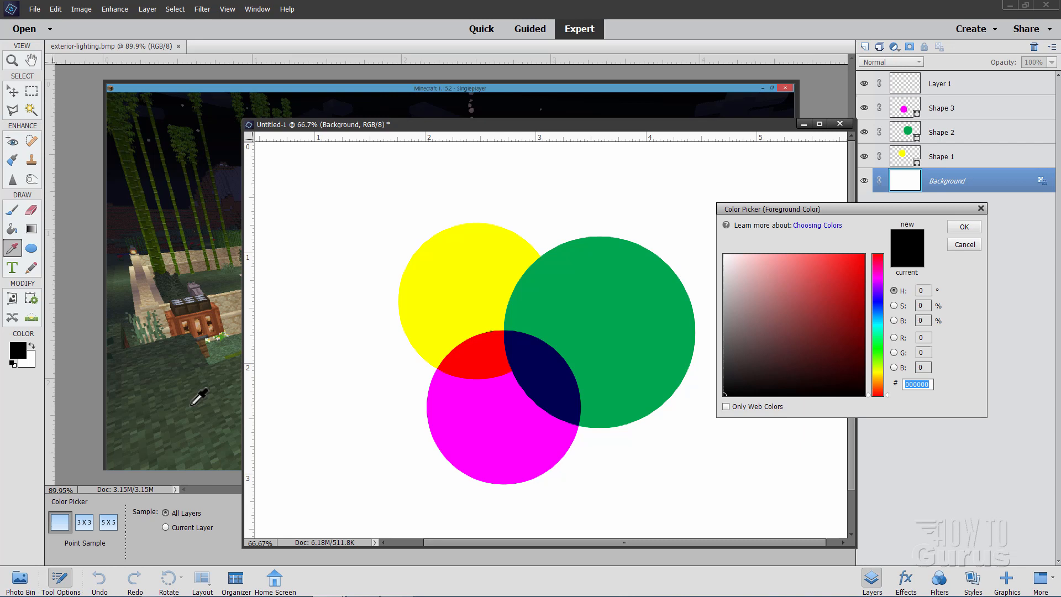
mouse_move(197, 393)
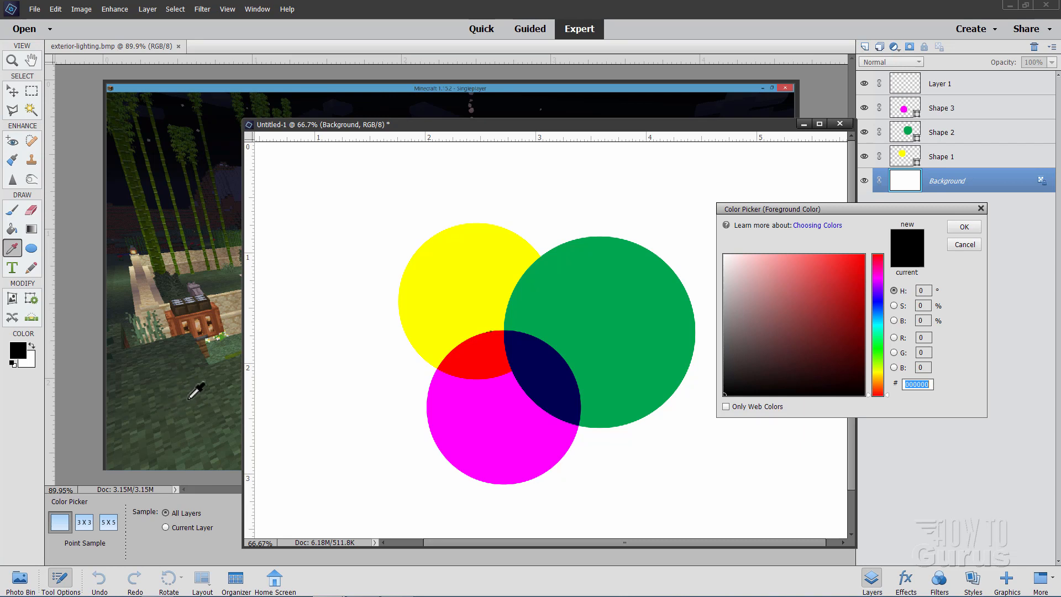
mouse_move(436, 299)
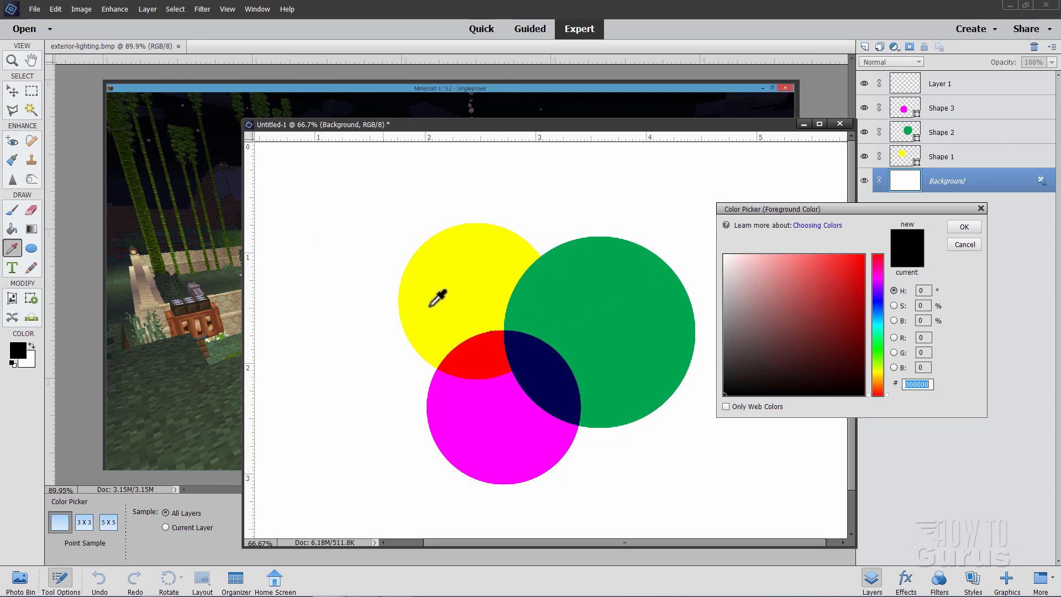
mouse_move(183, 391)
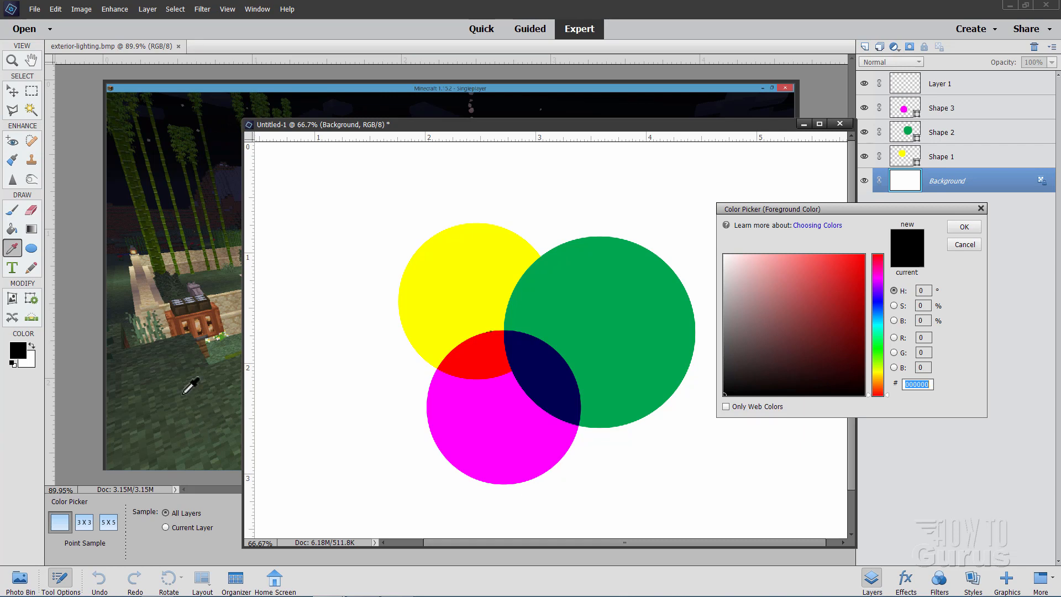
mouse_move(844, 229)
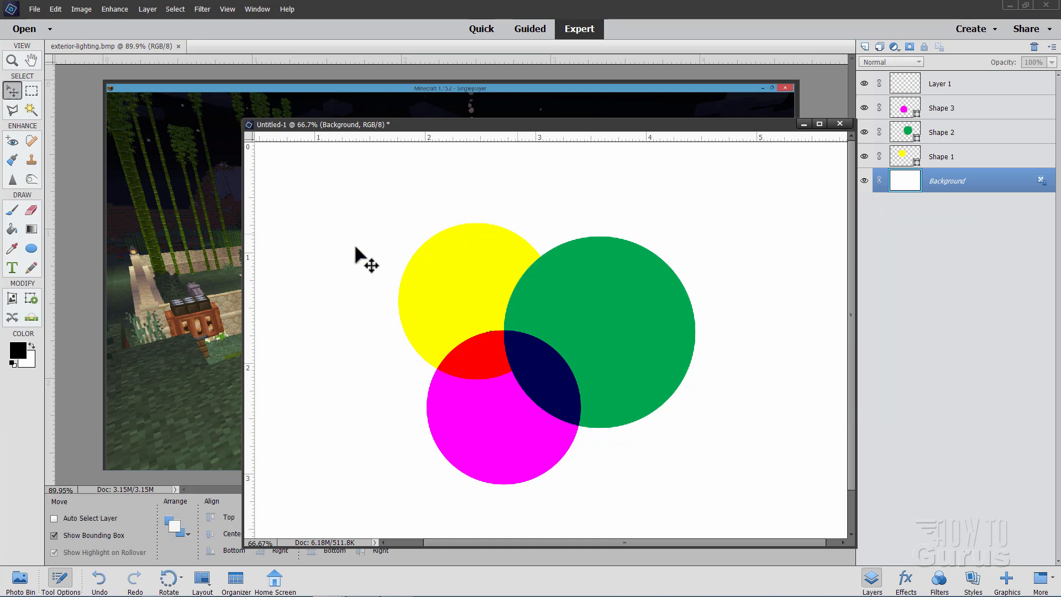
mouse_move(21, 366)
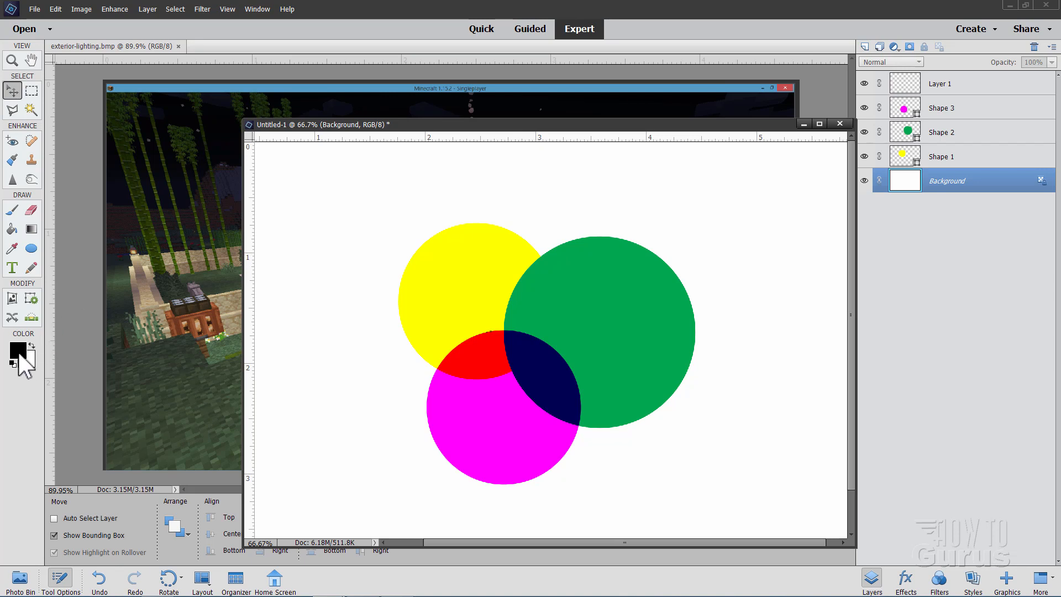
Choose the Horizontal Type tool and show its Arial Black, black colour options
click(12, 267)
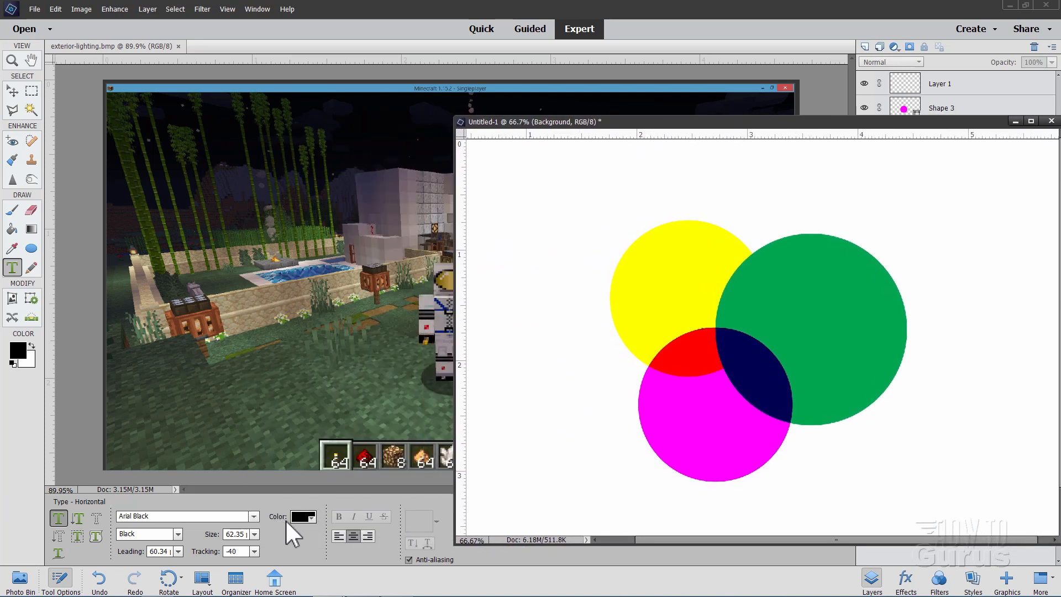
click(300, 517)
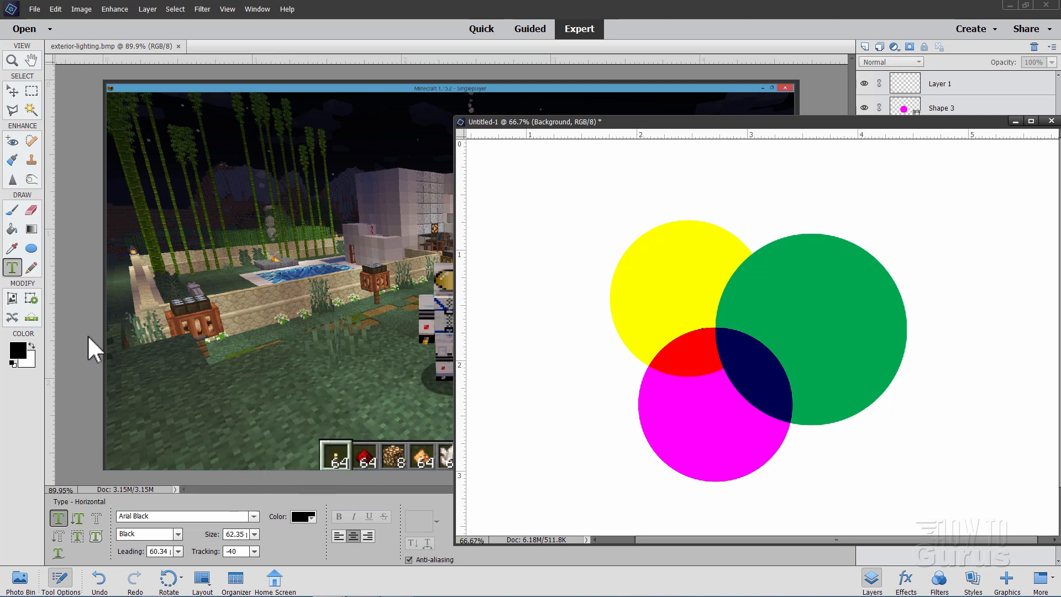
mouse_move(86, 277)
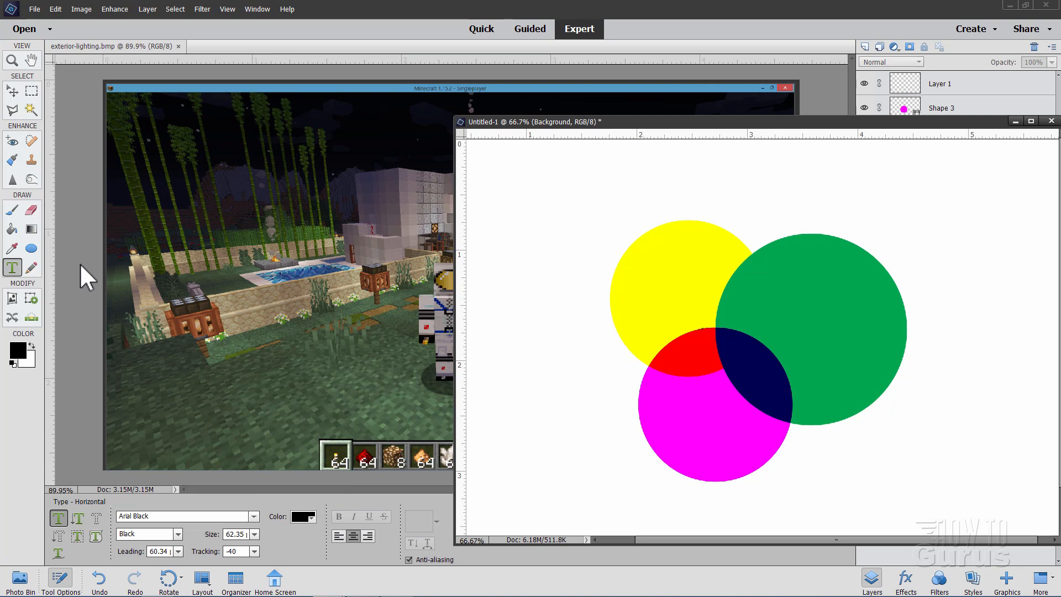
mouse_move(636, 144)
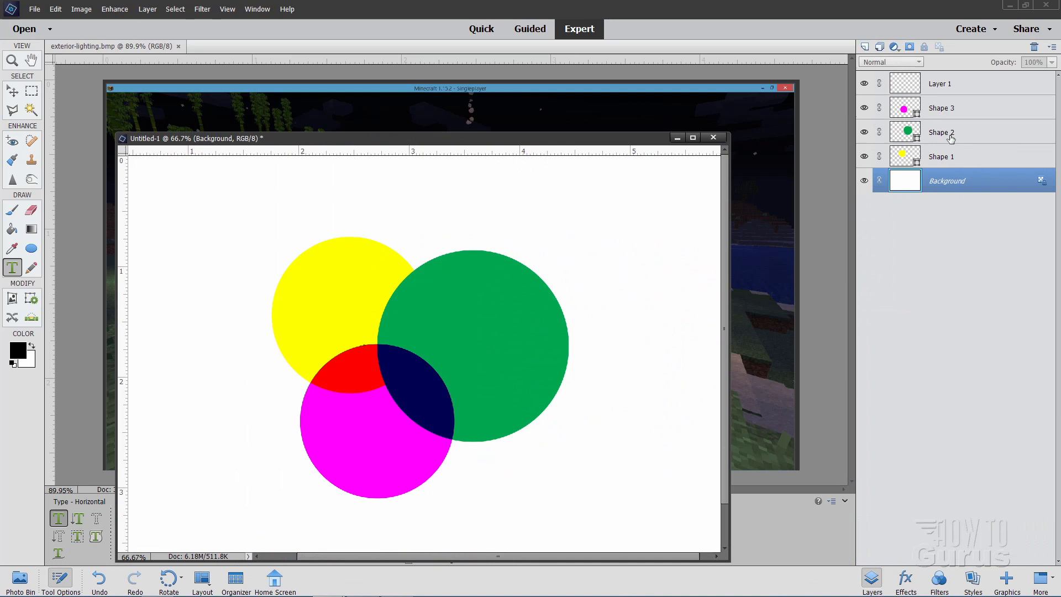
Simplify the green circle's Shape 2 layer into a pixel layer and select the Eyedropper
click(940, 132)
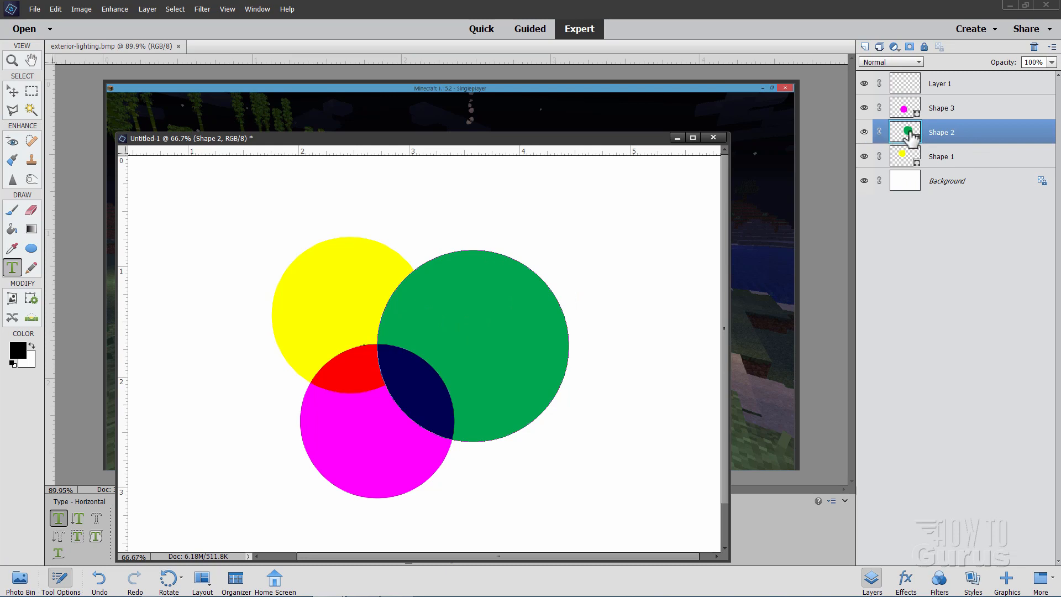
right_click(941, 132)
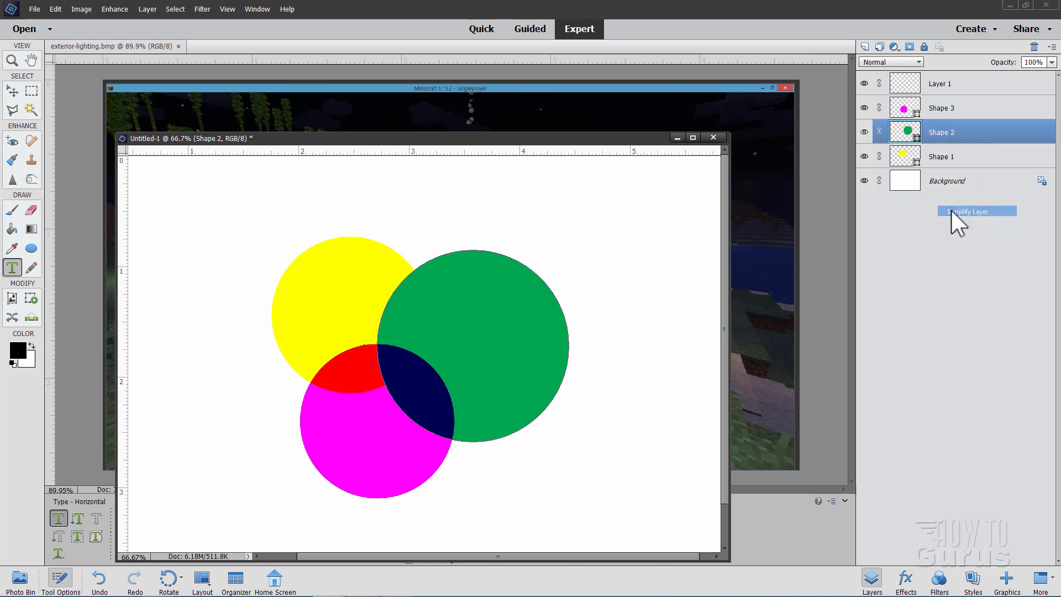
click(975, 211)
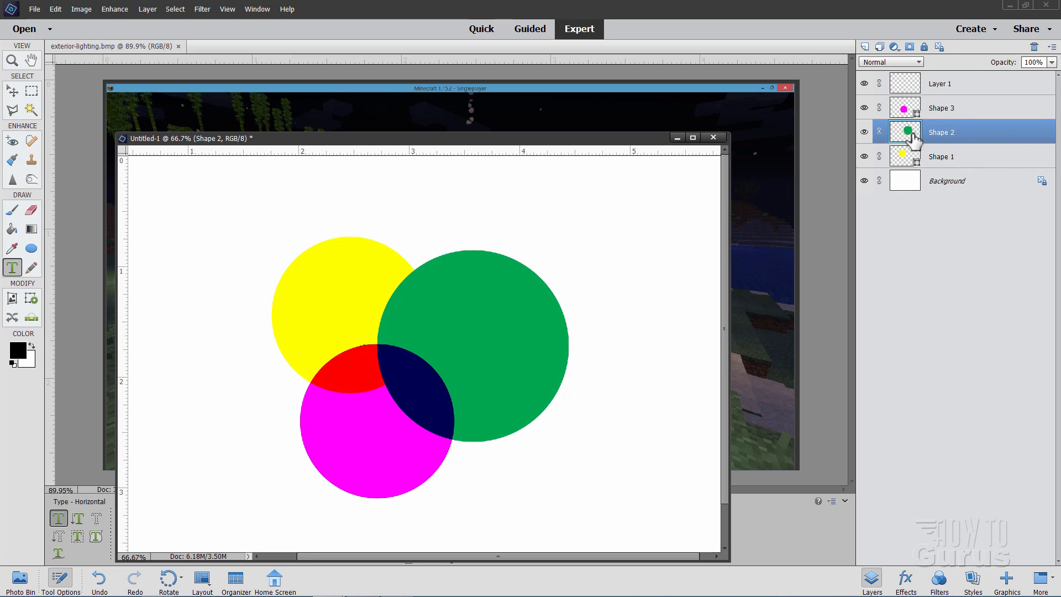
mouse_move(85, 274)
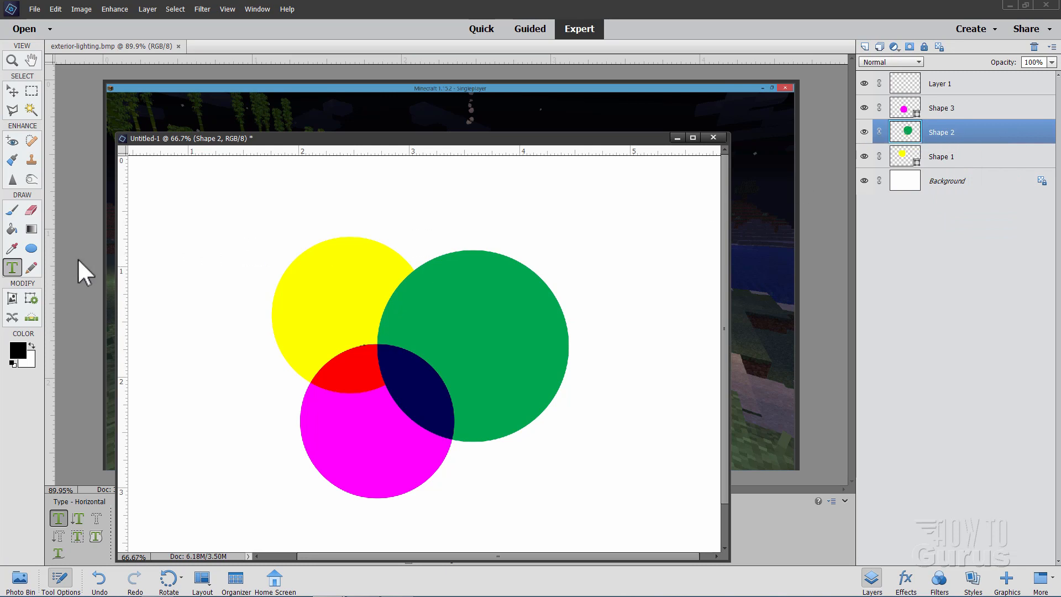
click(11, 247)
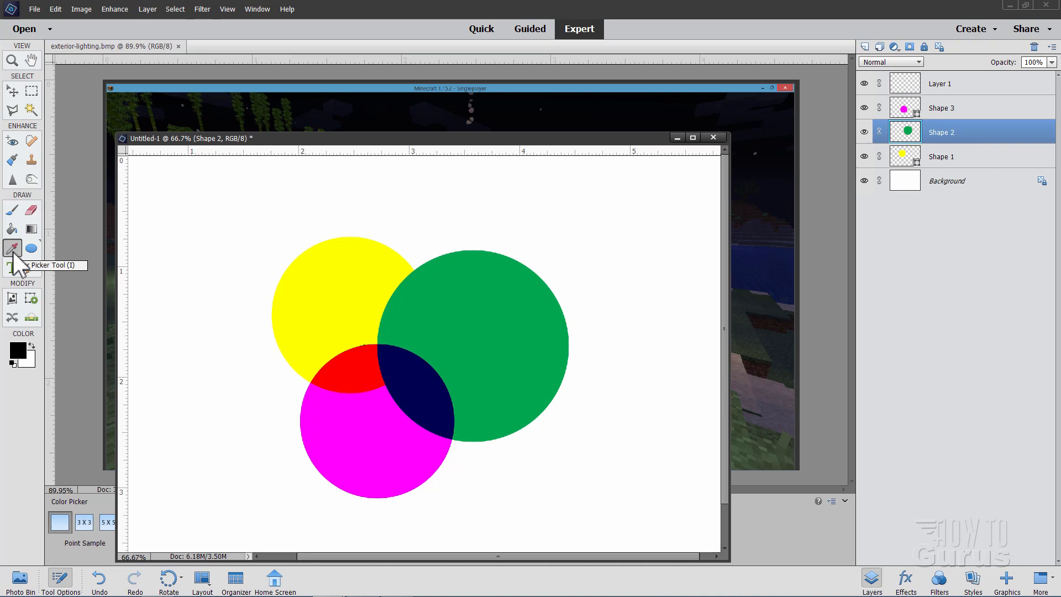
click(147, 9)
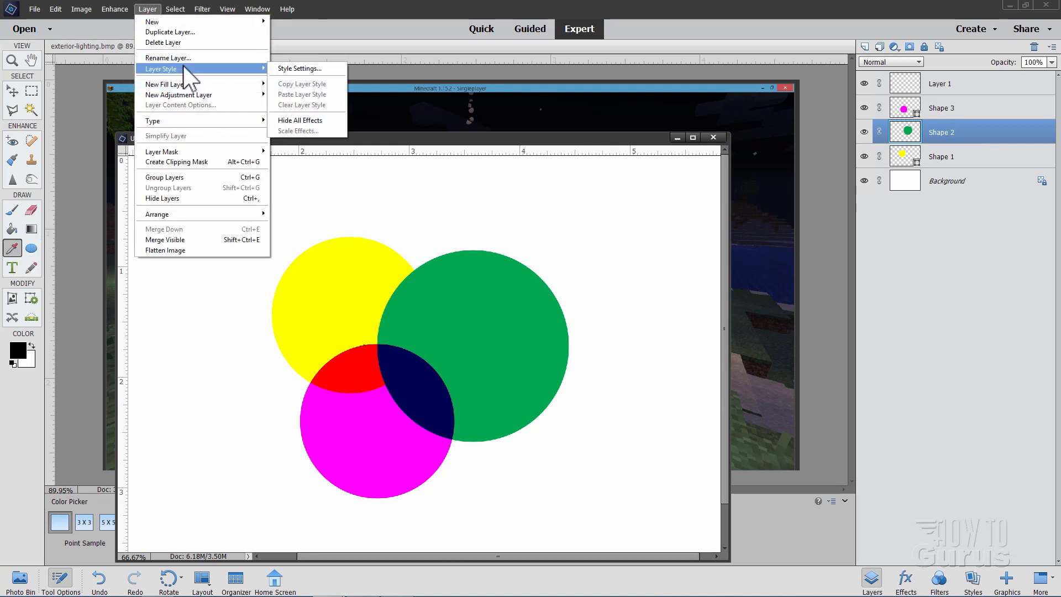
Preview a Stroke on the green circle, then cancel the stroke colour and Style Settings
click(299, 67)
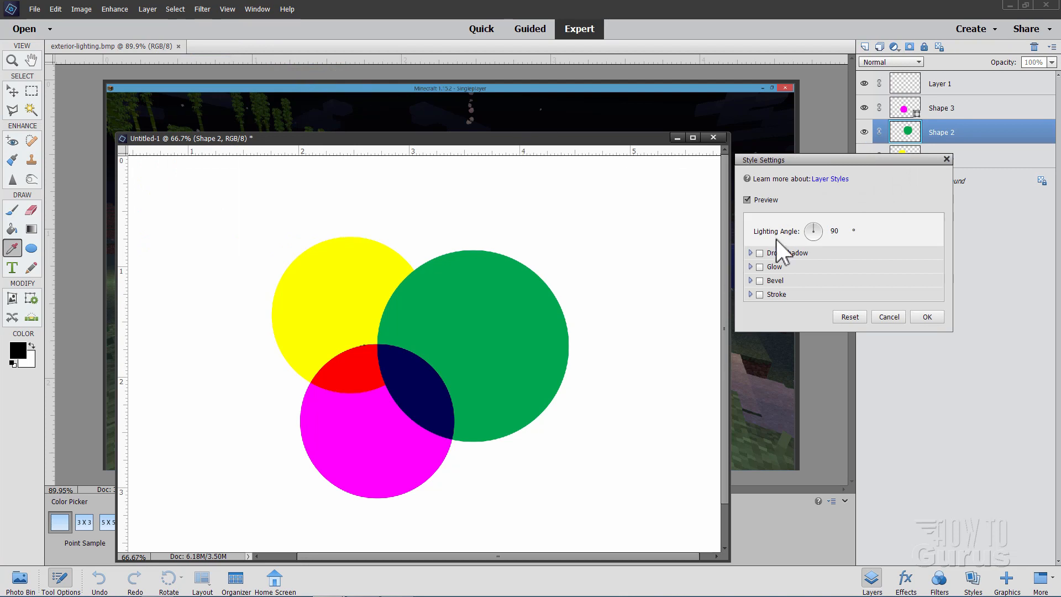
click(750, 293)
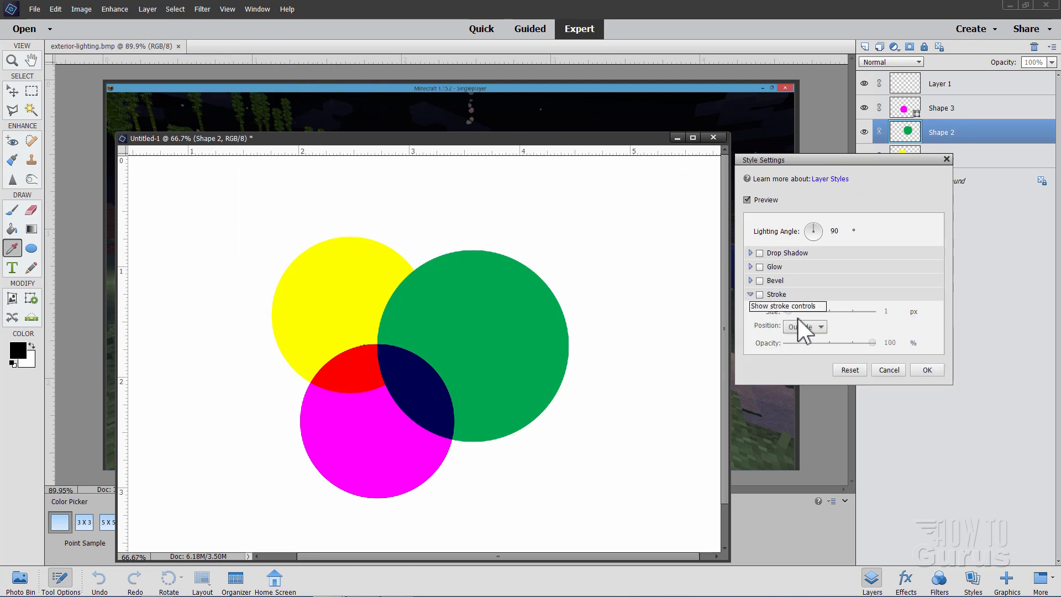
click(760, 294)
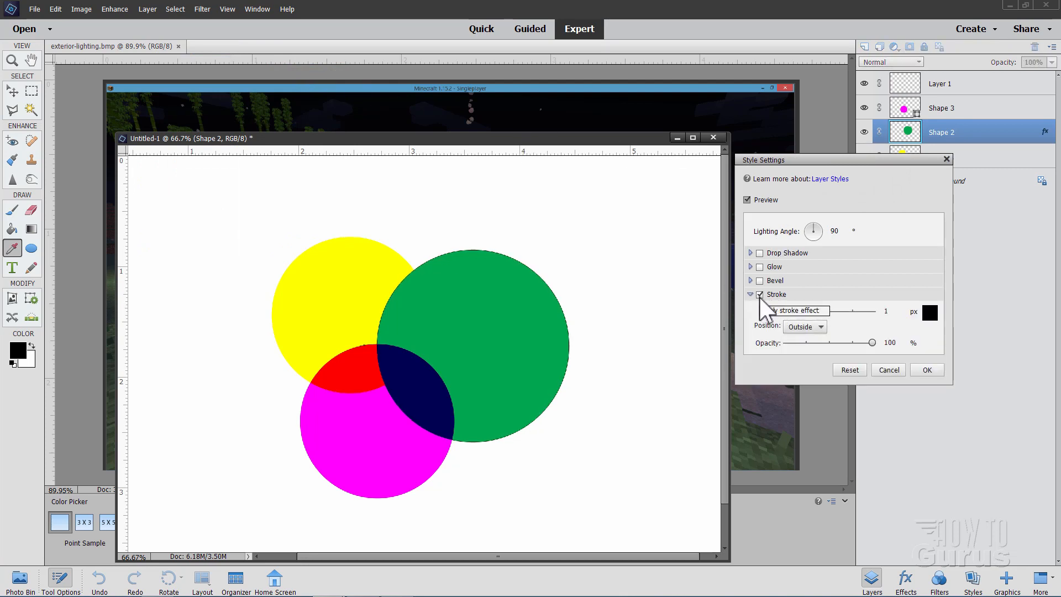
mouse_move(929, 313)
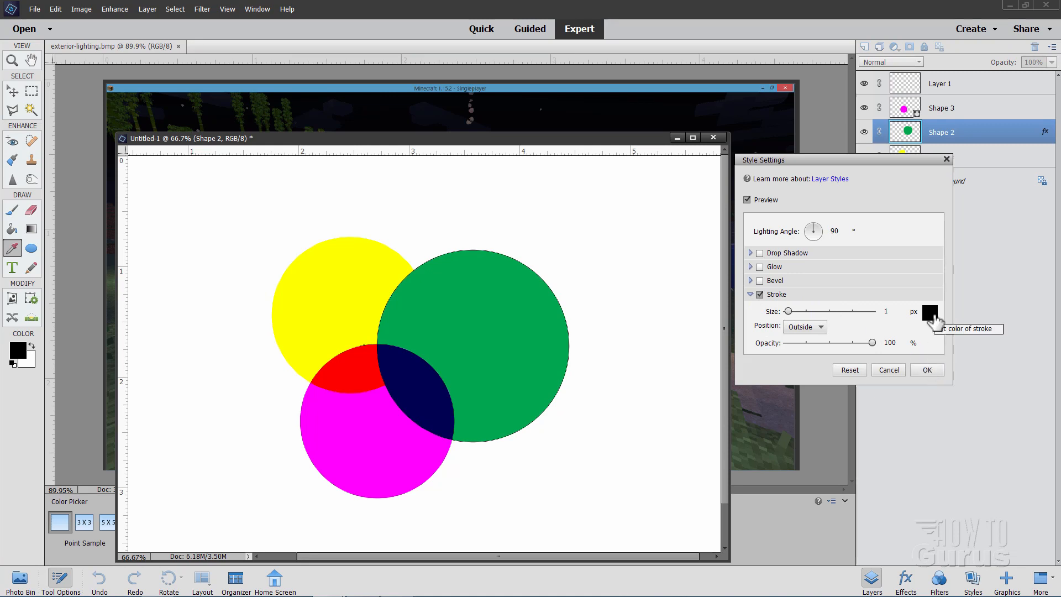
click(929, 313)
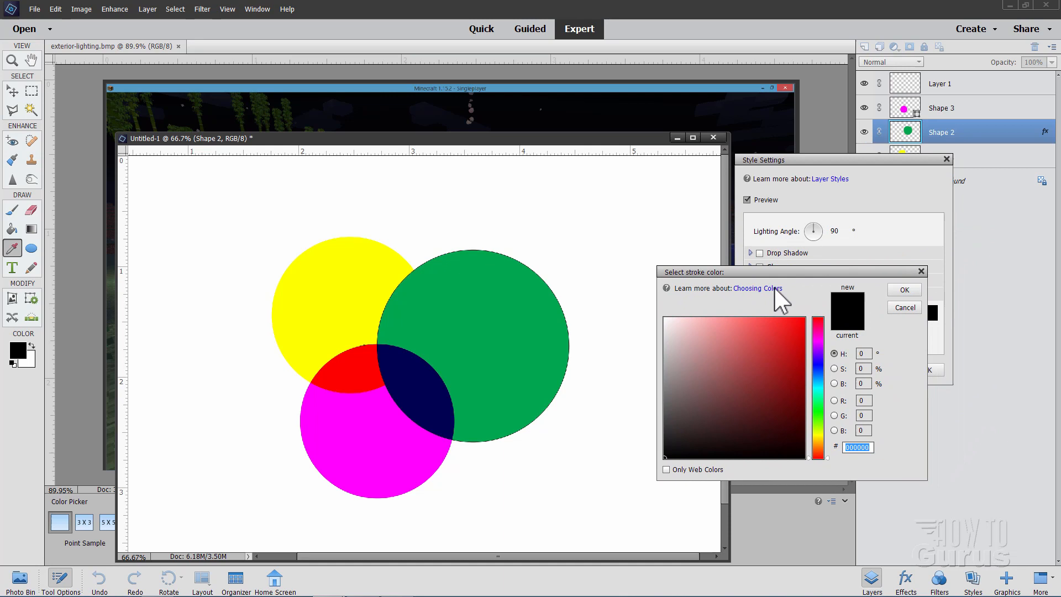
mouse_move(593, 261)
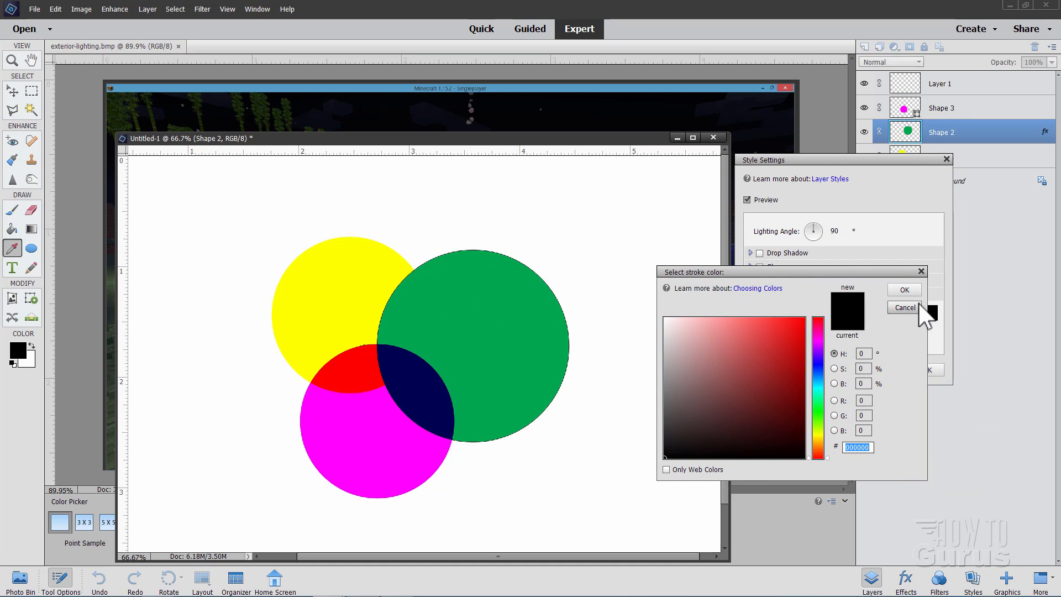
click(904, 307)
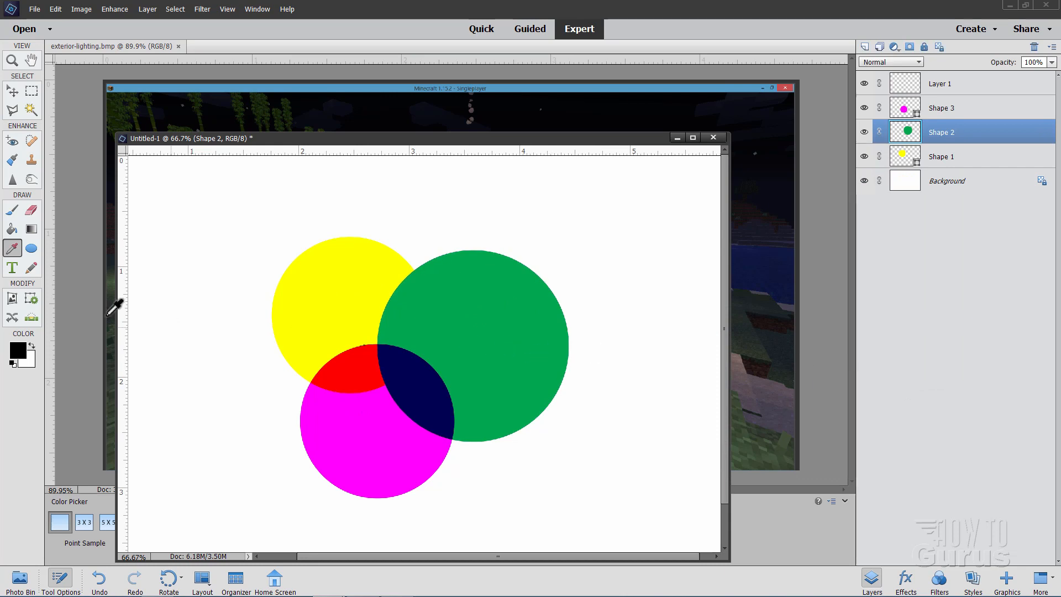
mouse_move(375, 166)
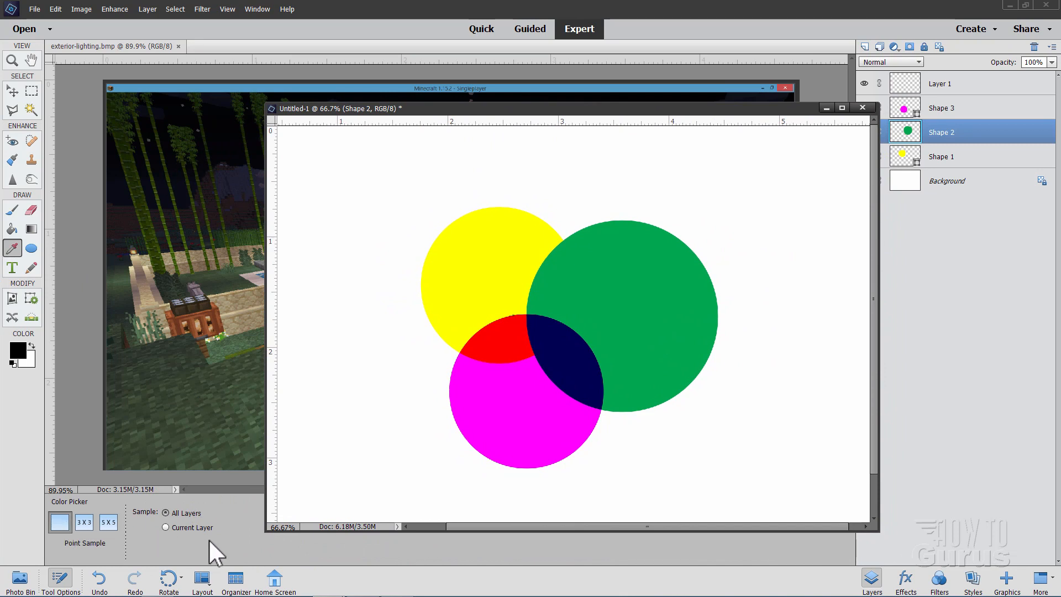
mouse_move(103, 568)
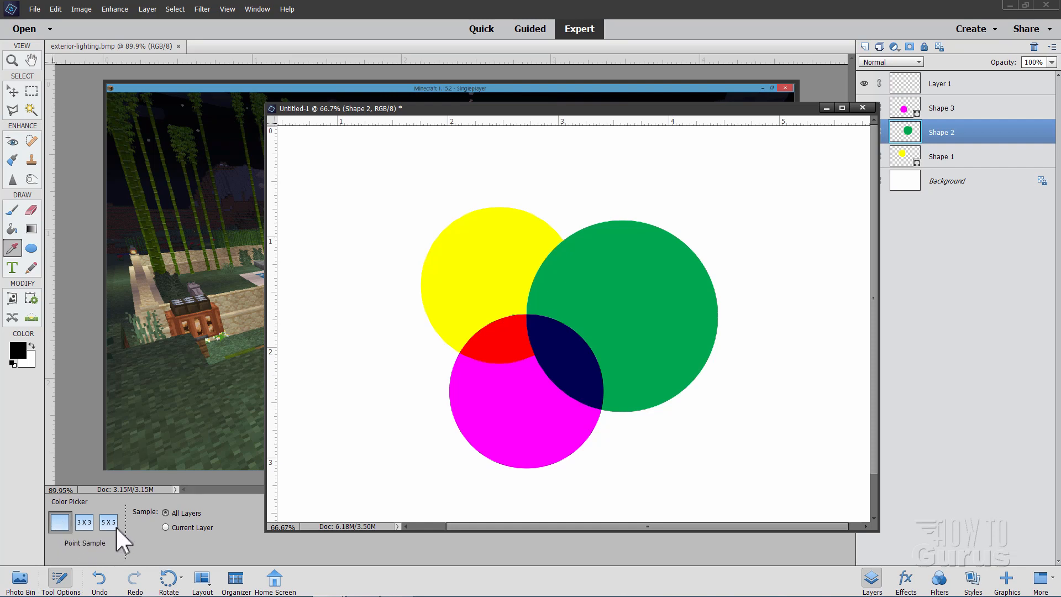
mouse_move(60, 522)
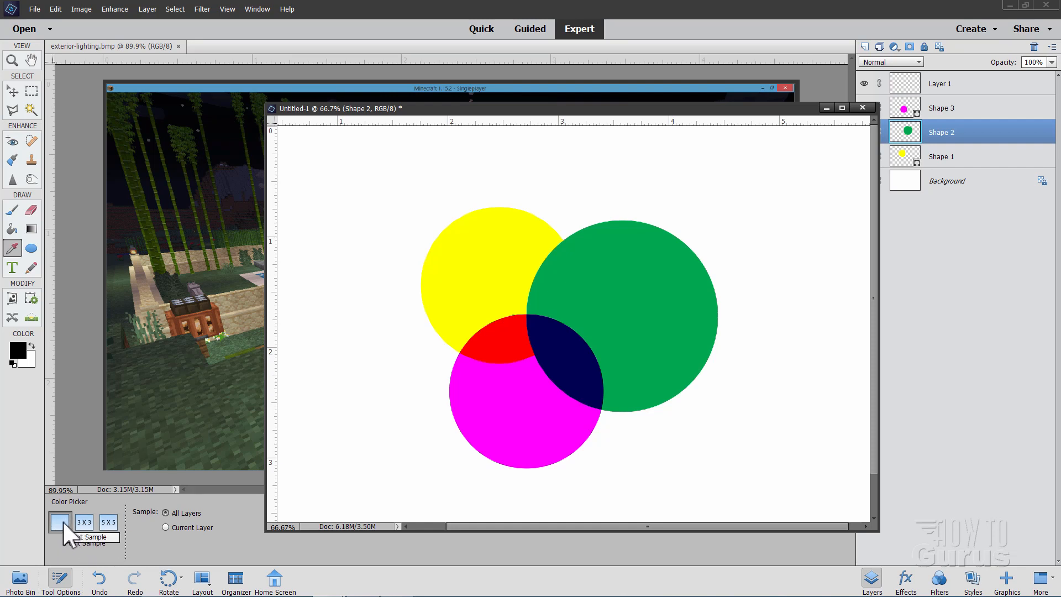
click(127, 527)
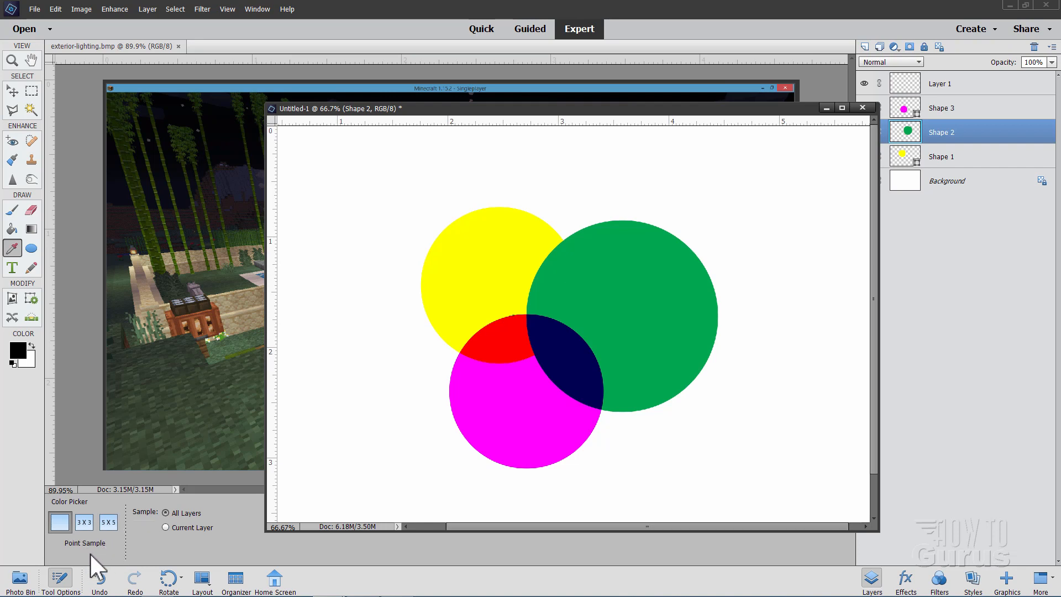
mouse_move(20, 115)
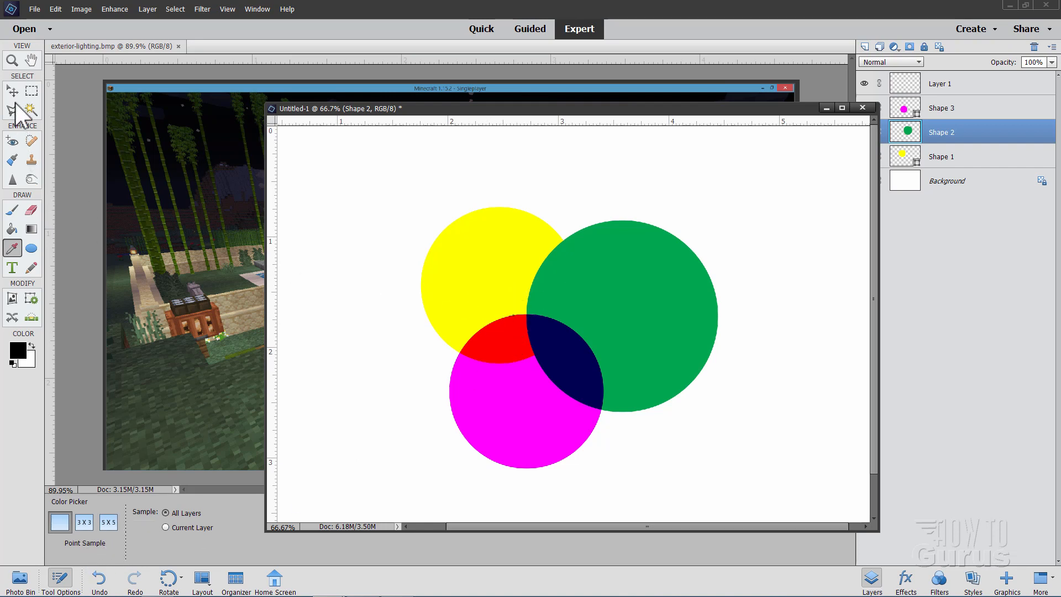
Zoom to 3200% on the yellow–red boundary, then return to the Move tool
click(12, 61)
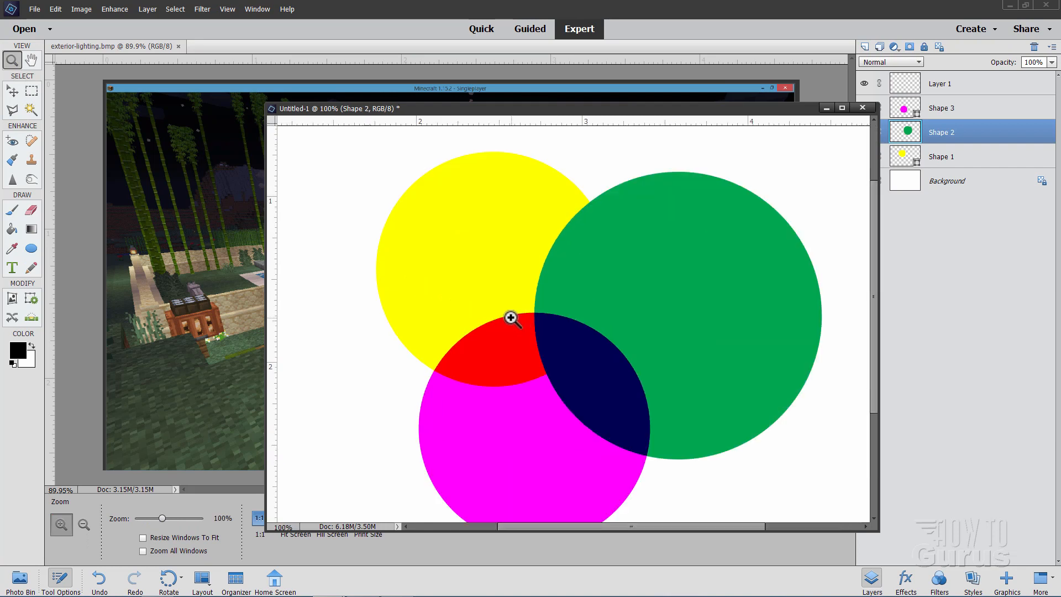
click(511, 319)
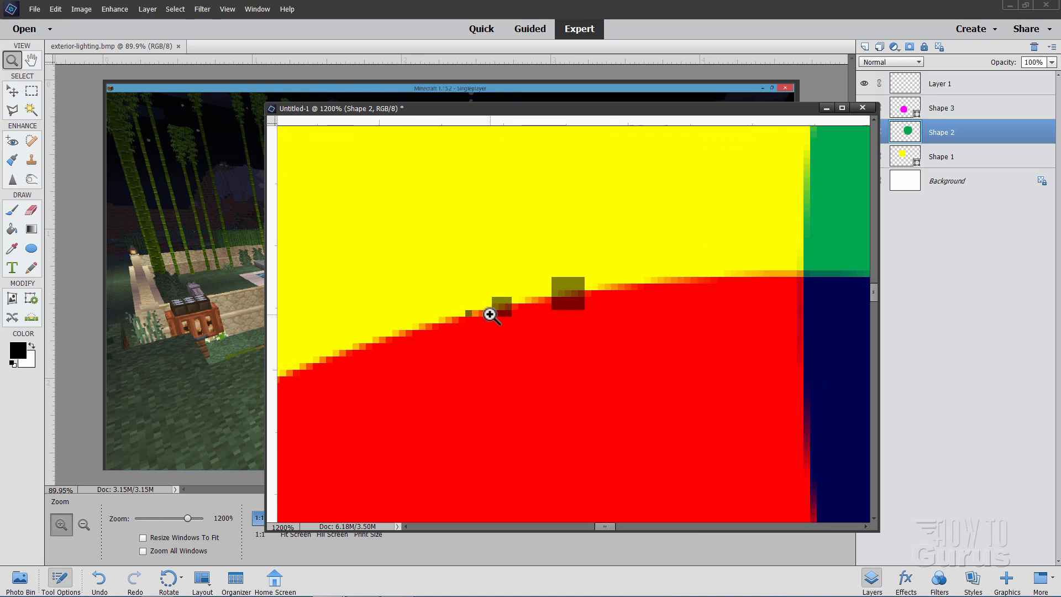
click(489, 313)
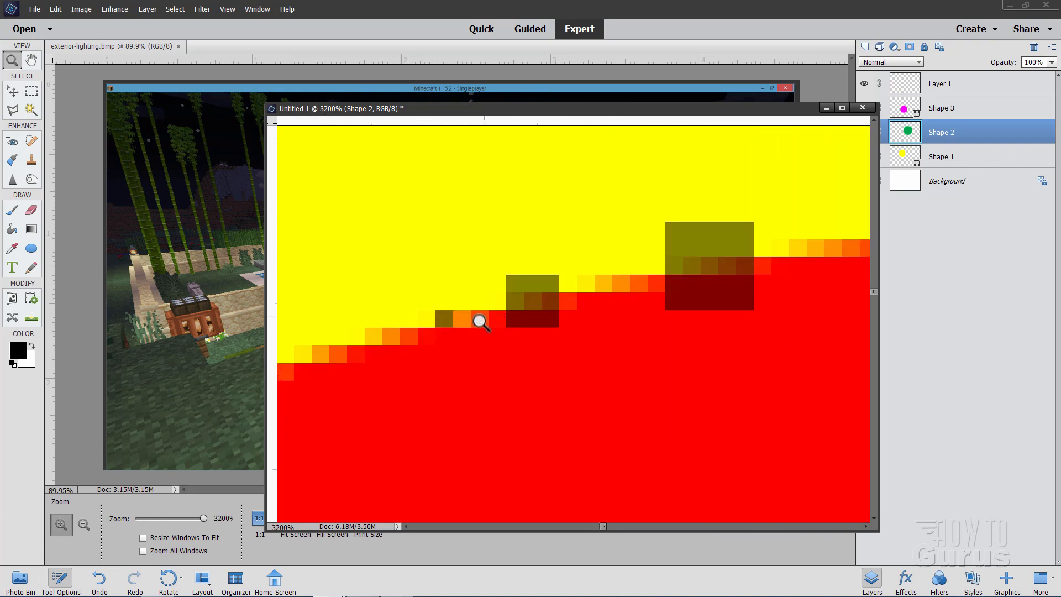
mouse_move(558, 310)
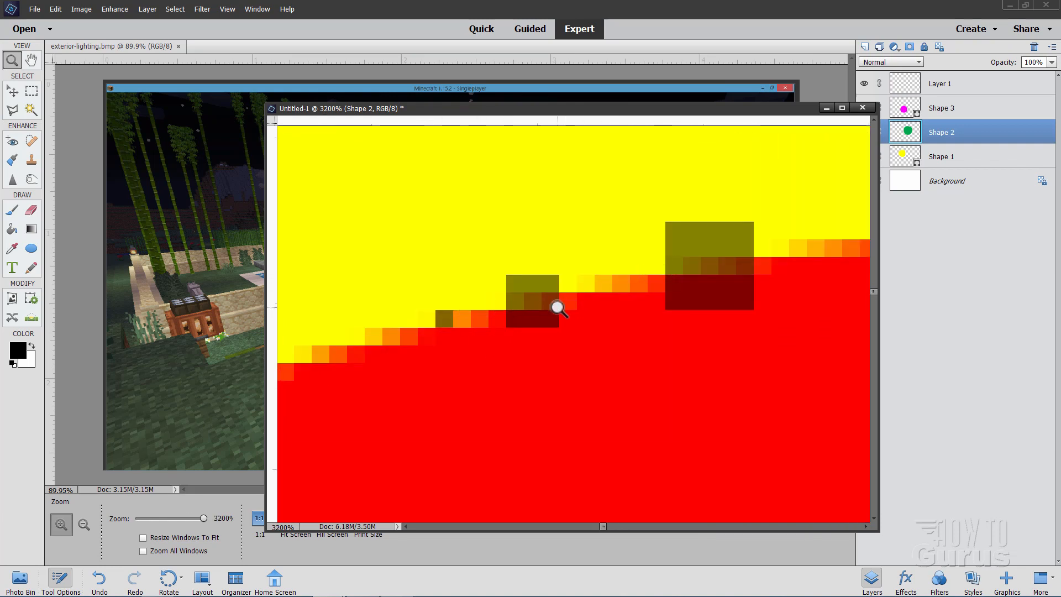
click(12, 90)
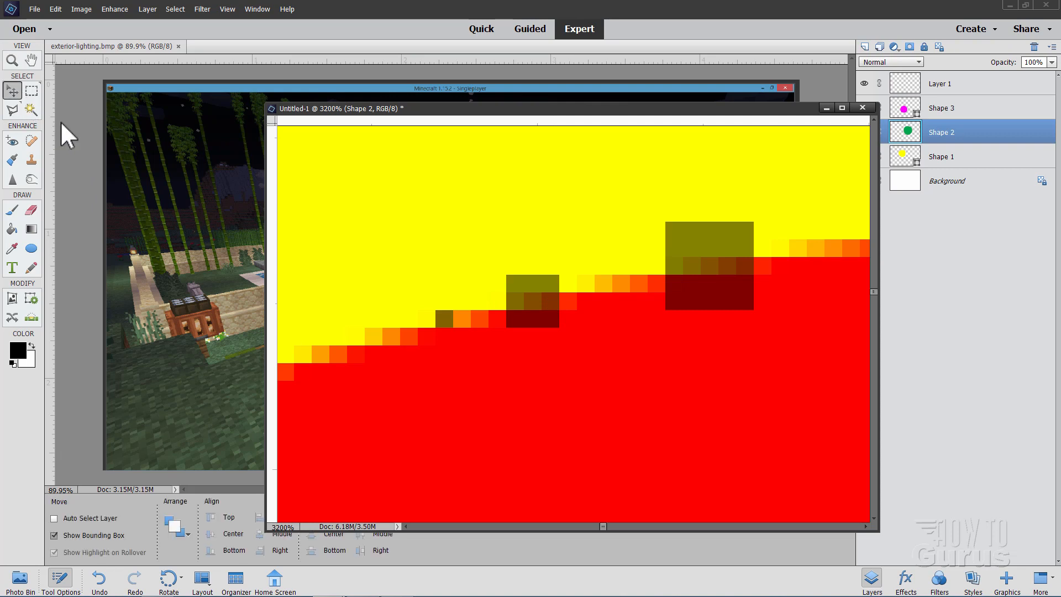
mouse_move(15, 260)
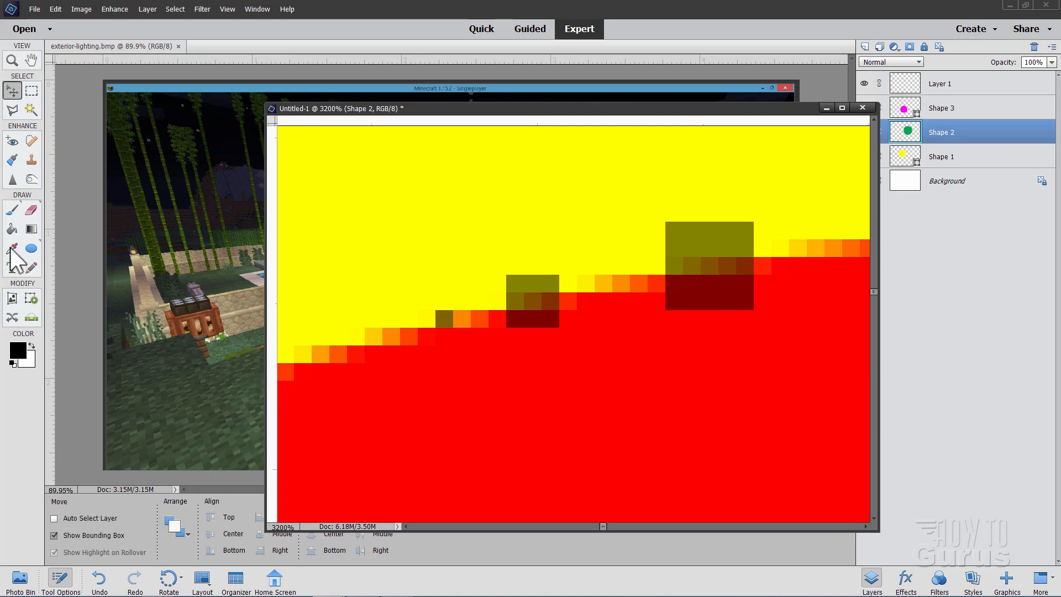
Select the Eyedropper to inspect magnified pixels along the yellow–red edge
click(11, 248)
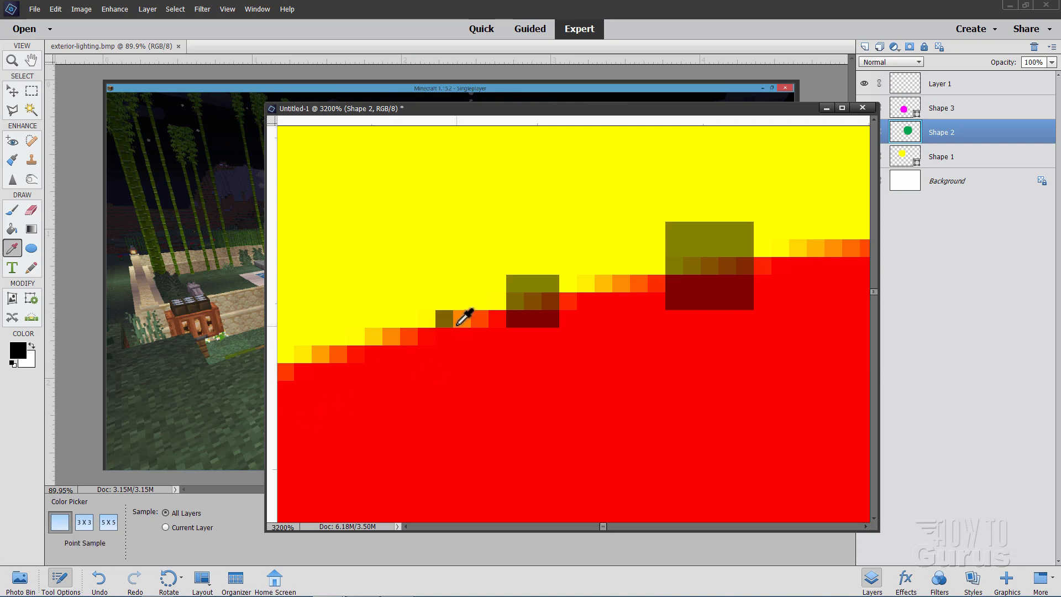
mouse_move(446, 304)
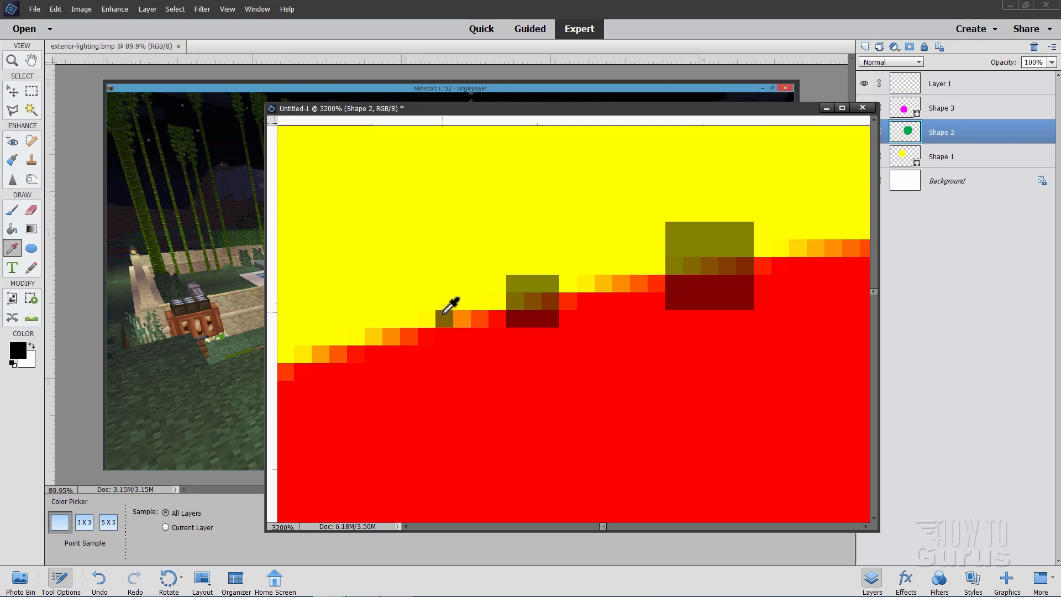
mouse_move(453, 313)
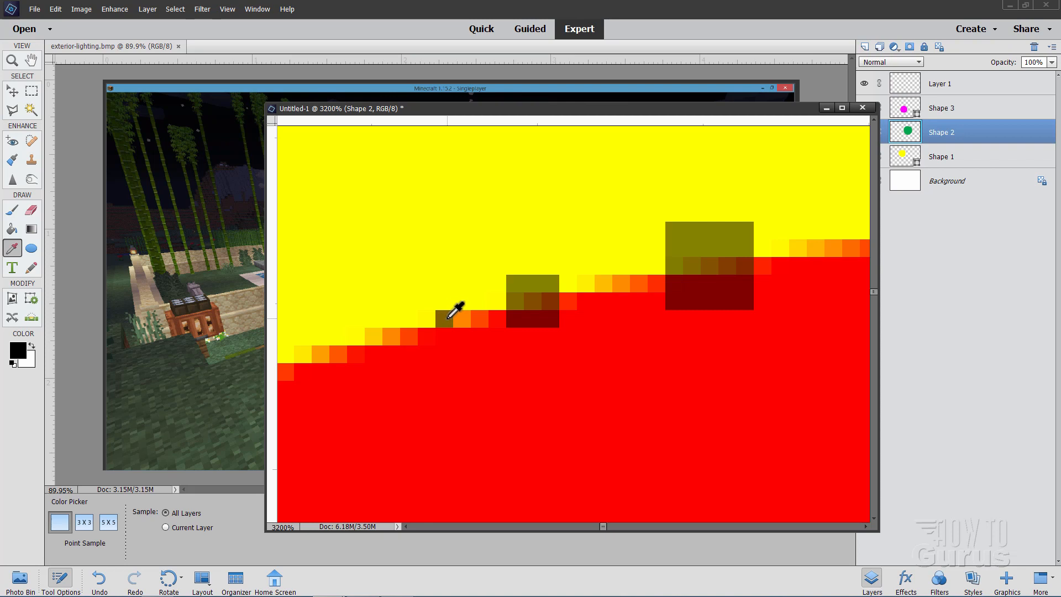
mouse_move(470, 314)
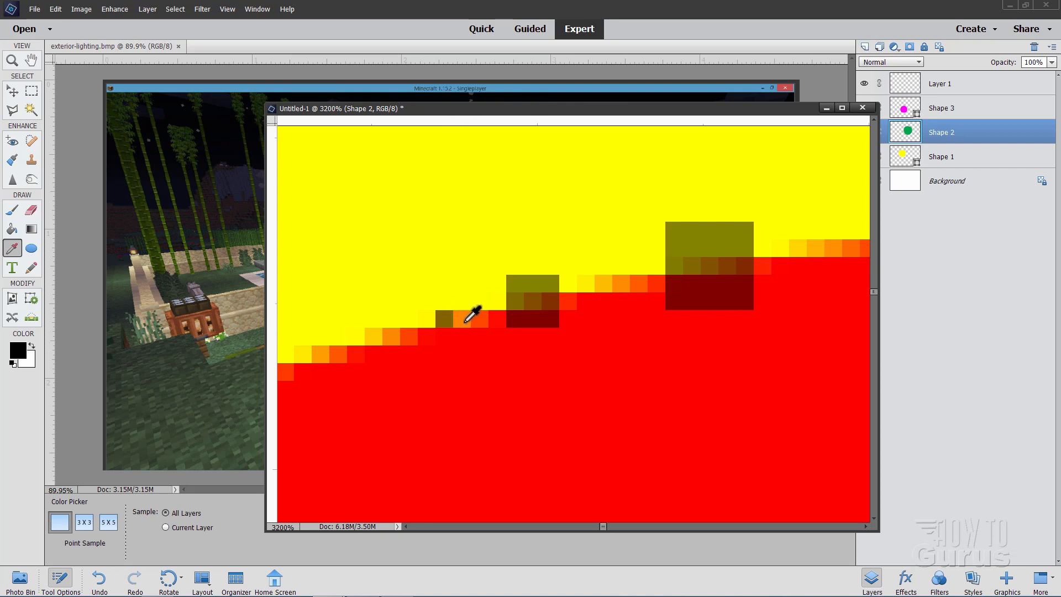
mouse_move(486, 305)
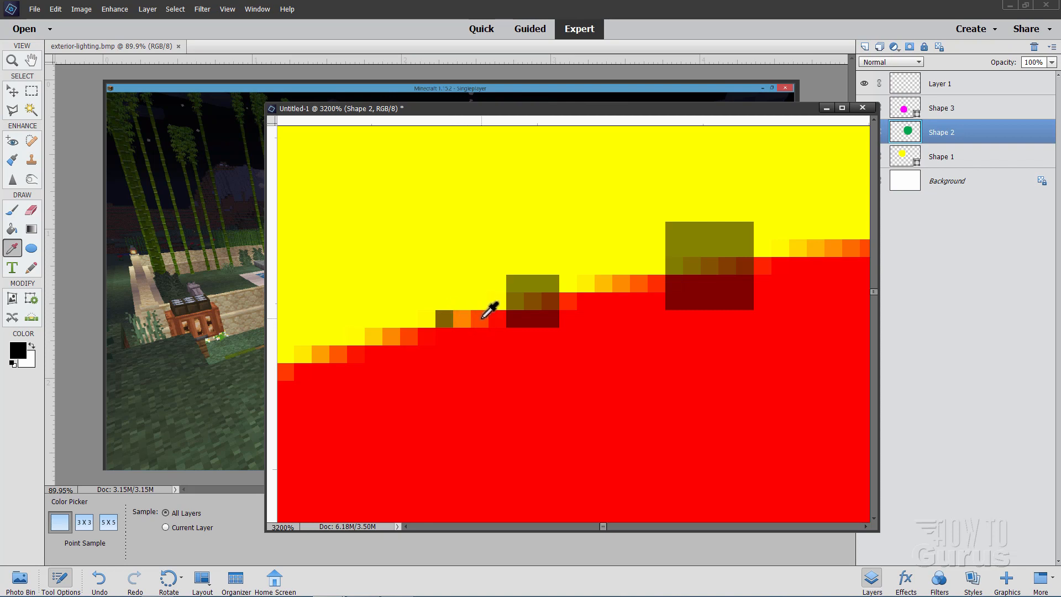
mouse_move(461, 315)
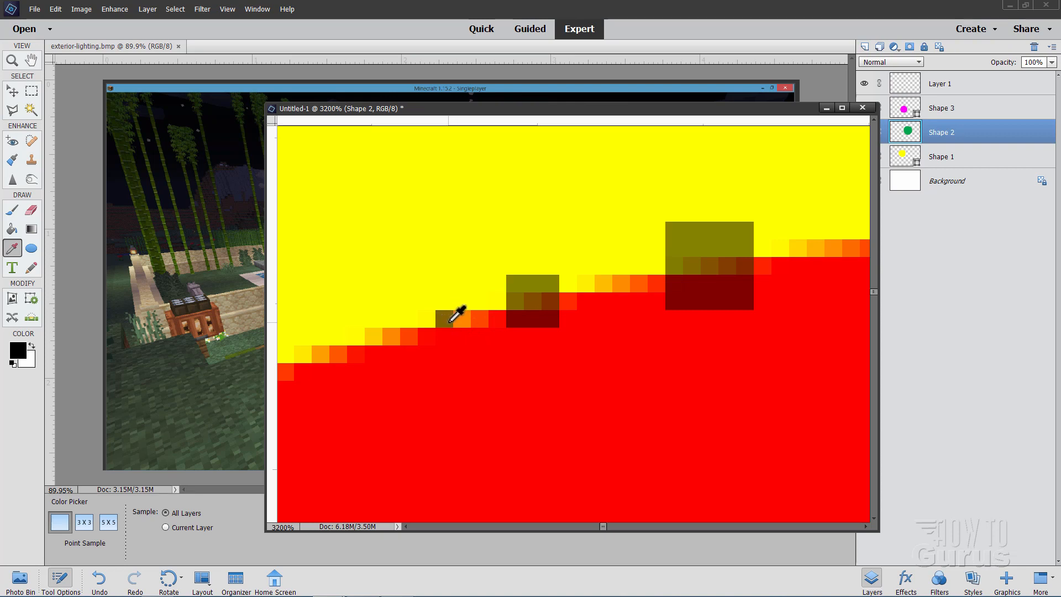
mouse_move(161, 515)
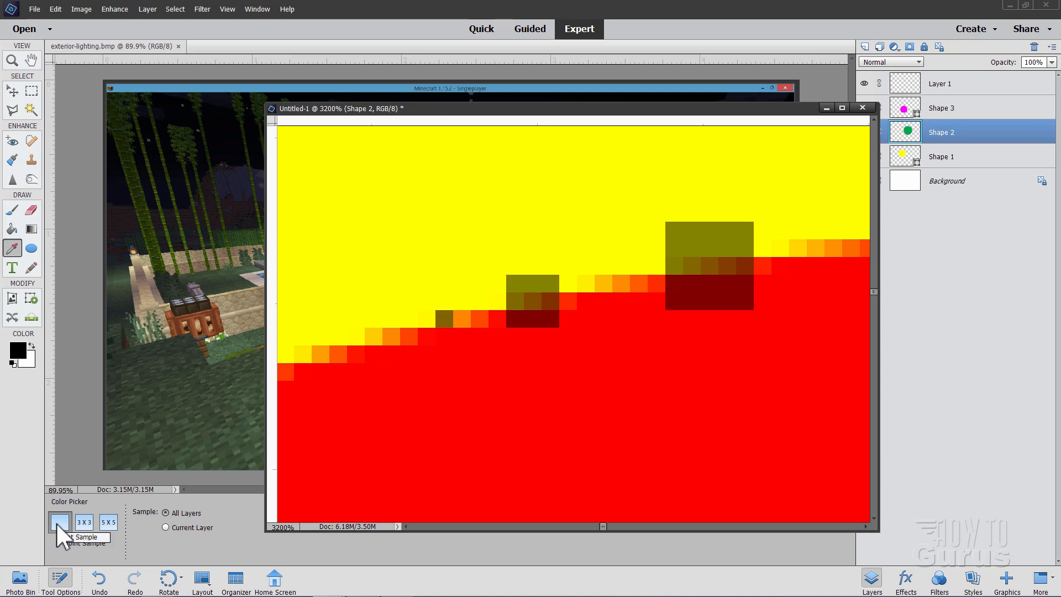
mouse_move(160, 415)
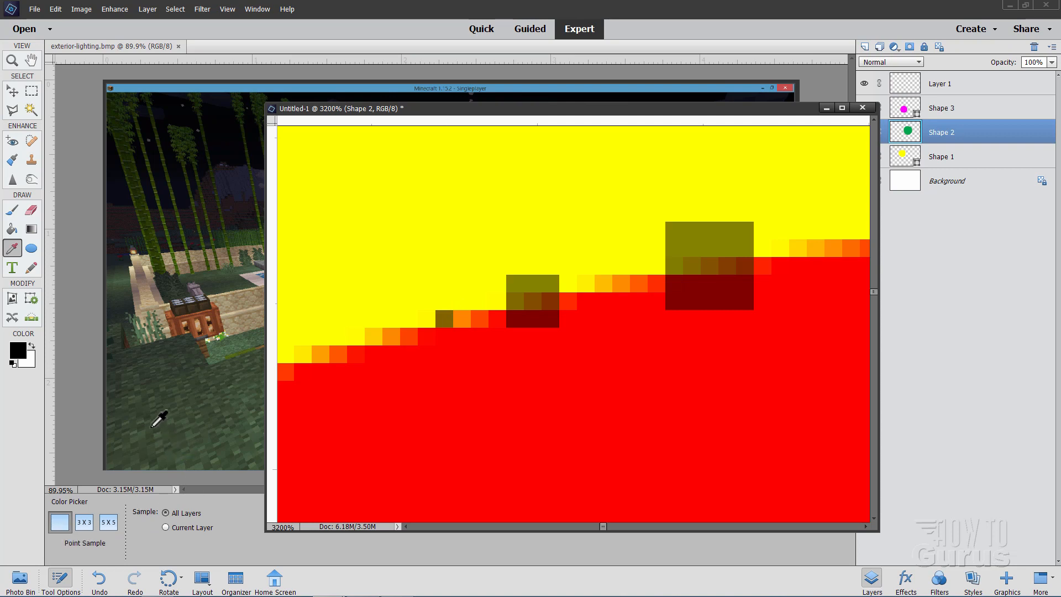
mouse_move(218, 423)
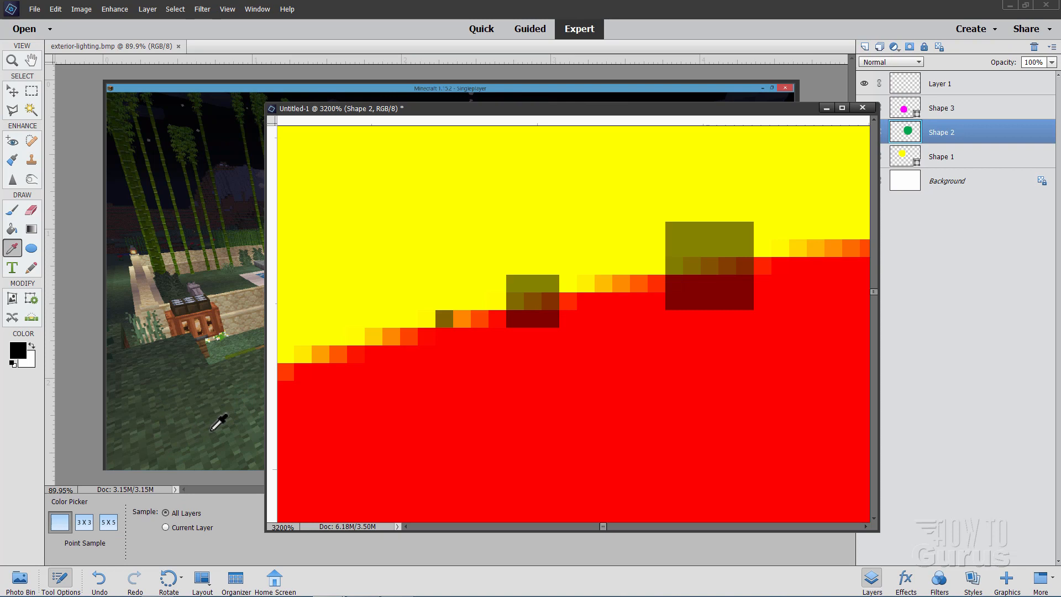
mouse_move(218, 436)
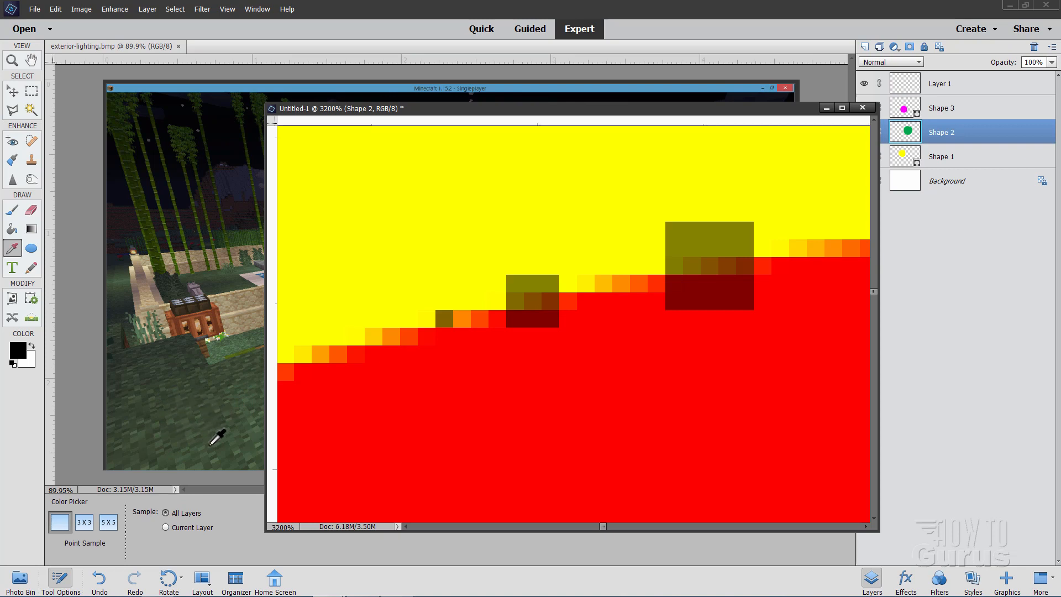
mouse_move(188, 421)
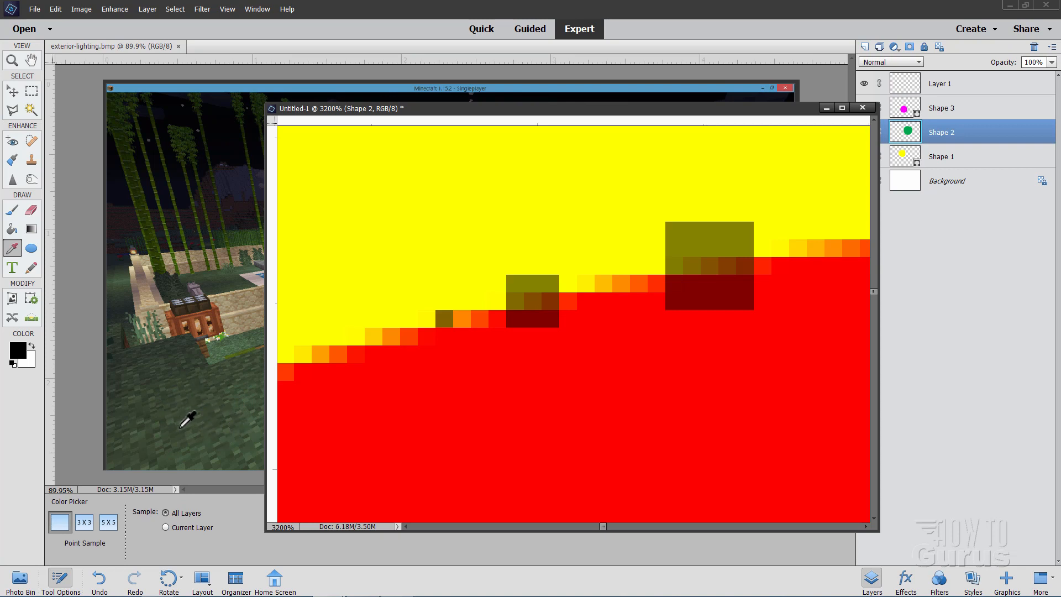
mouse_move(216, 421)
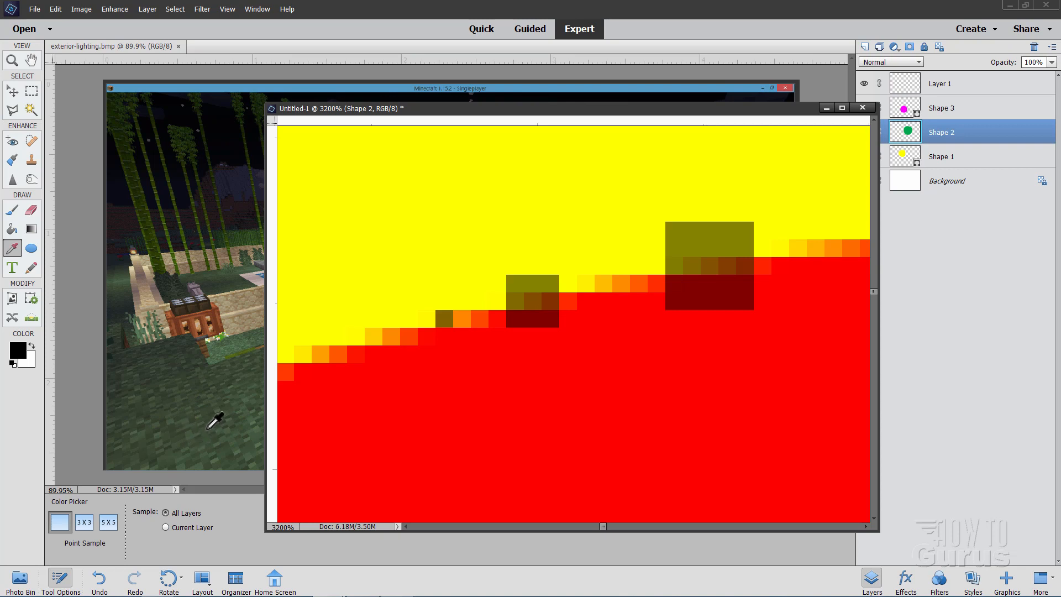
mouse_move(149, 422)
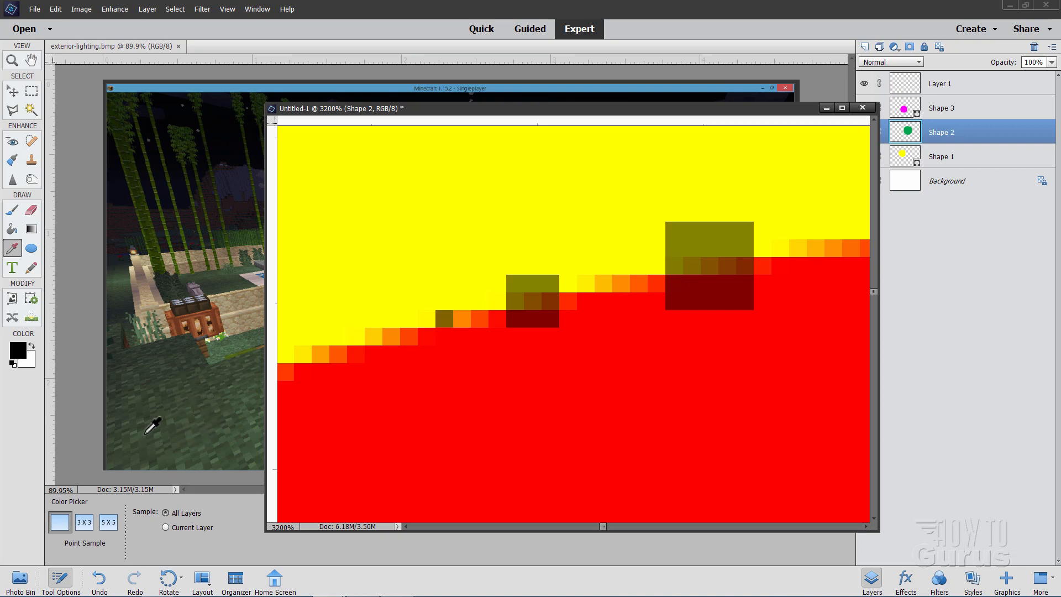
mouse_move(199, 377)
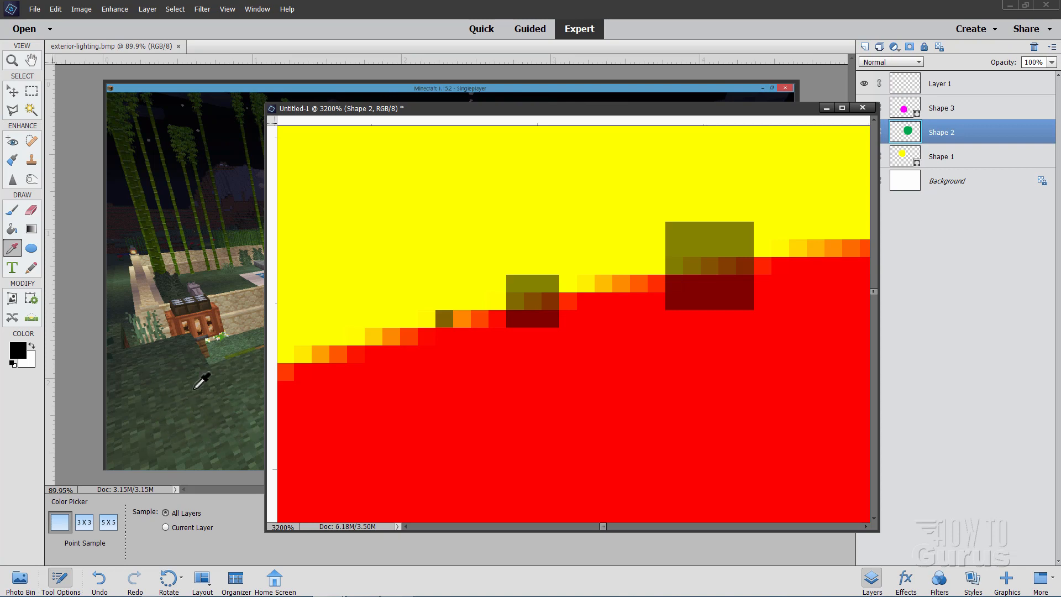
mouse_move(193, 400)
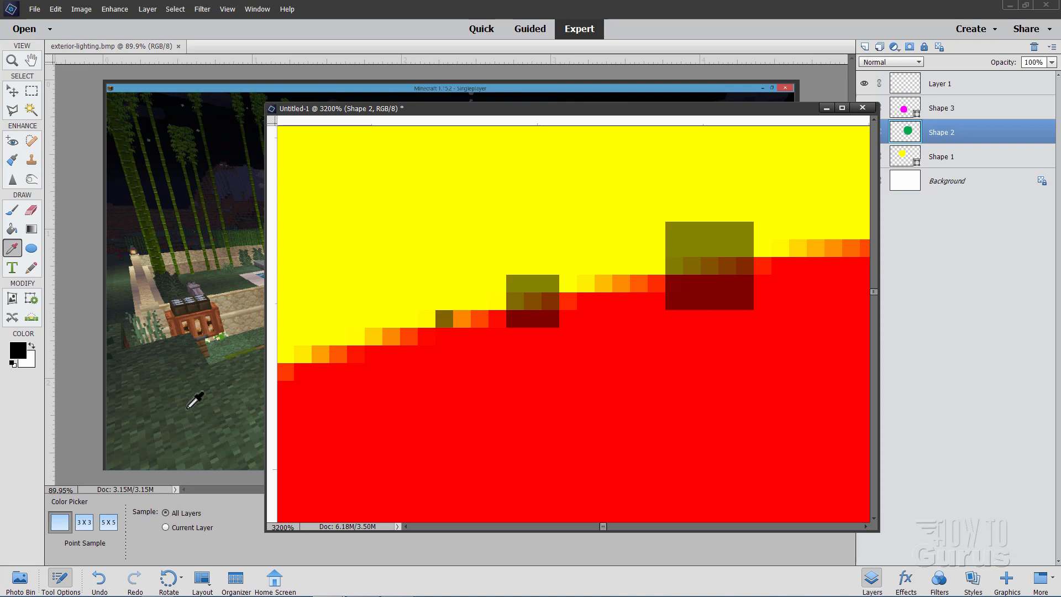
mouse_move(348, 430)
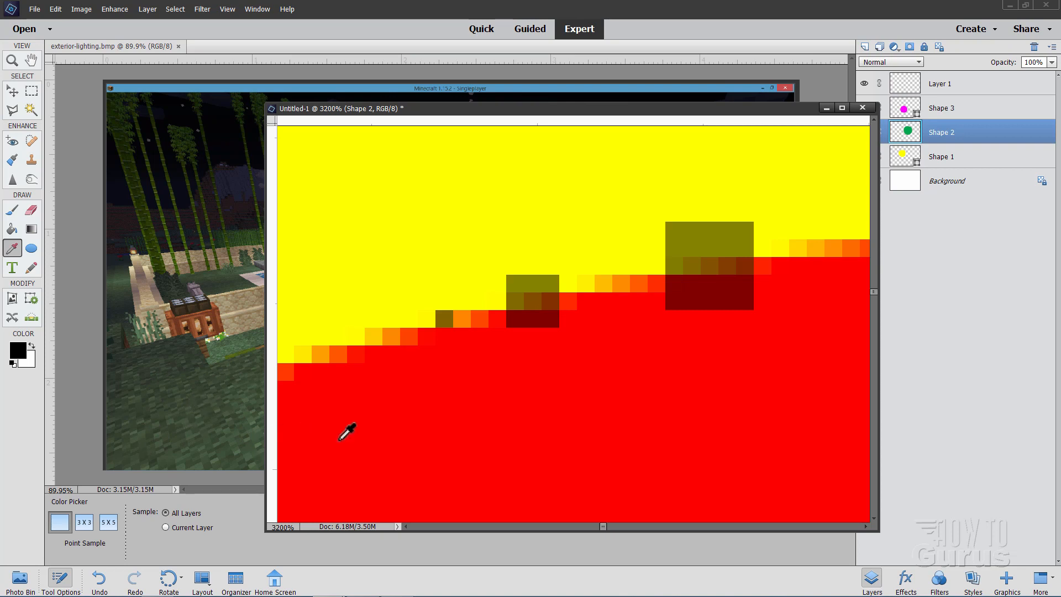
mouse_move(558, 307)
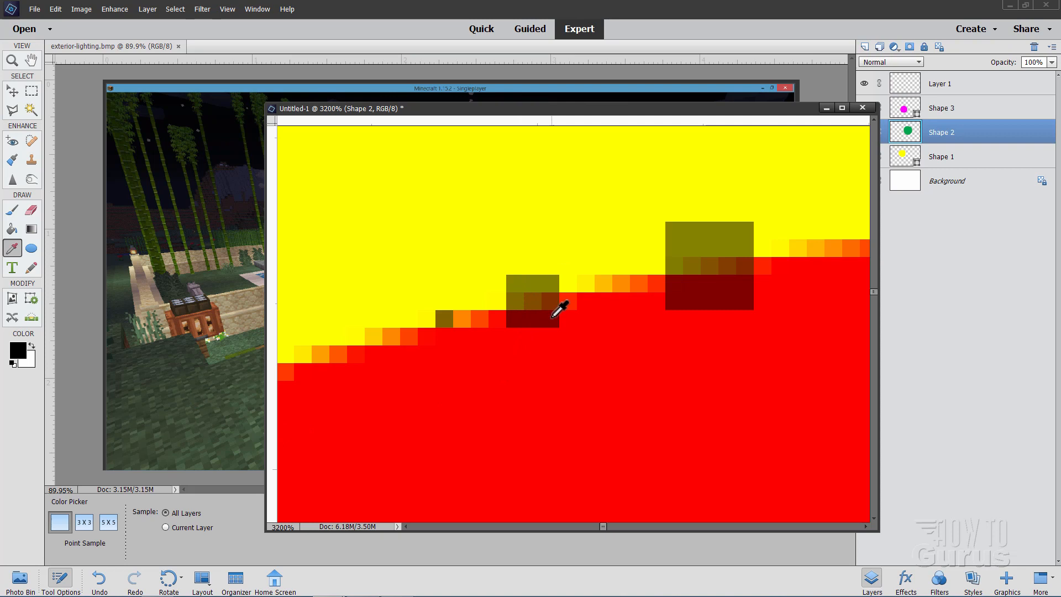
mouse_move(747, 291)
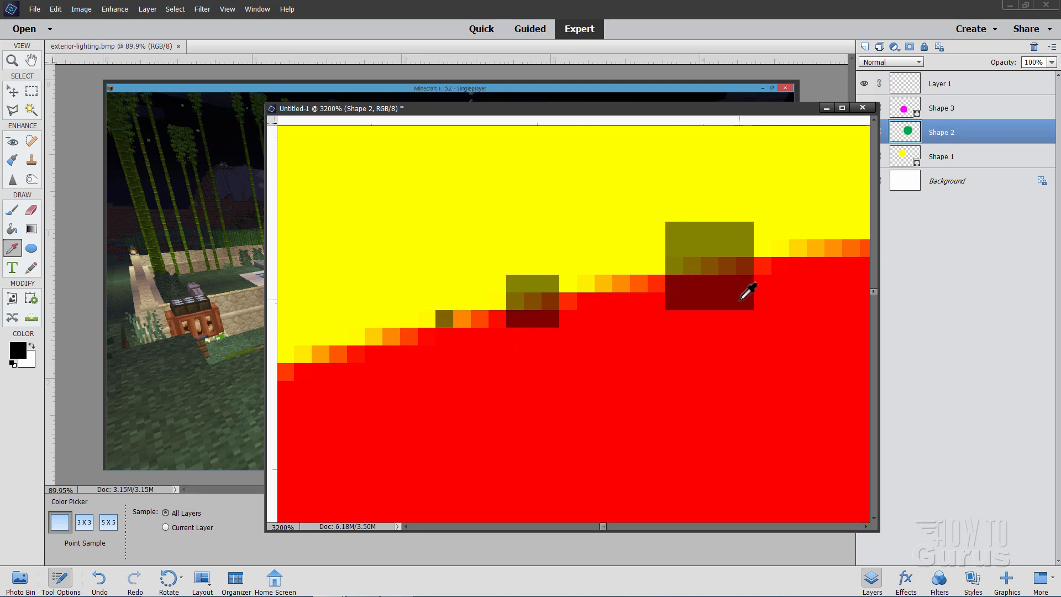
mouse_move(524, 266)
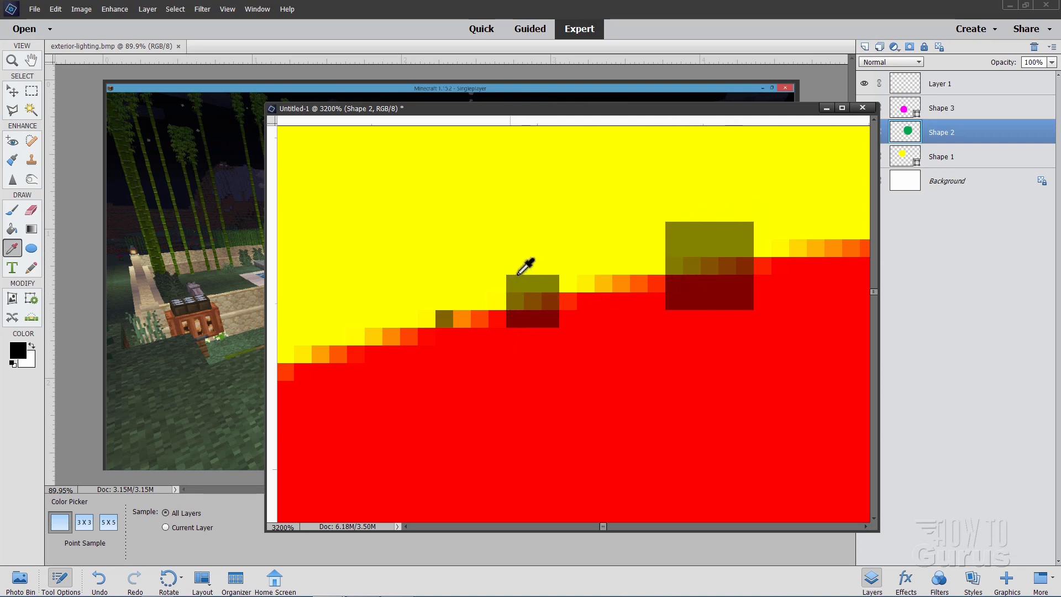
mouse_move(677, 300)
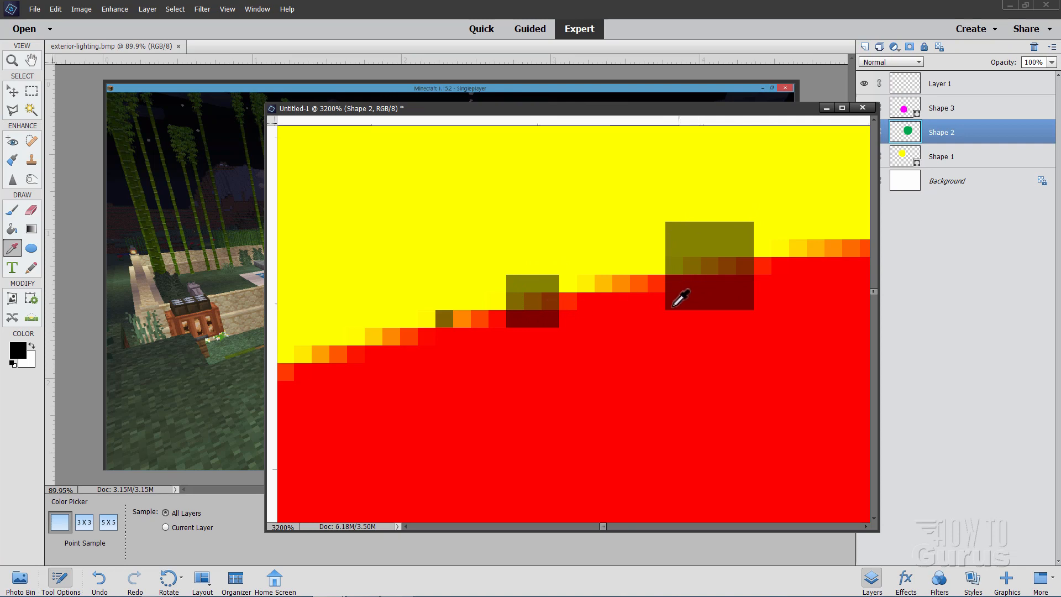
mouse_move(730, 292)
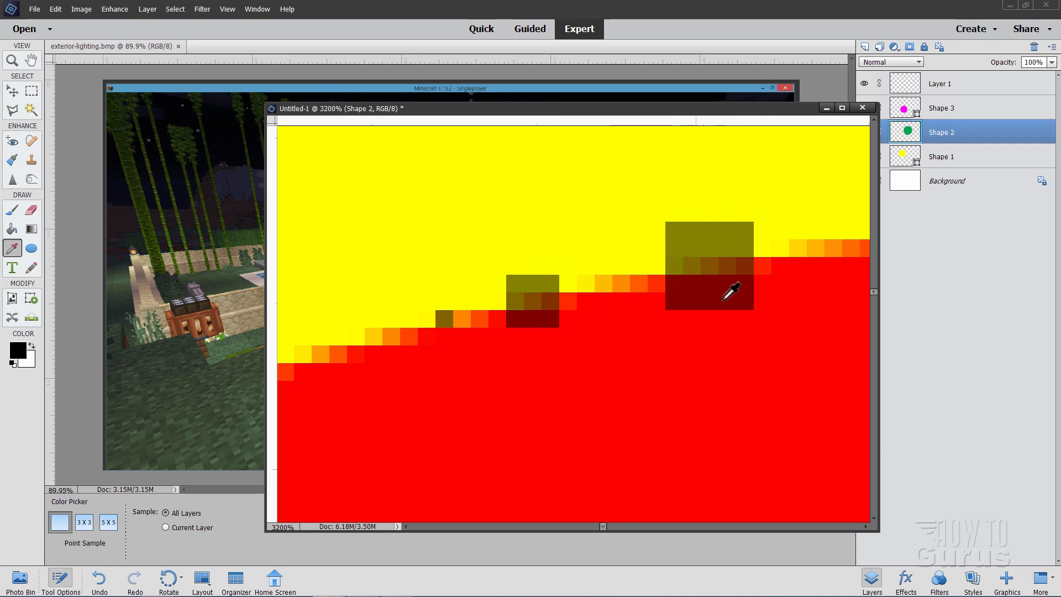
mouse_move(470, 321)
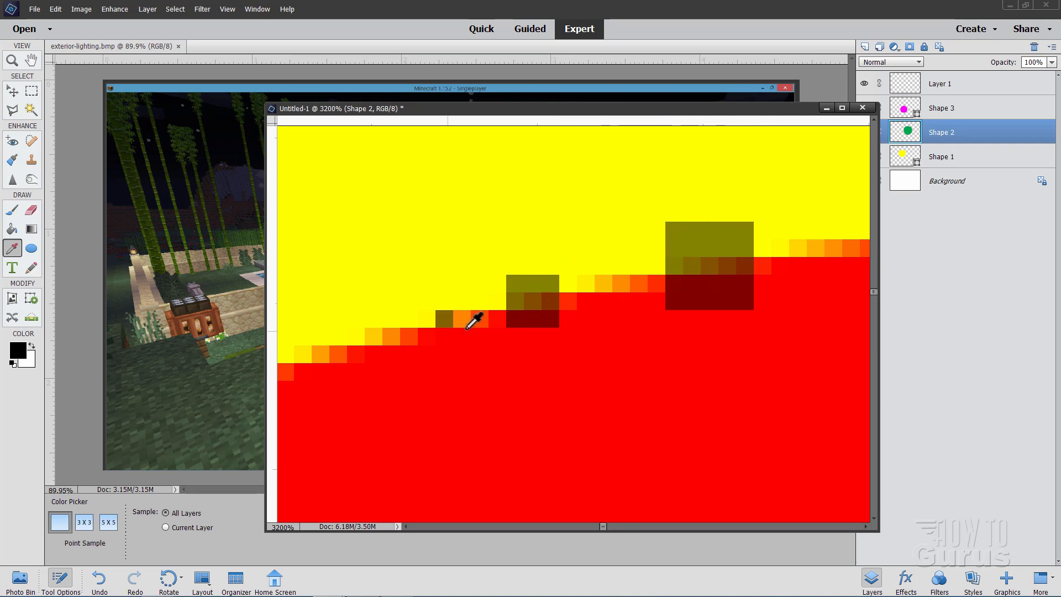
mouse_move(450, 308)
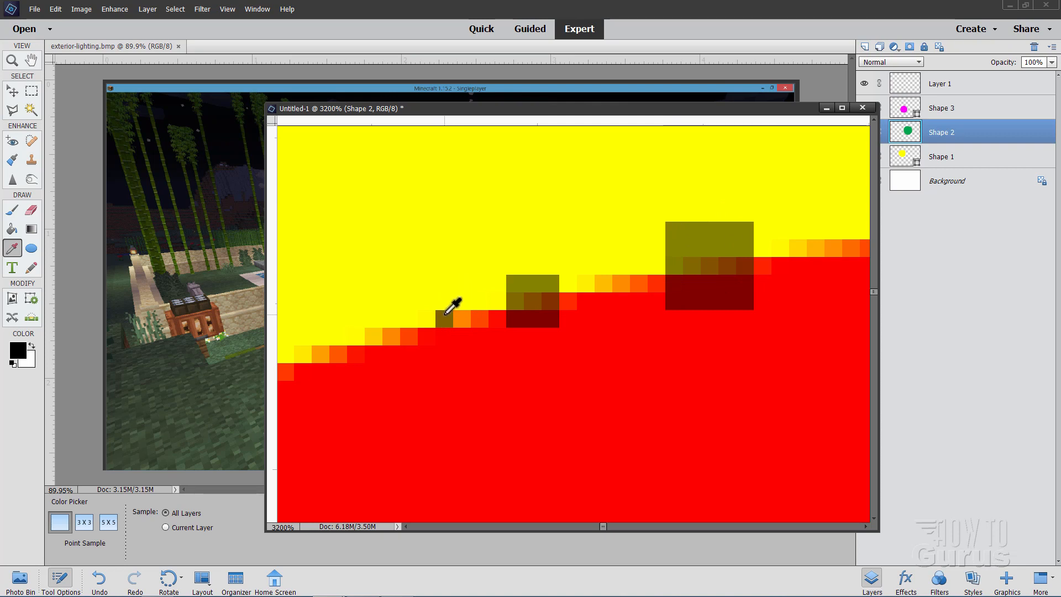
mouse_move(711, 281)
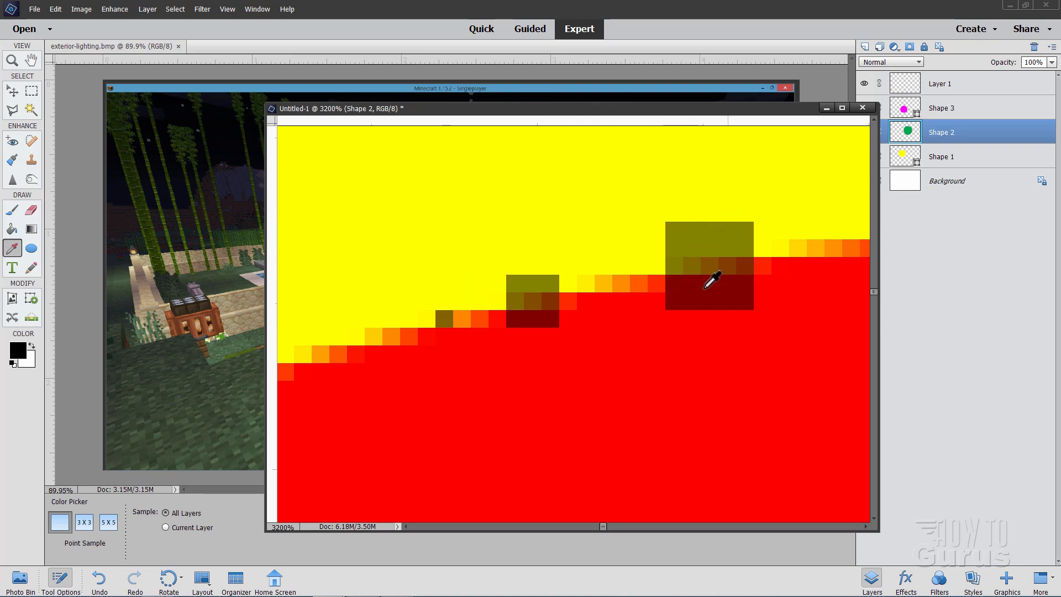
Set Eyedropper sample size to 5x5 Average and sample dark green from the grass
click(108, 522)
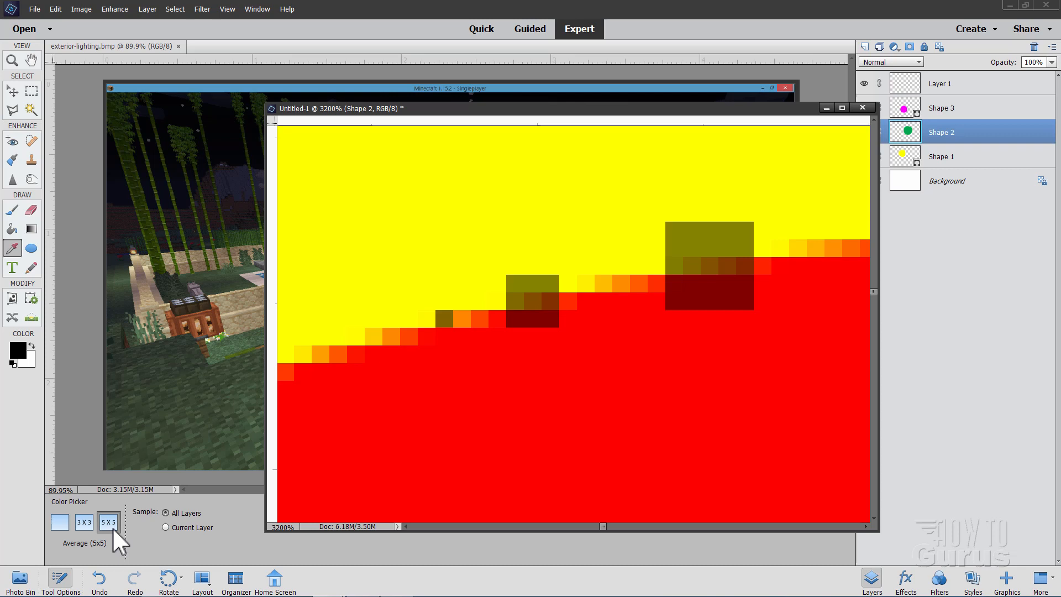
click(211, 401)
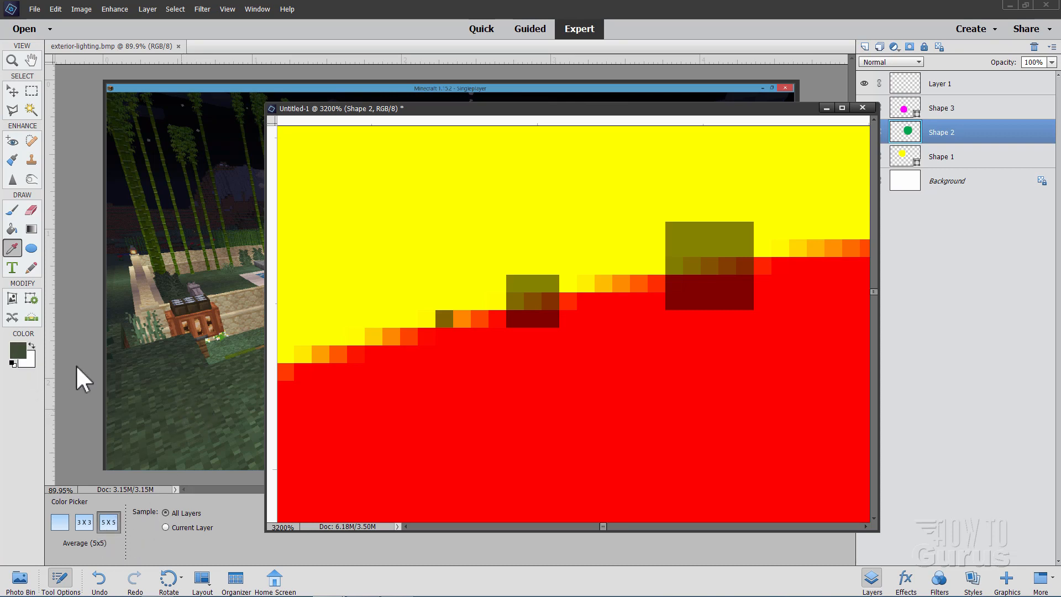
mouse_move(187, 395)
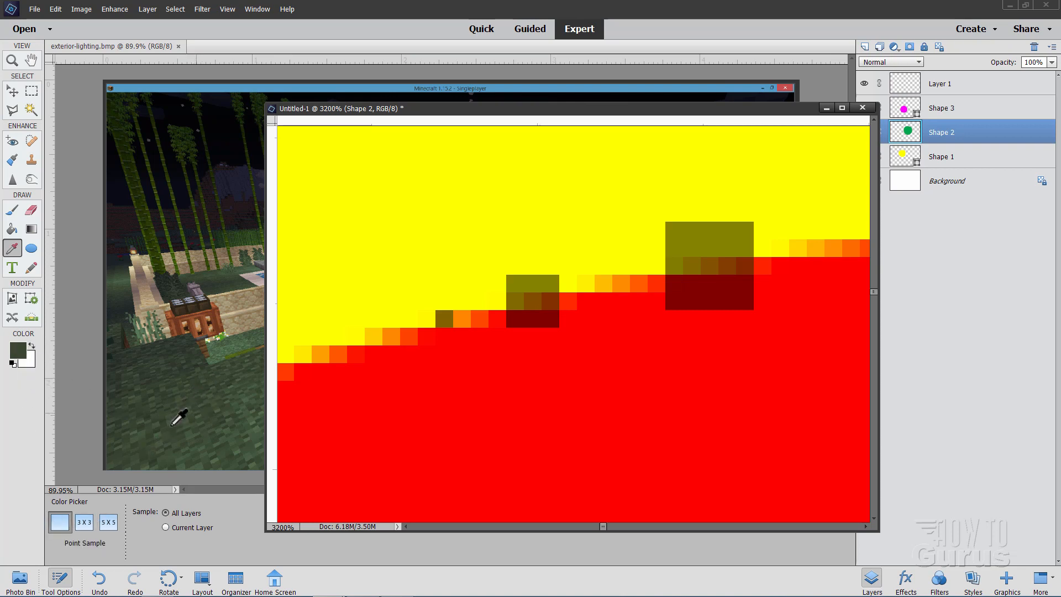
mouse_move(230, 409)
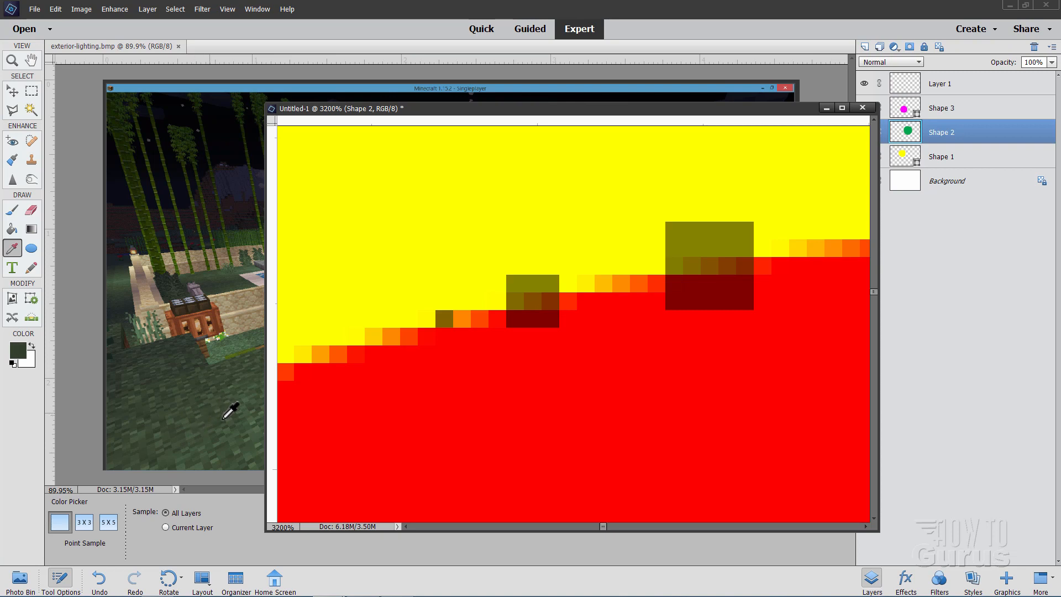
mouse_move(144, 423)
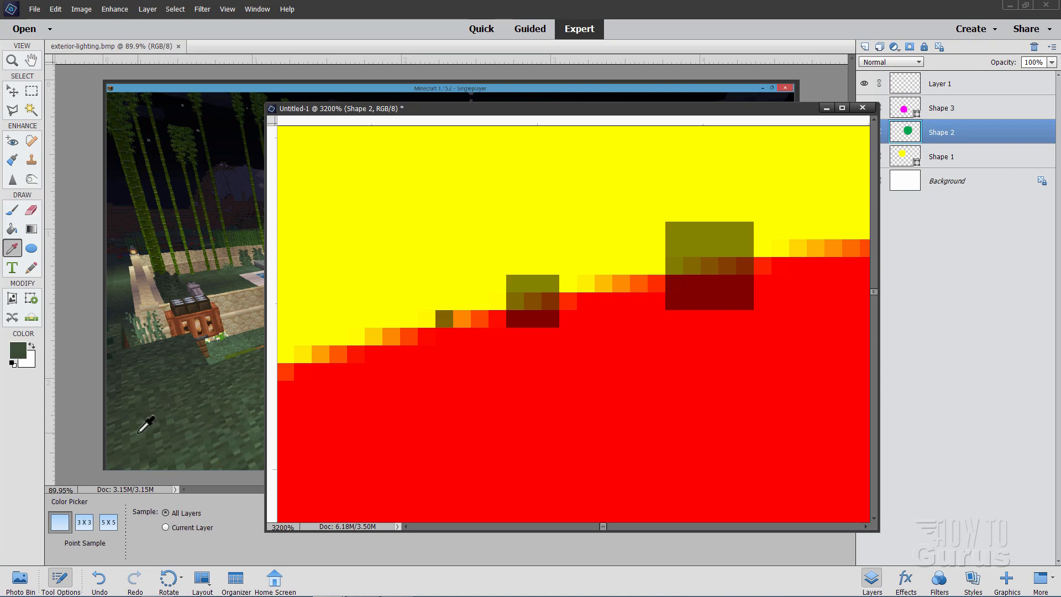
mouse_move(221, 434)
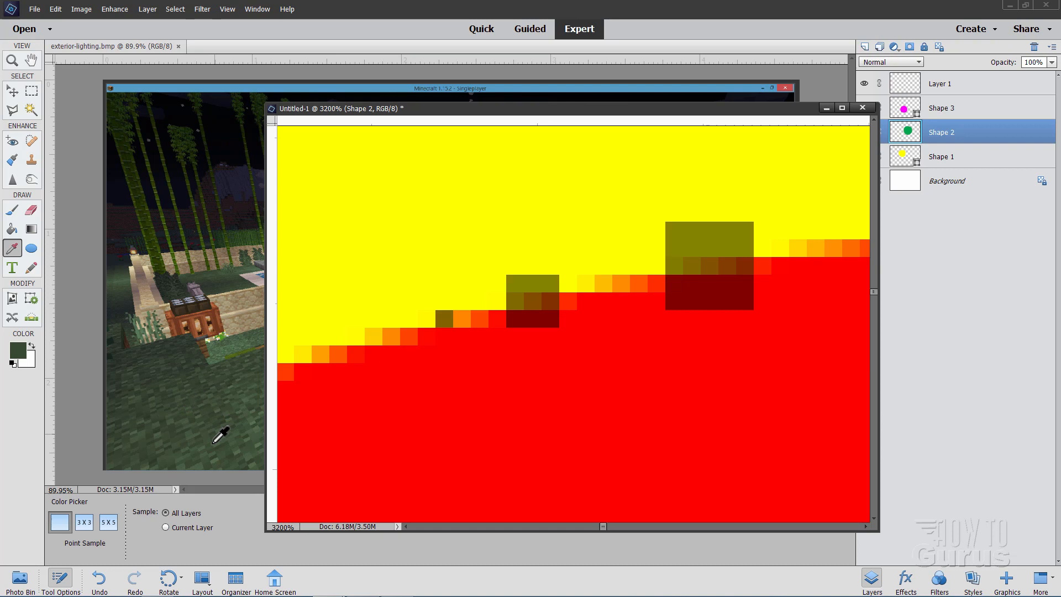
Keep 5x5 Average sampling from All Layers, then pick the Zoom tool
click(108, 522)
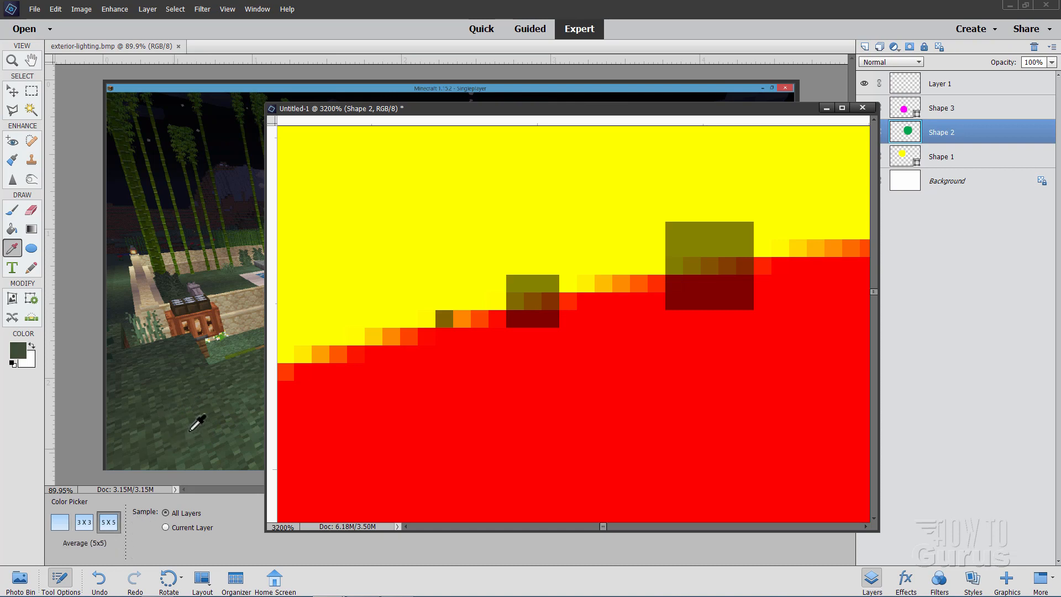
mouse_move(220, 403)
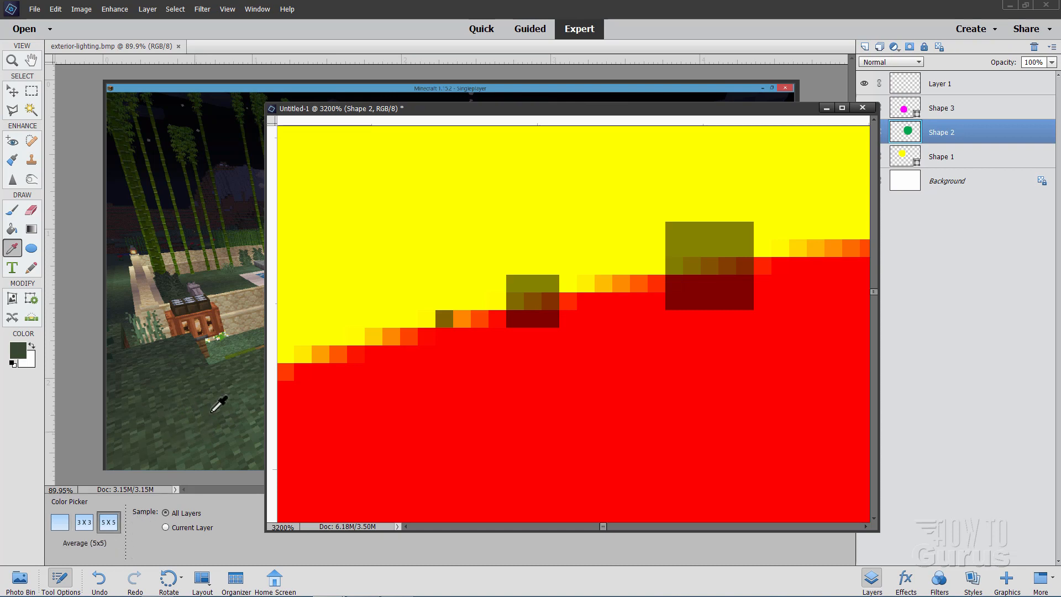
mouse_move(183, 392)
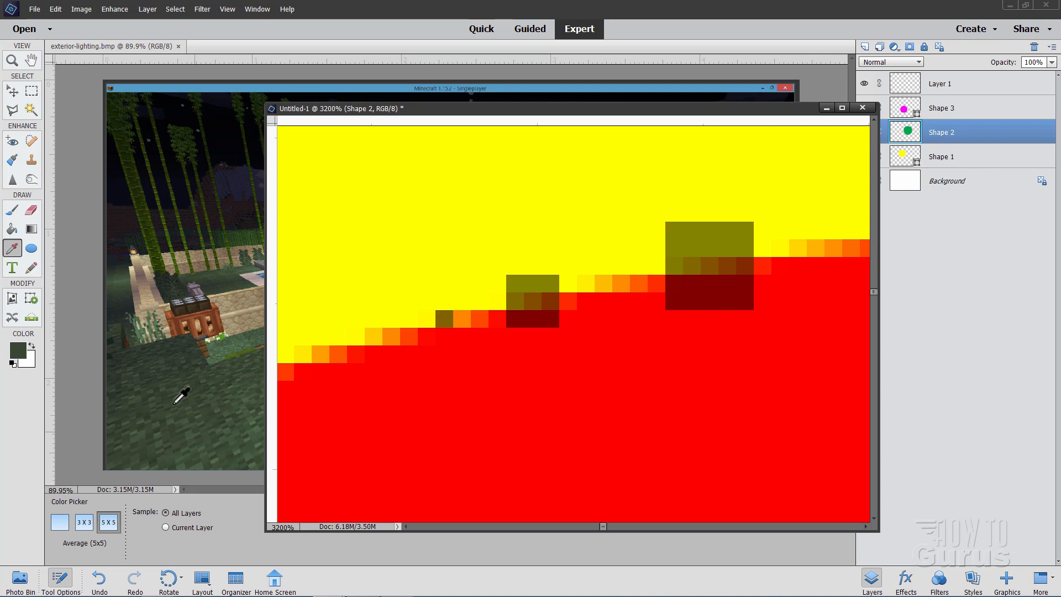
mouse_move(376, 332)
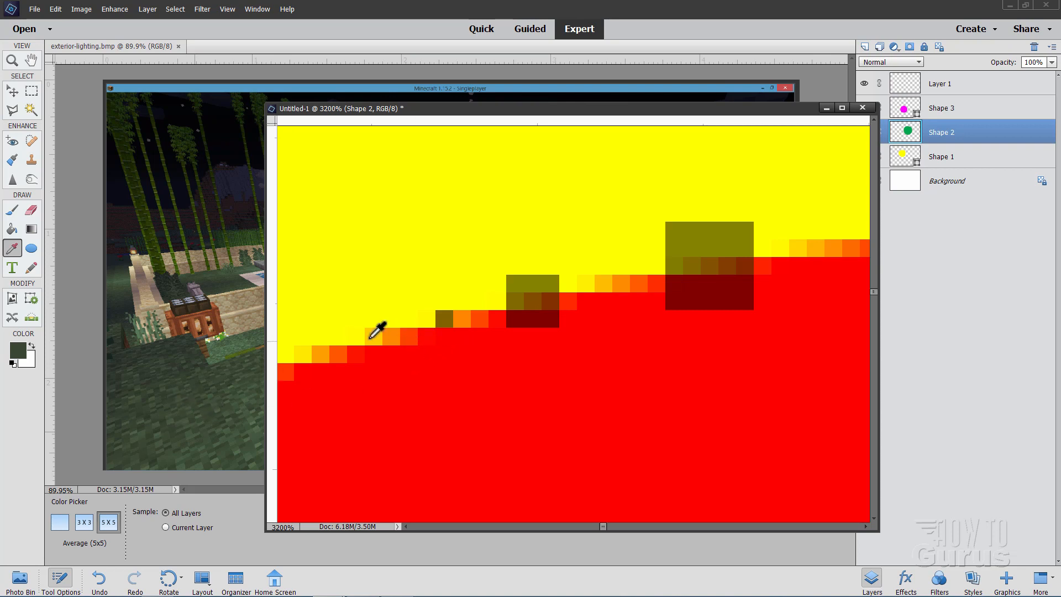
mouse_move(612, 275)
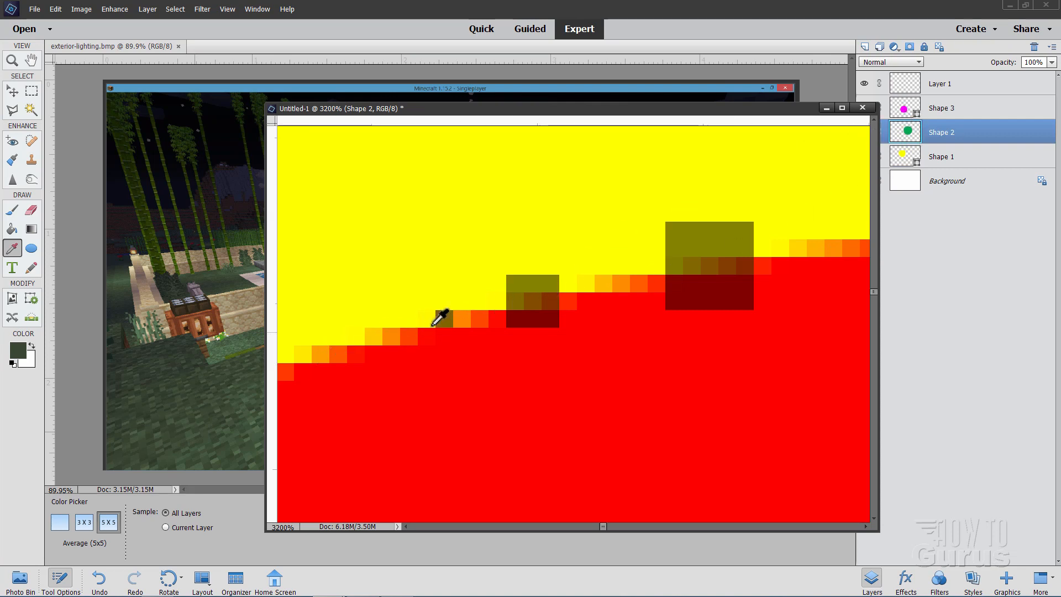
mouse_move(328, 345)
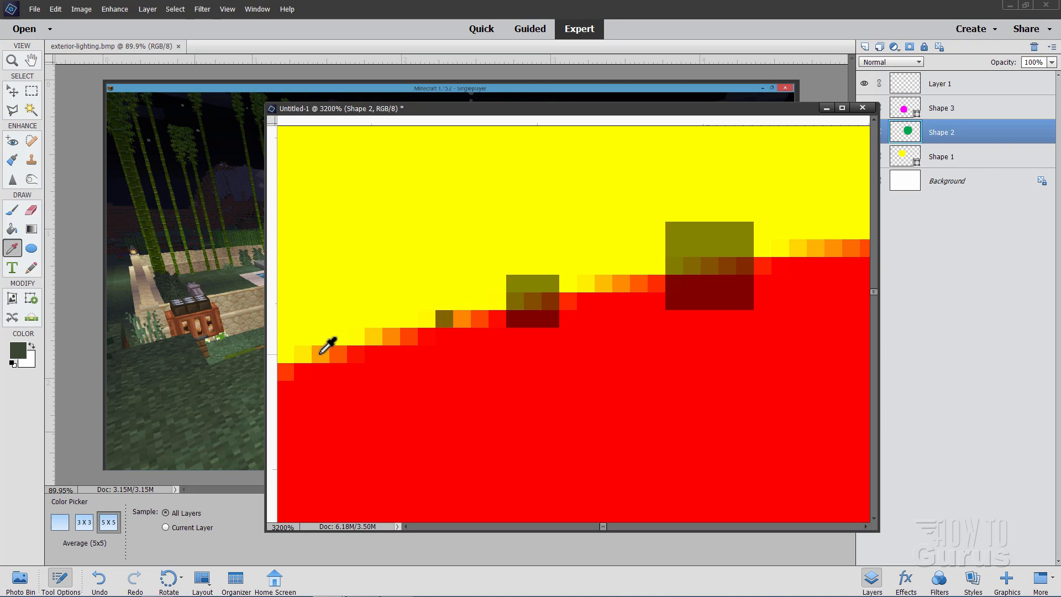
mouse_move(428, 356)
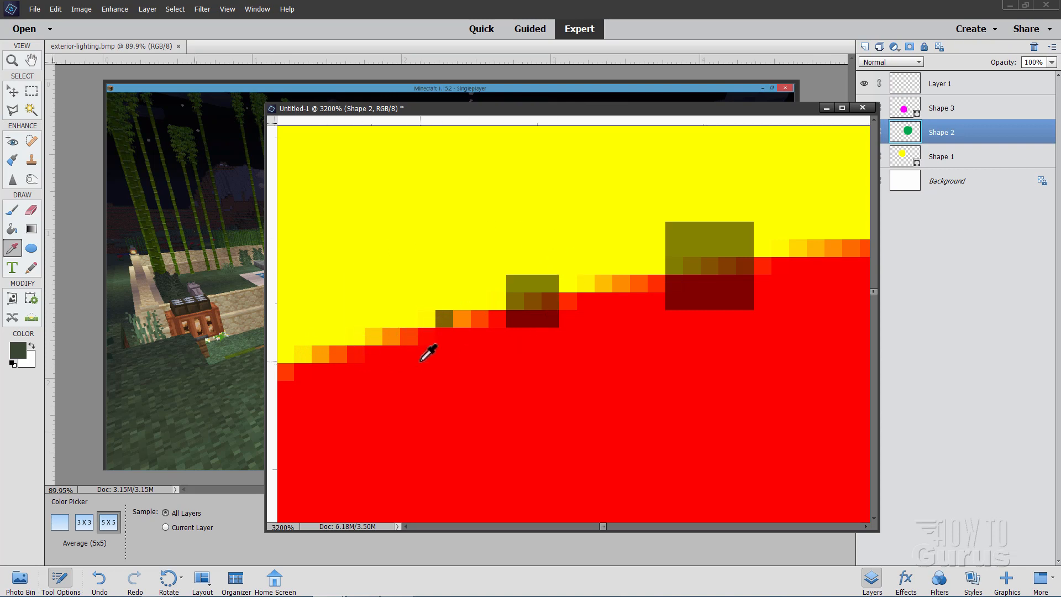
mouse_move(398, 333)
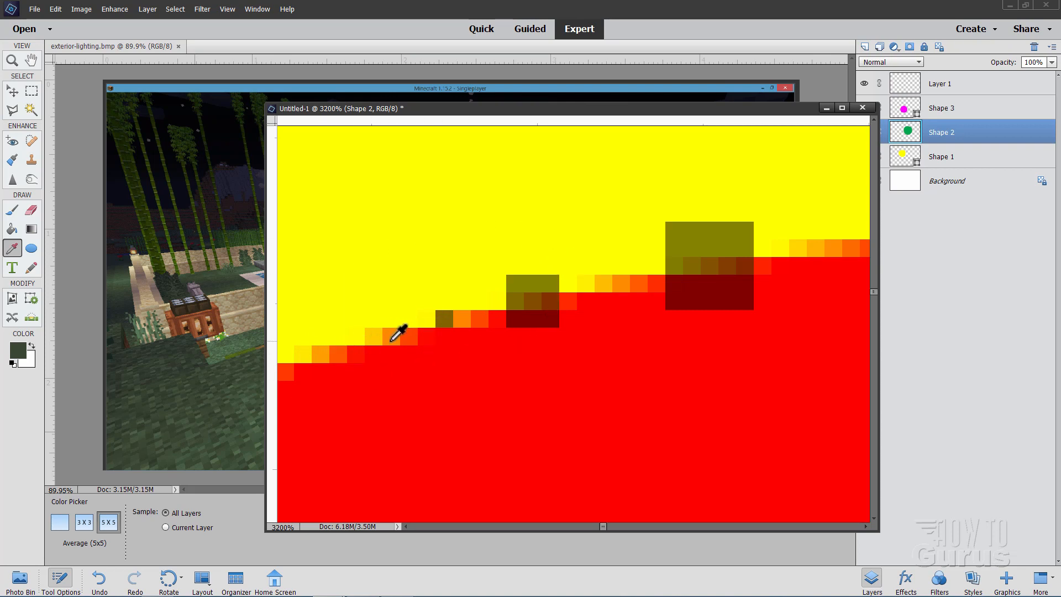
mouse_move(95, 474)
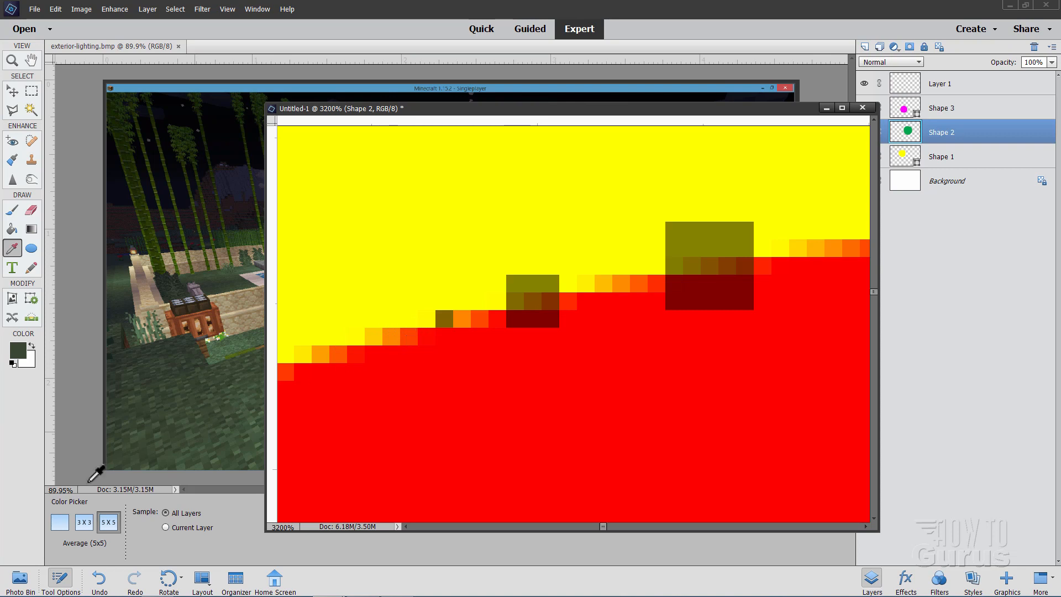
mouse_move(574, 338)
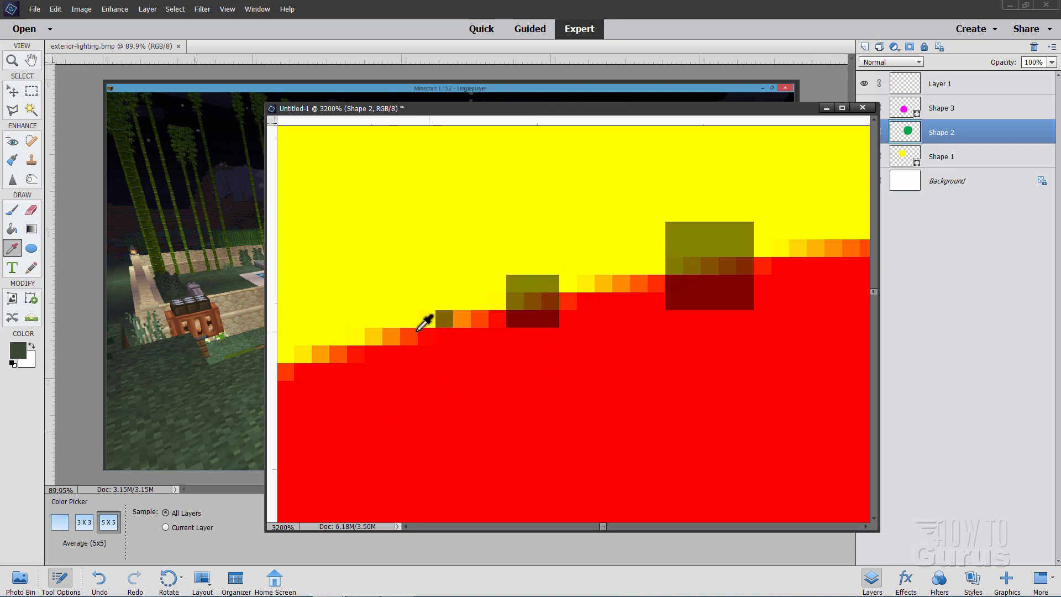
mouse_move(609, 345)
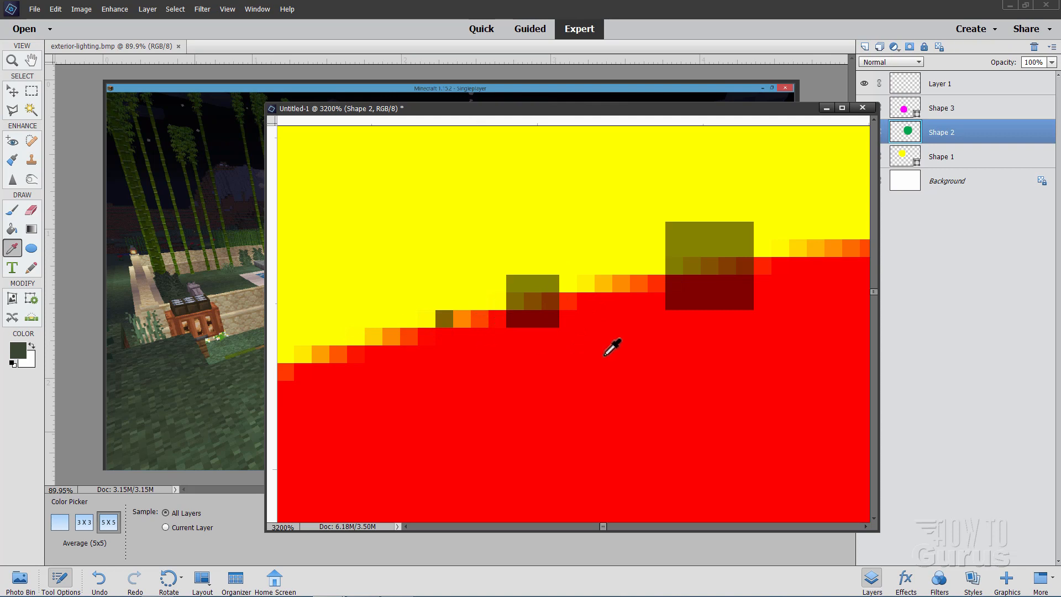
mouse_move(469, 320)
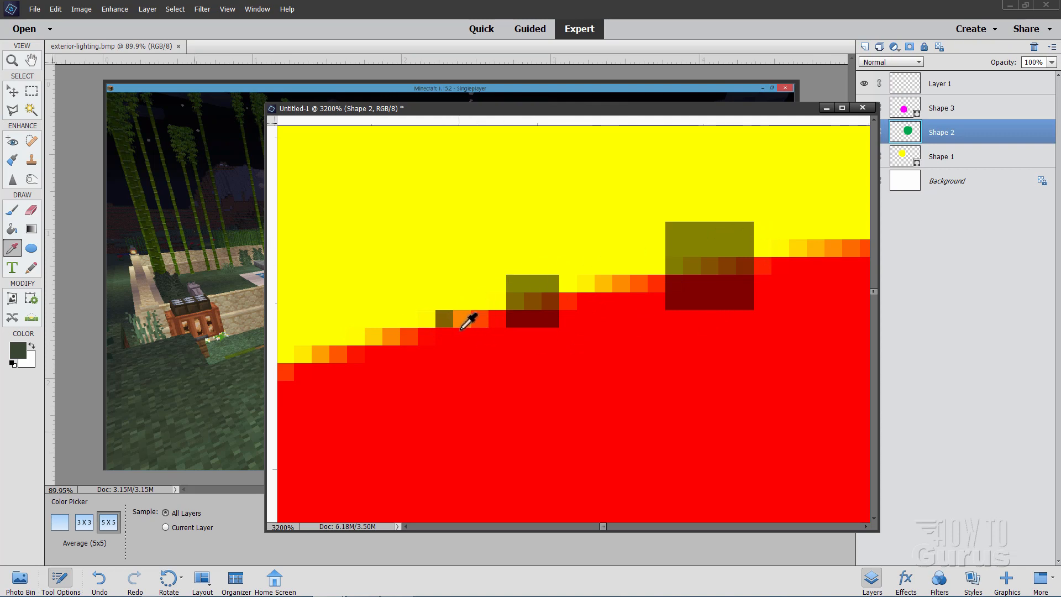
mouse_move(738, 251)
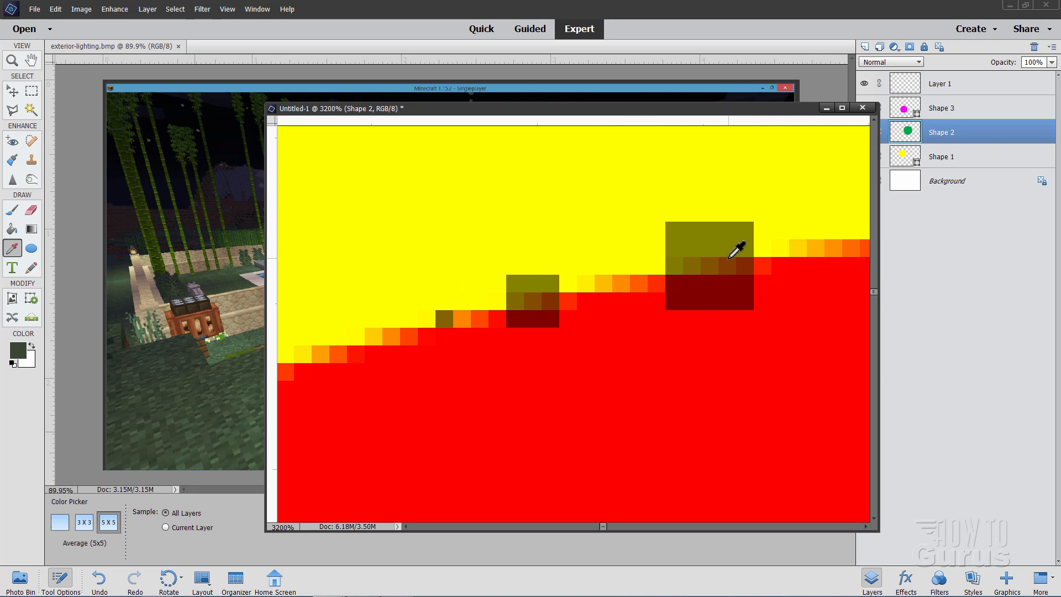
mouse_move(555, 287)
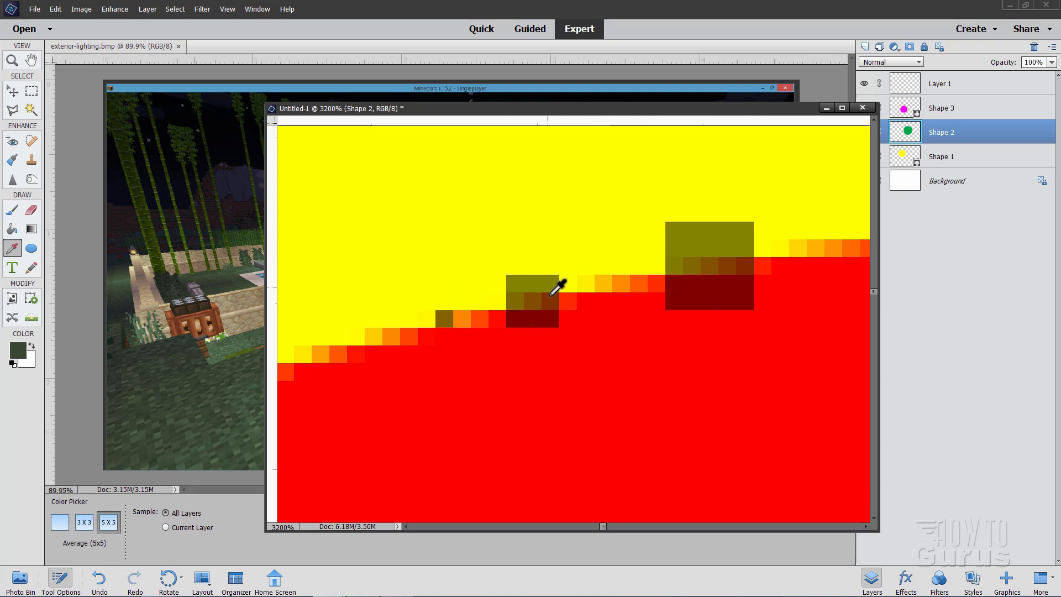
mouse_move(226, 372)
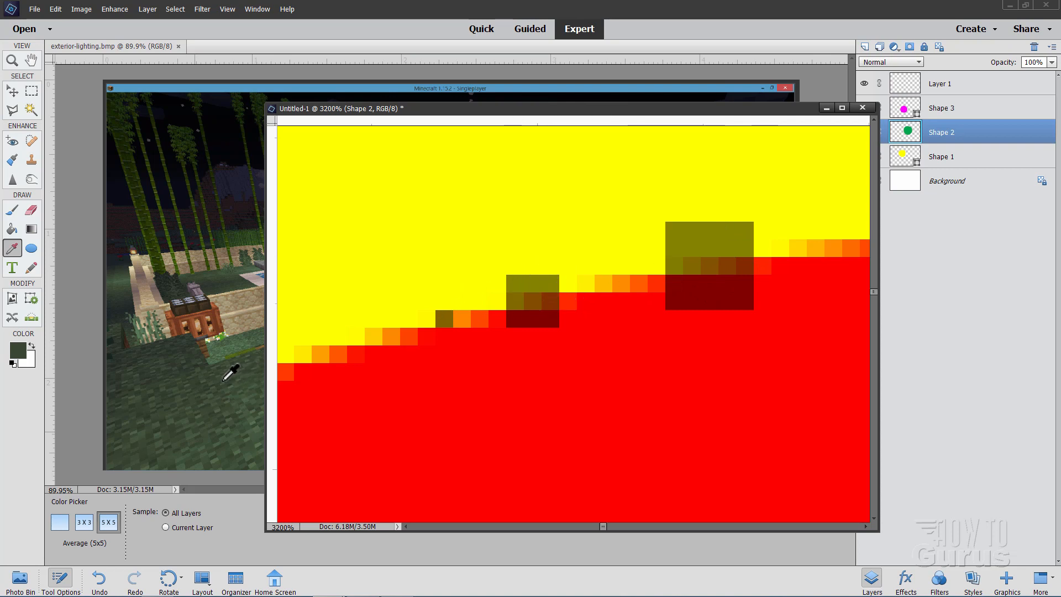
mouse_move(216, 385)
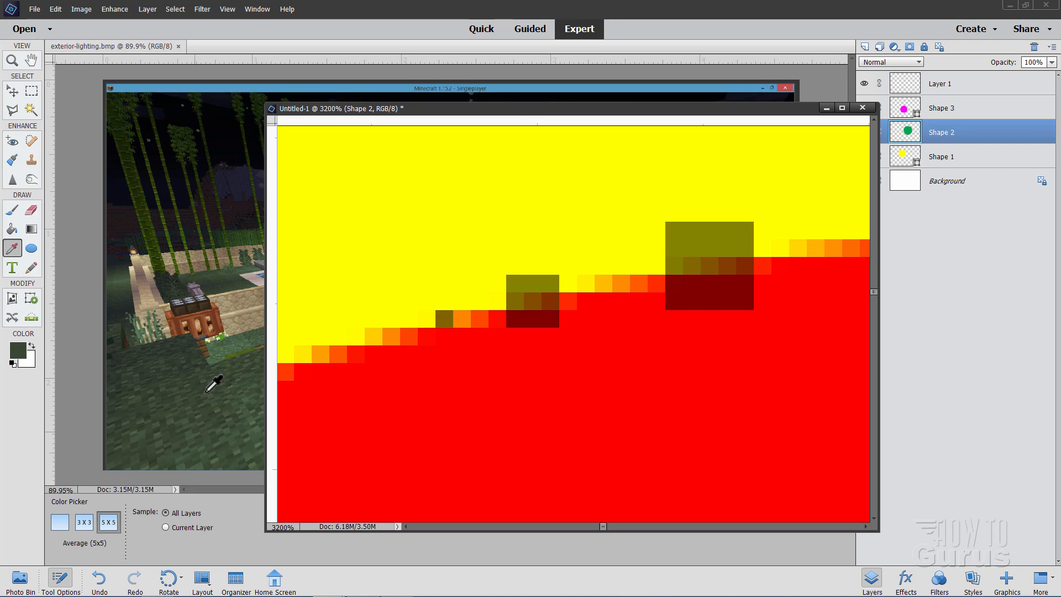
mouse_move(223, 328)
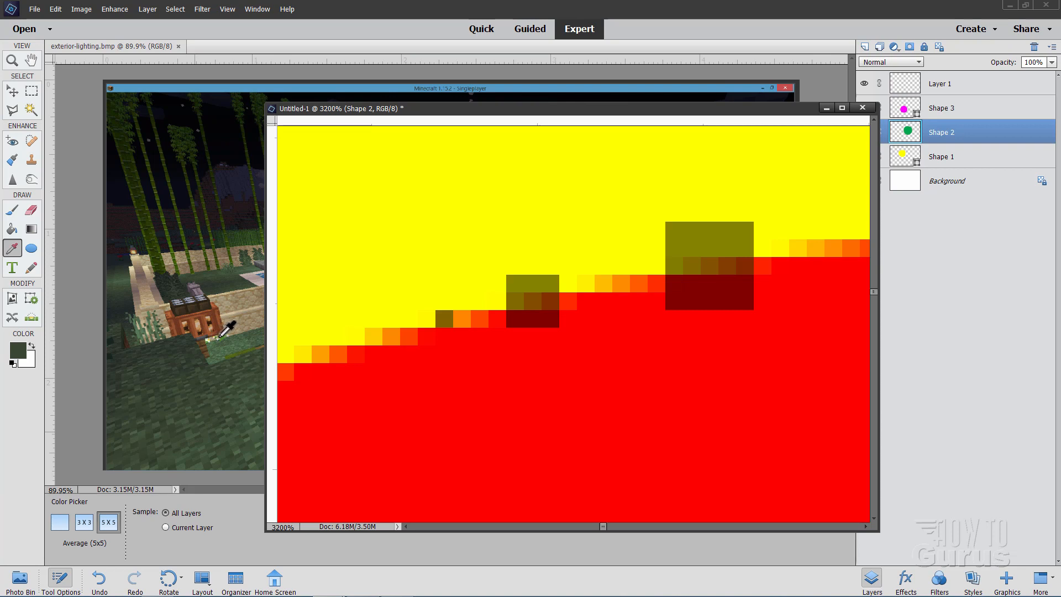
mouse_move(259, 320)
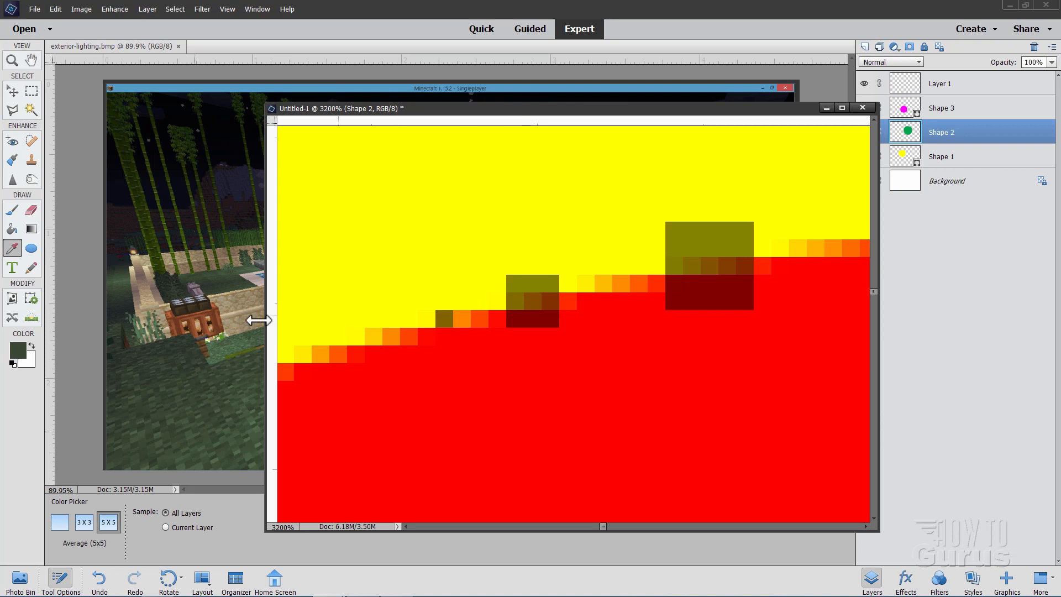
mouse_move(223, 328)
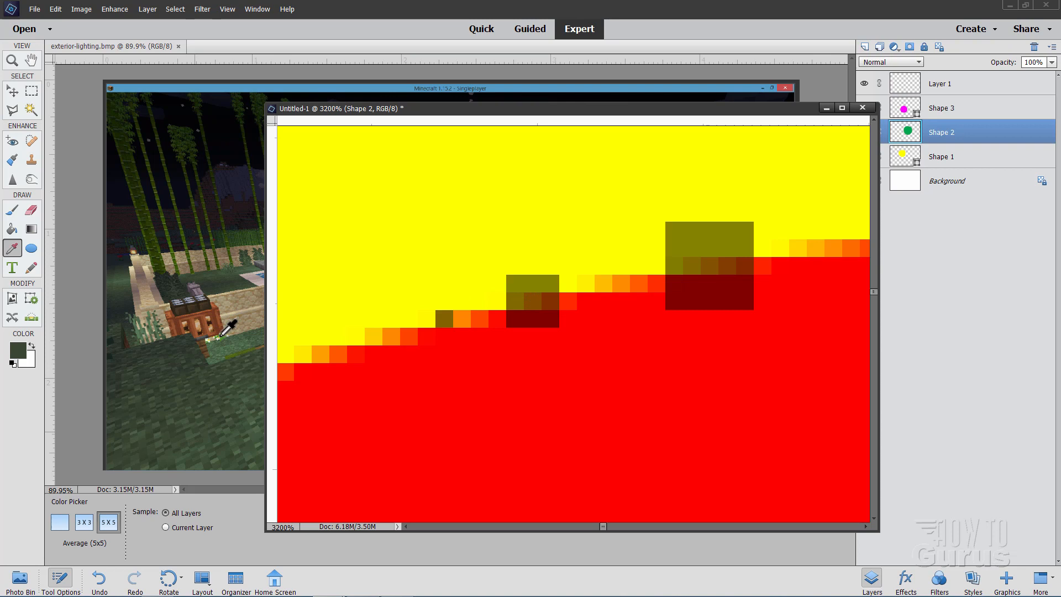
mouse_move(771, 210)
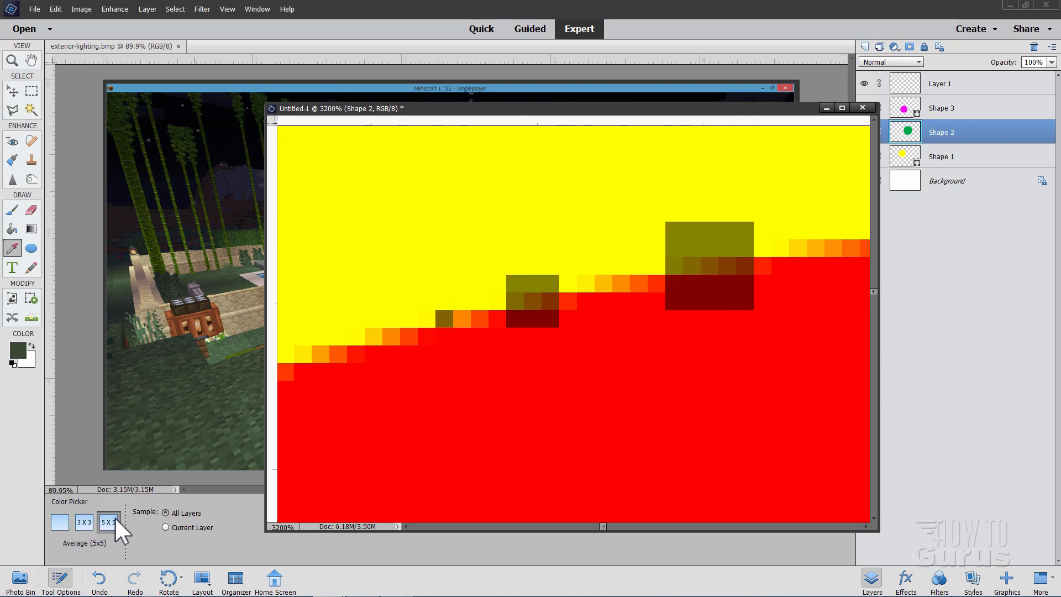
mouse_move(156, 511)
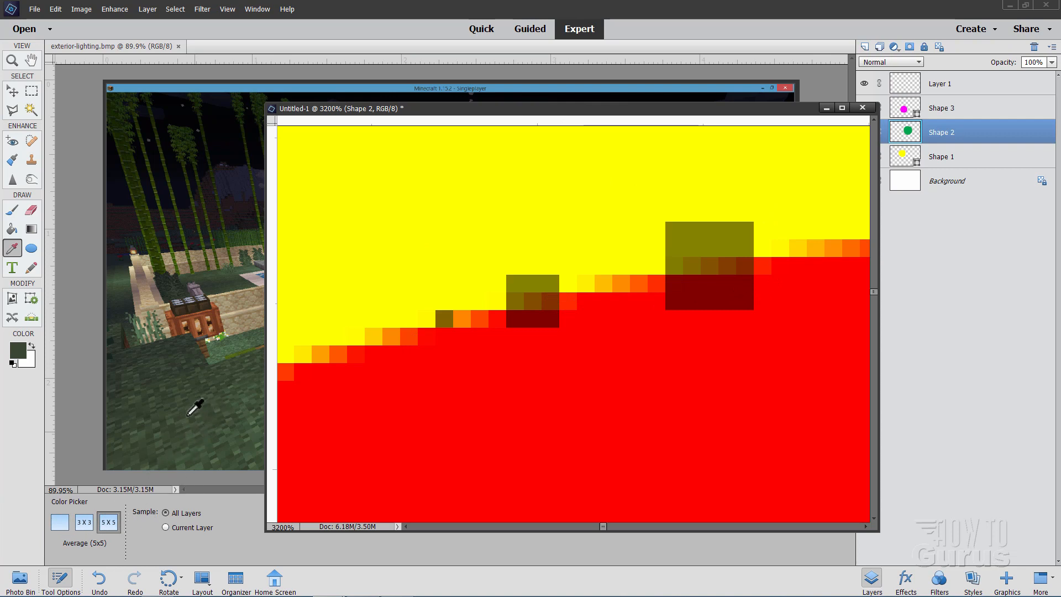
mouse_move(198, 418)
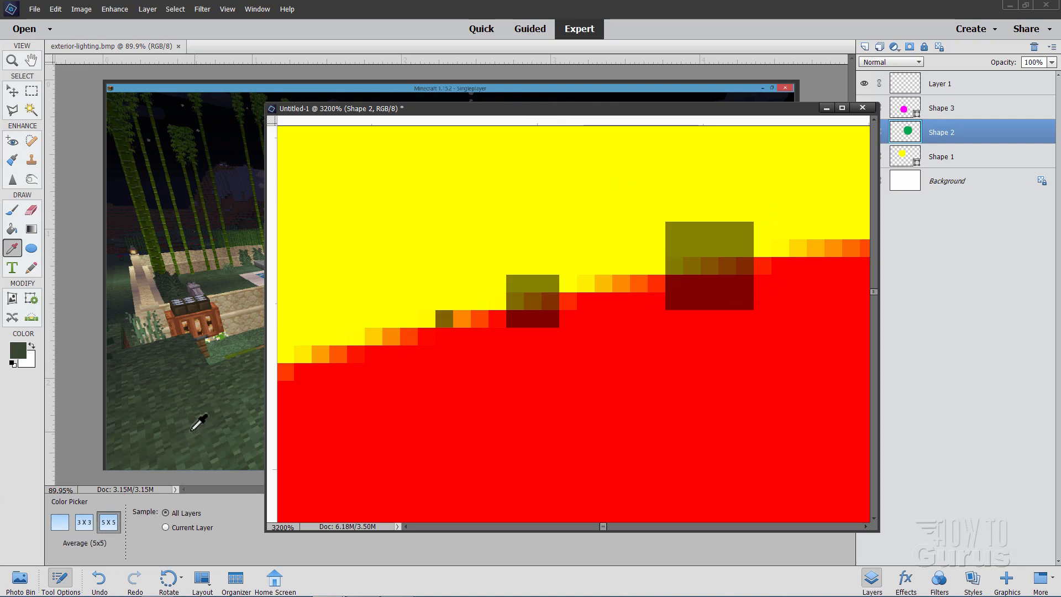
click(12, 60)
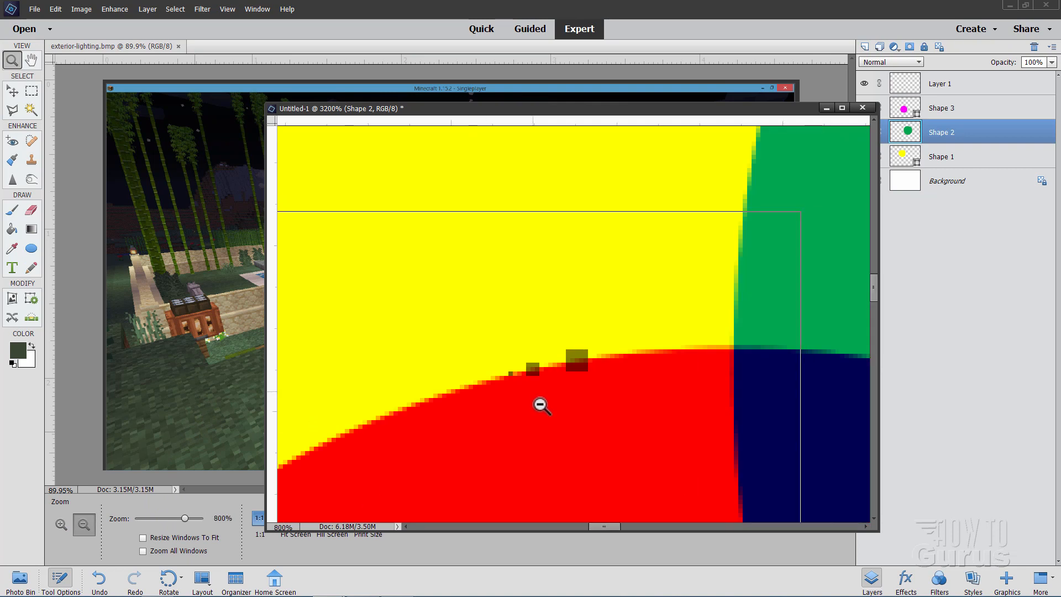
Zoom out to 100% showing all three circles, then select the Move tool
click(541, 406)
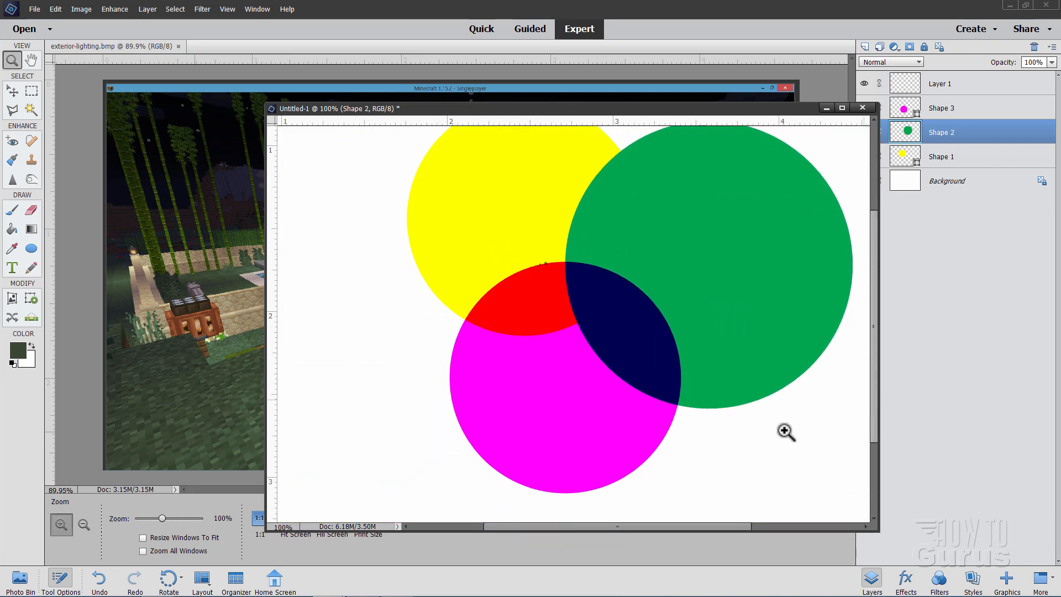
mouse_move(12, 95)
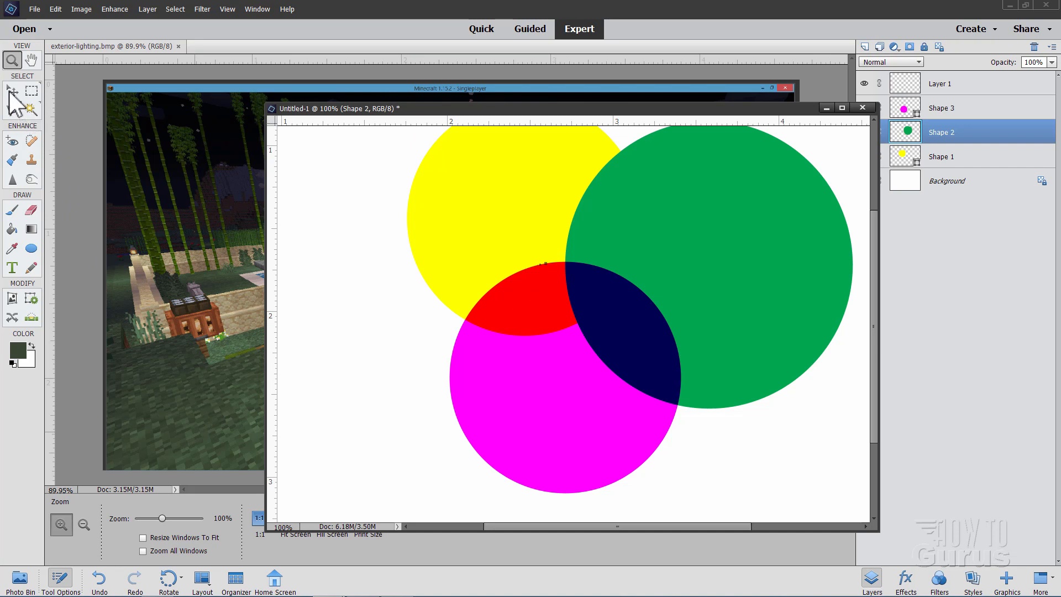
click(12, 90)
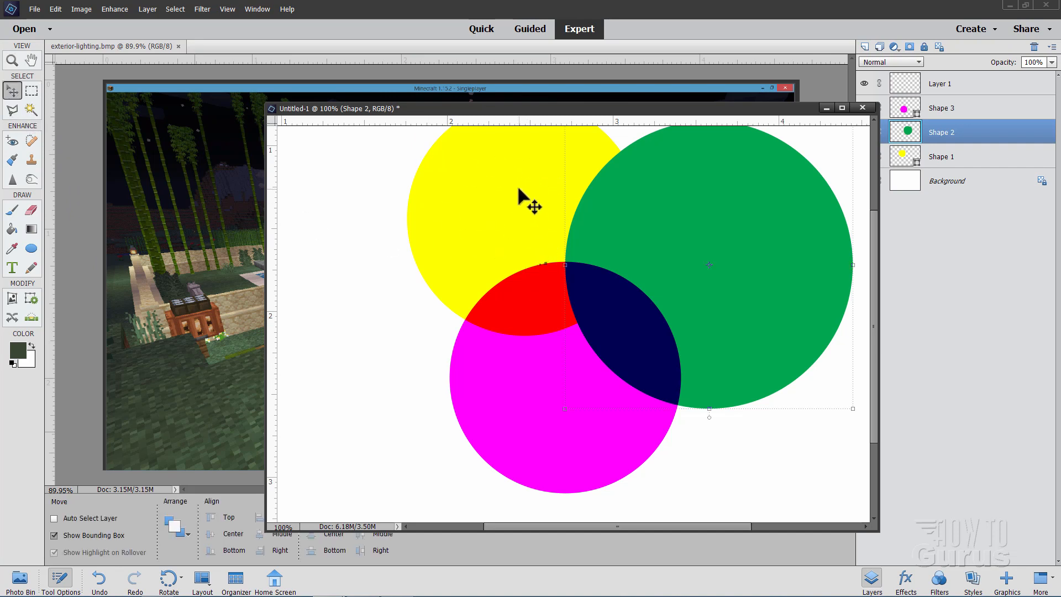
mouse_move(683, 332)
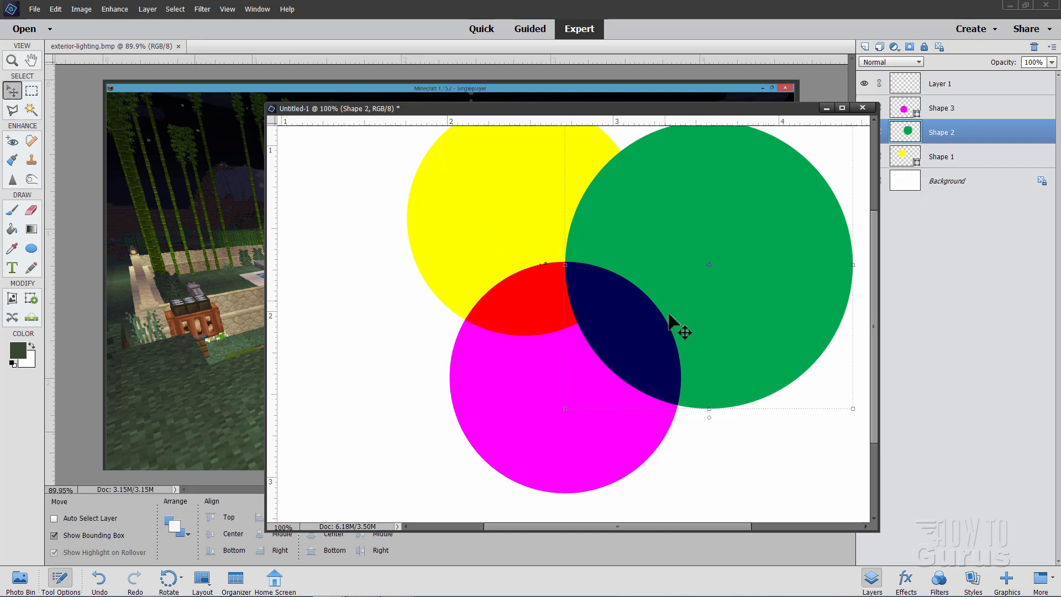
mouse_move(933, 109)
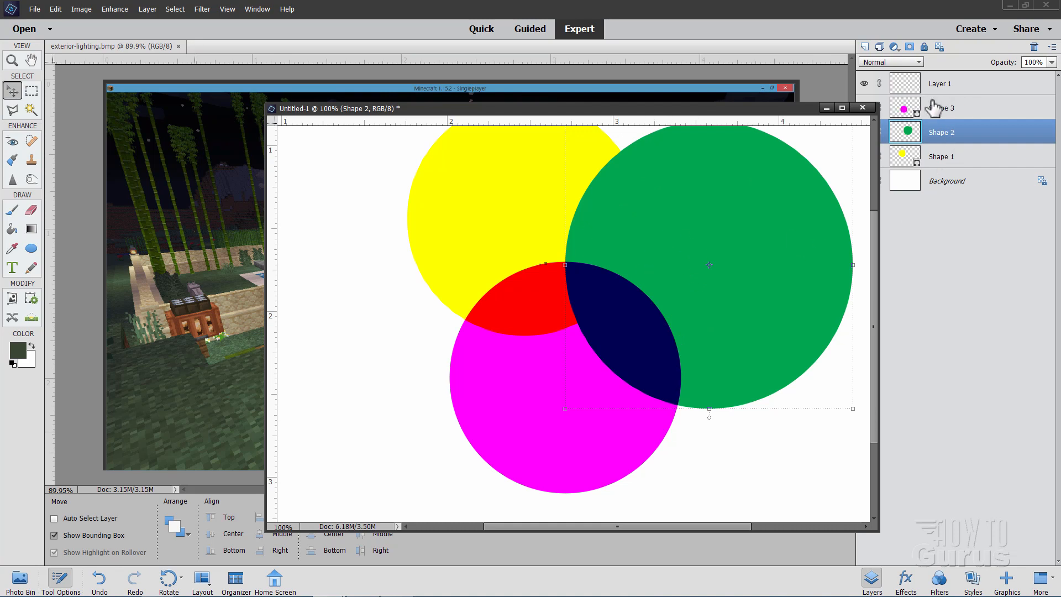
Select the magenta circle's Darken-mode Shape 3 layer and reactivate the Eyedropper
click(941, 107)
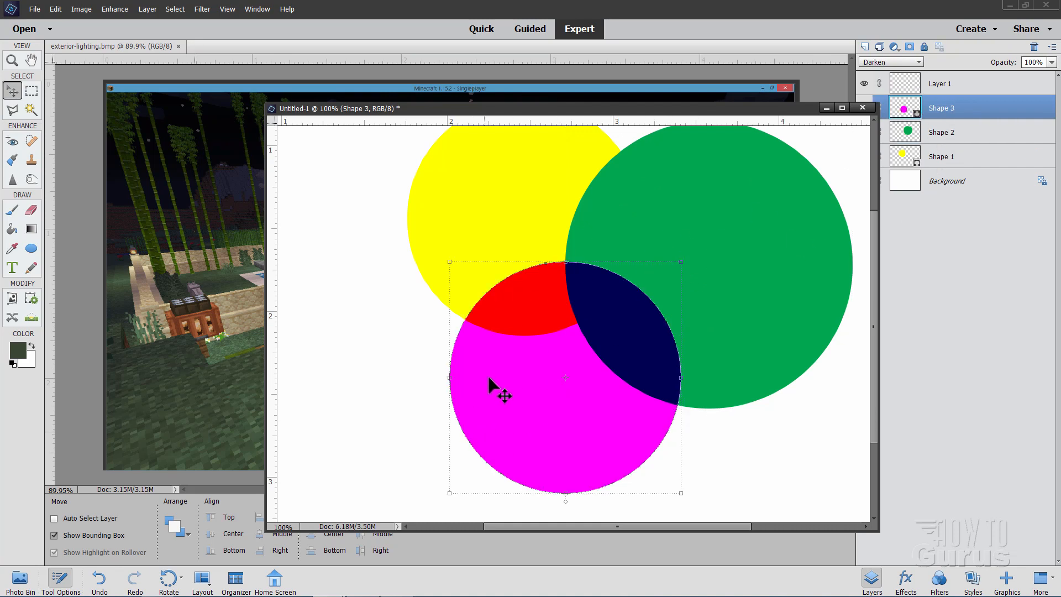
mouse_move(537, 356)
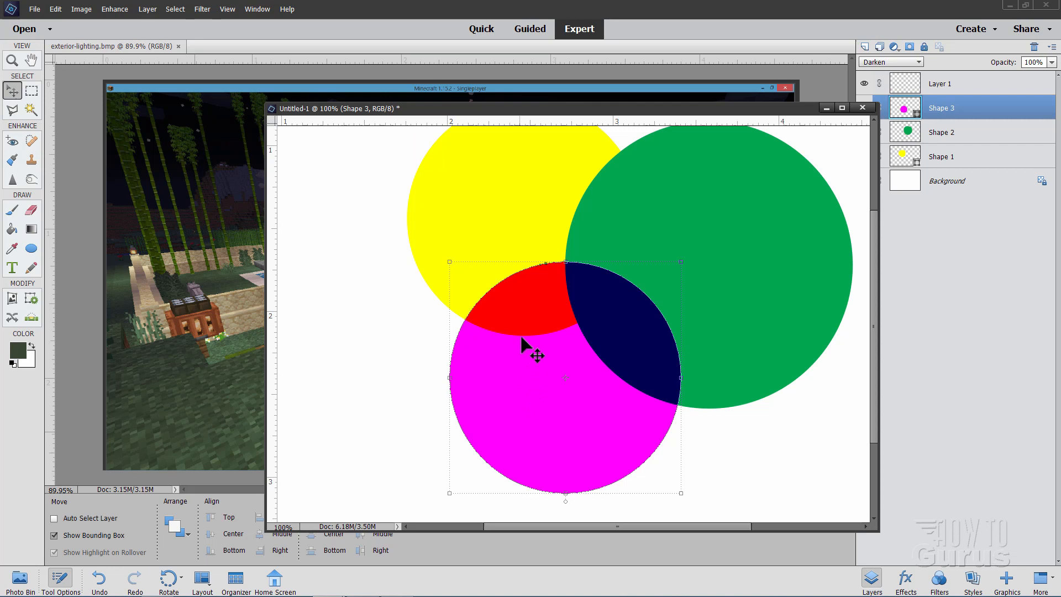
mouse_move(560, 292)
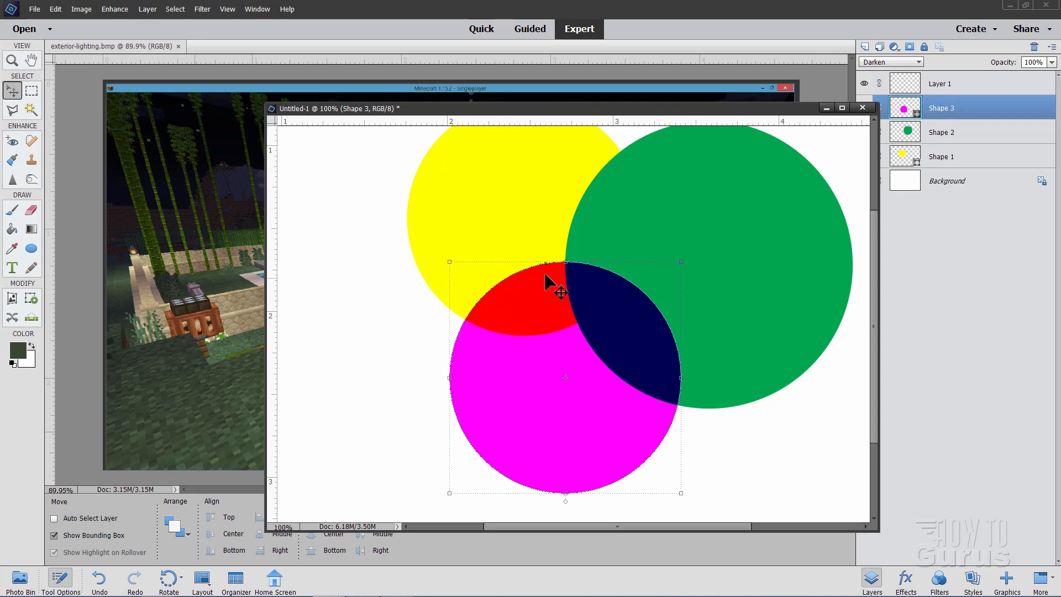
mouse_move(553, 316)
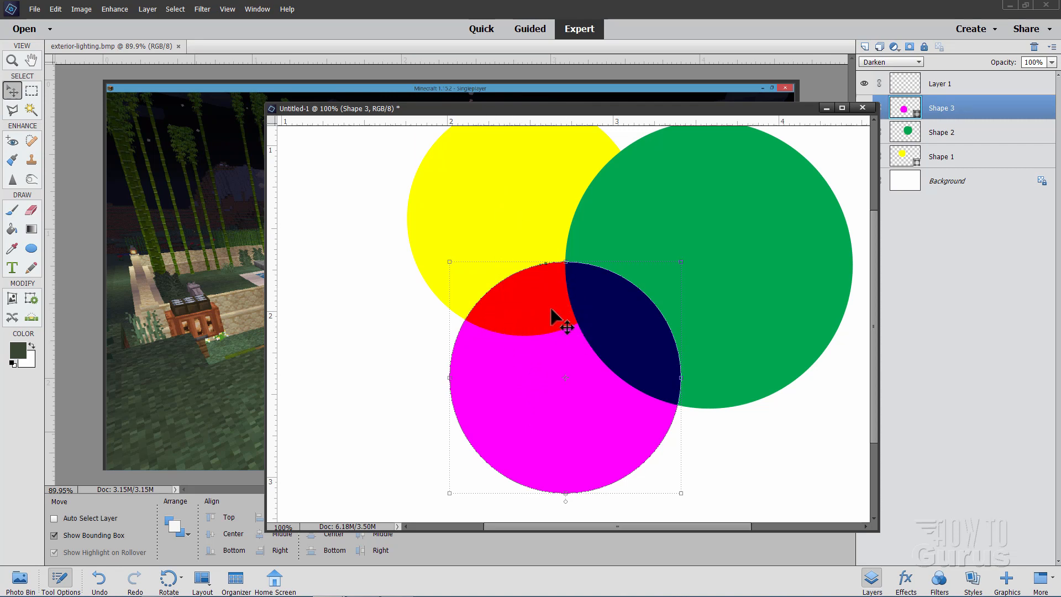
mouse_move(524, 337)
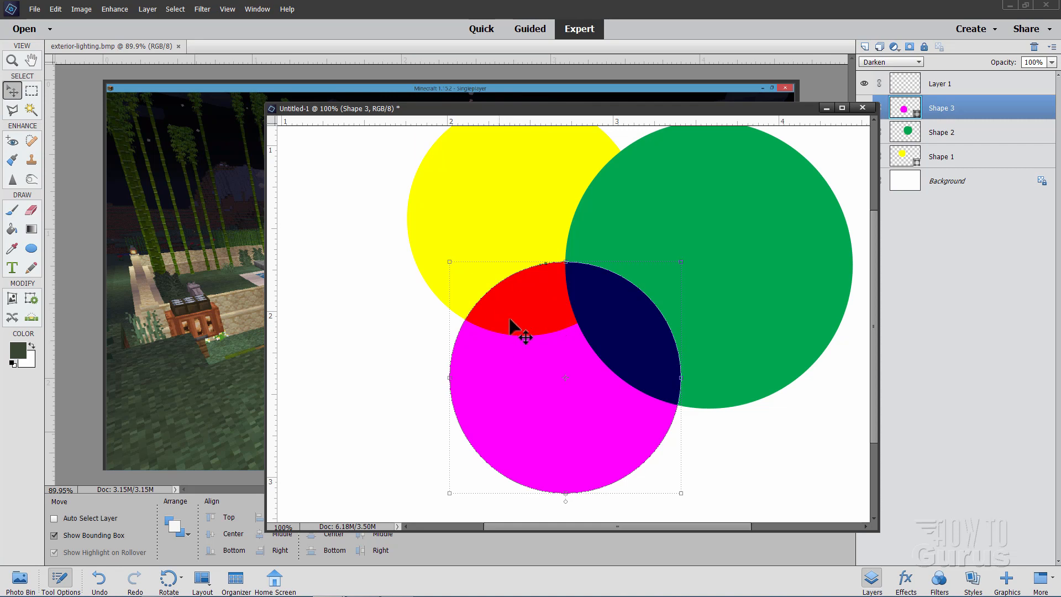
mouse_move(129, 280)
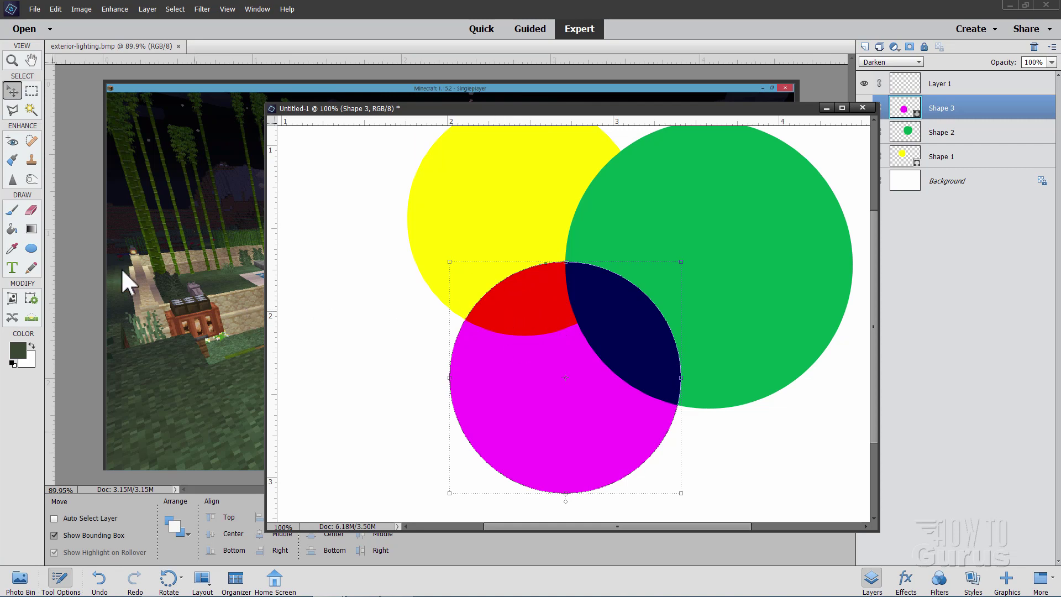
click(11, 248)
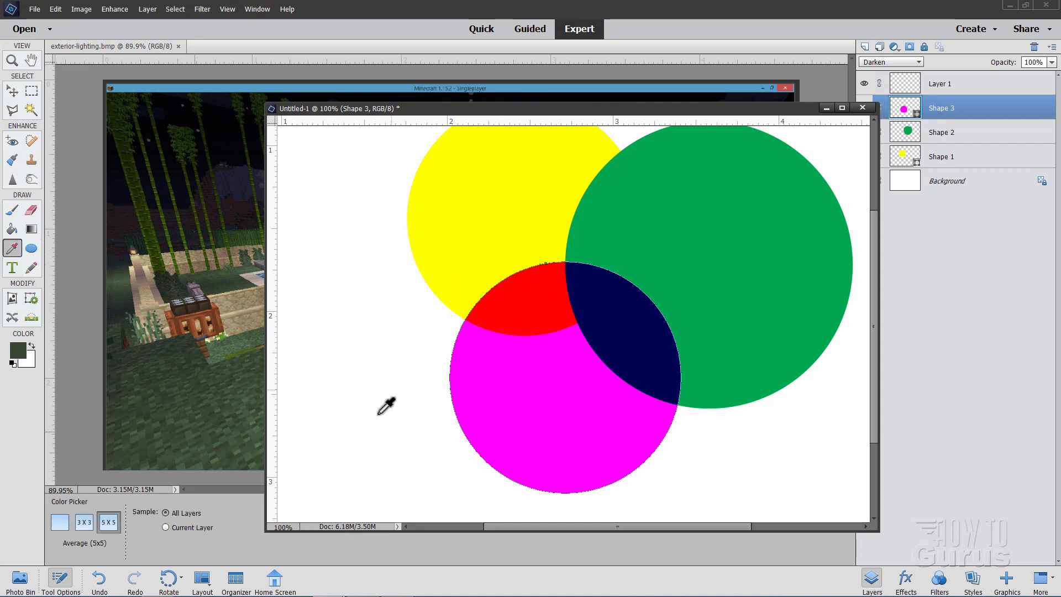
mouse_move(60, 522)
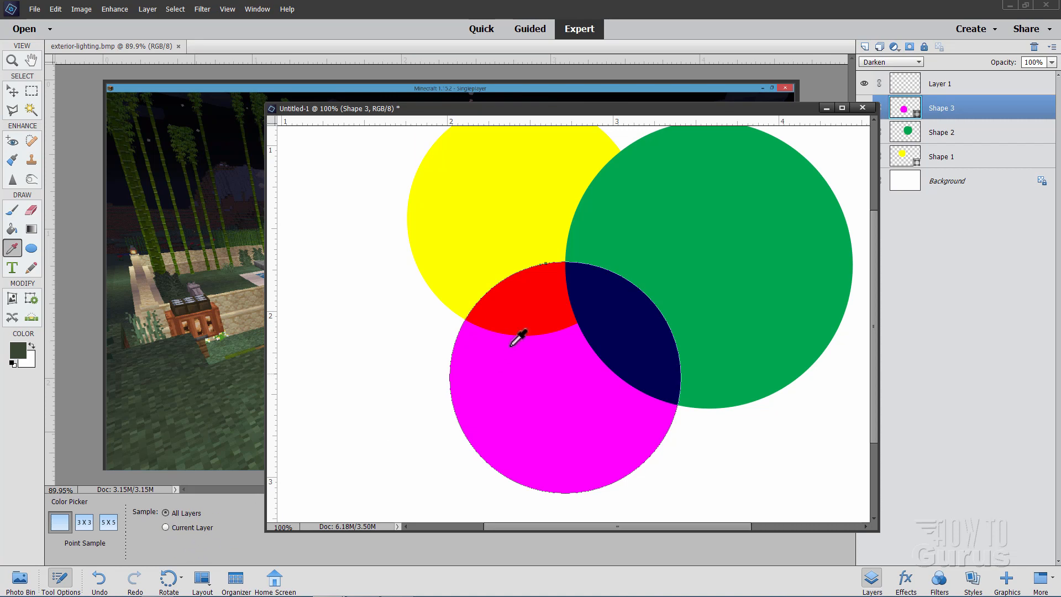
mouse_move(541, 299)
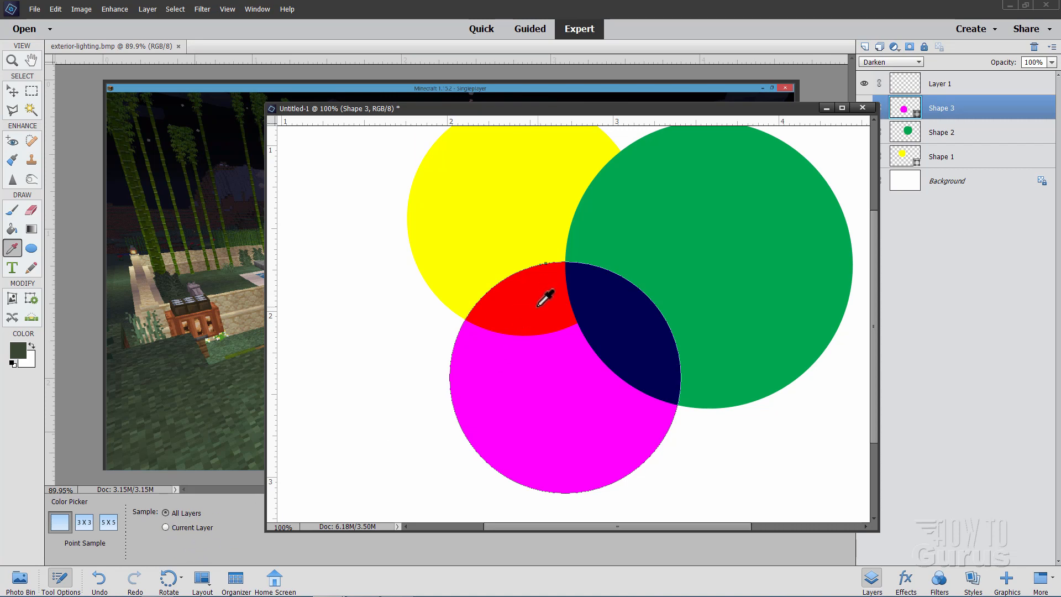
Sample the red overlap, reselect Shape 3, set Sample to Current Layer, and pick up magenta
click(545, 298)
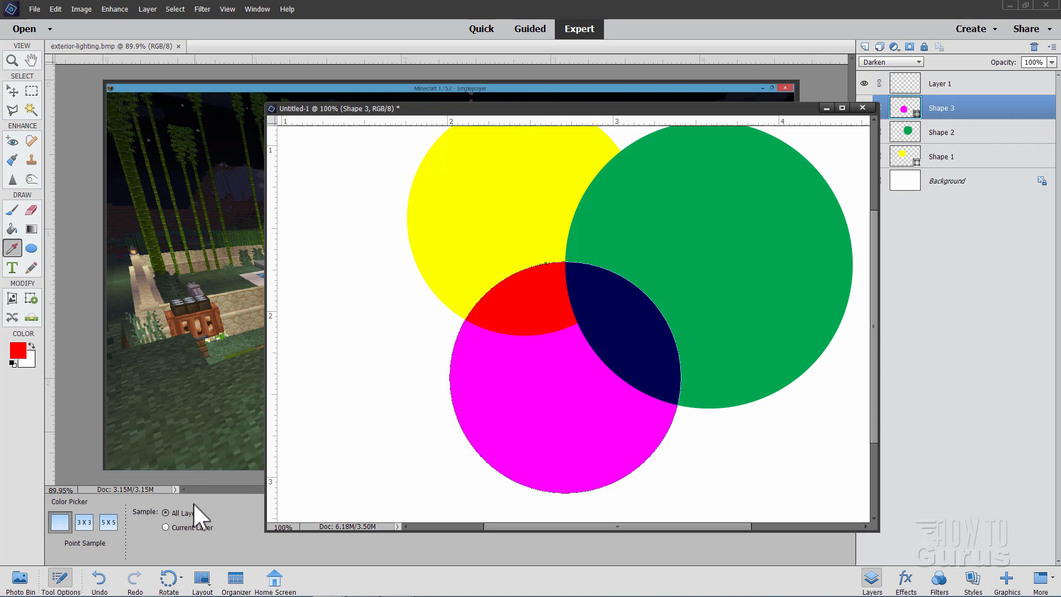
mouse_move(539, 293)
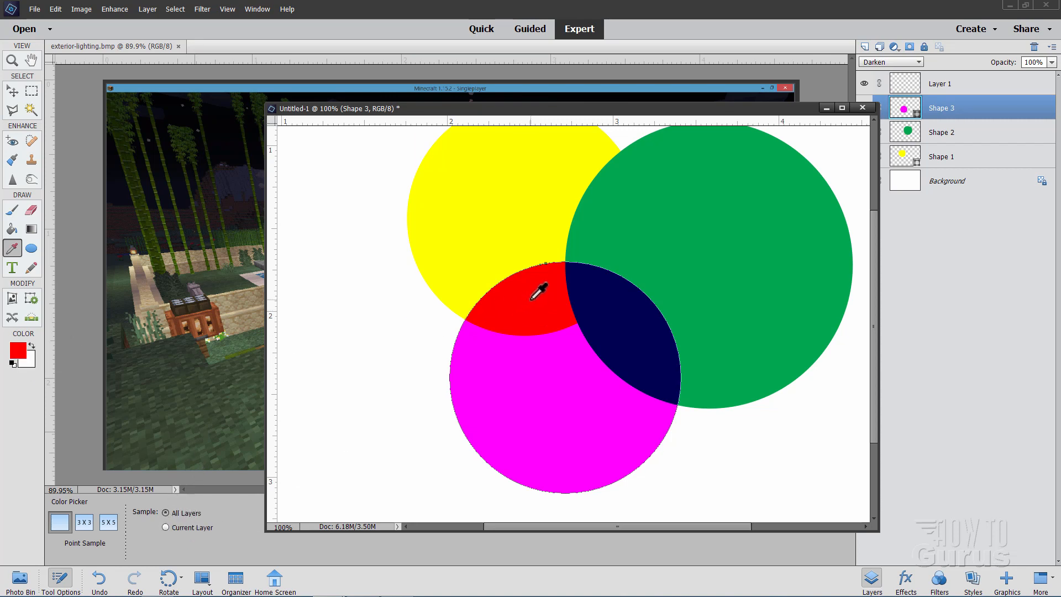
mouse_move(522, 319)
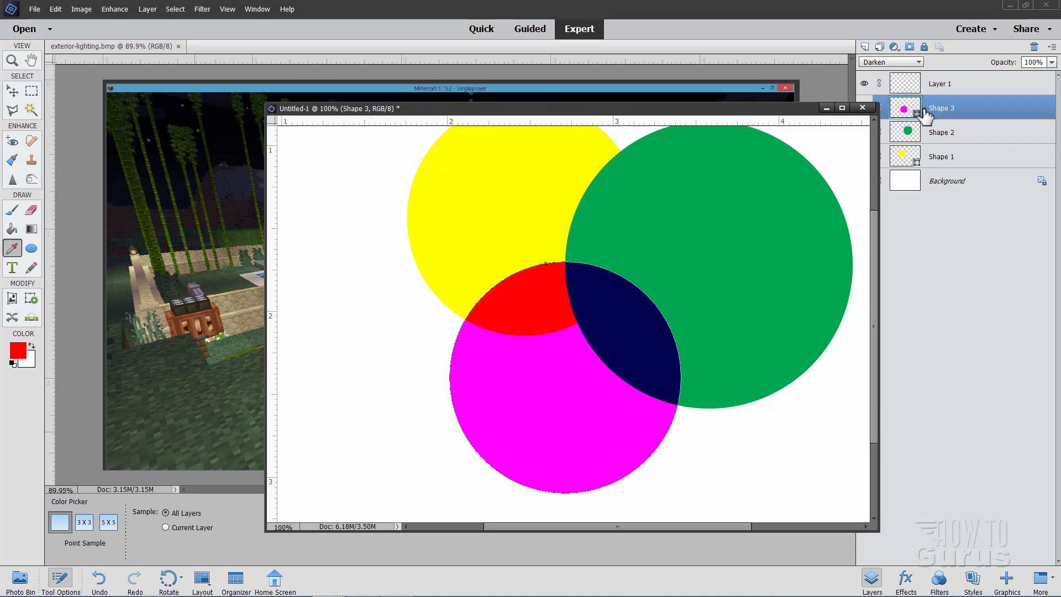
mouse_move(961, 168)
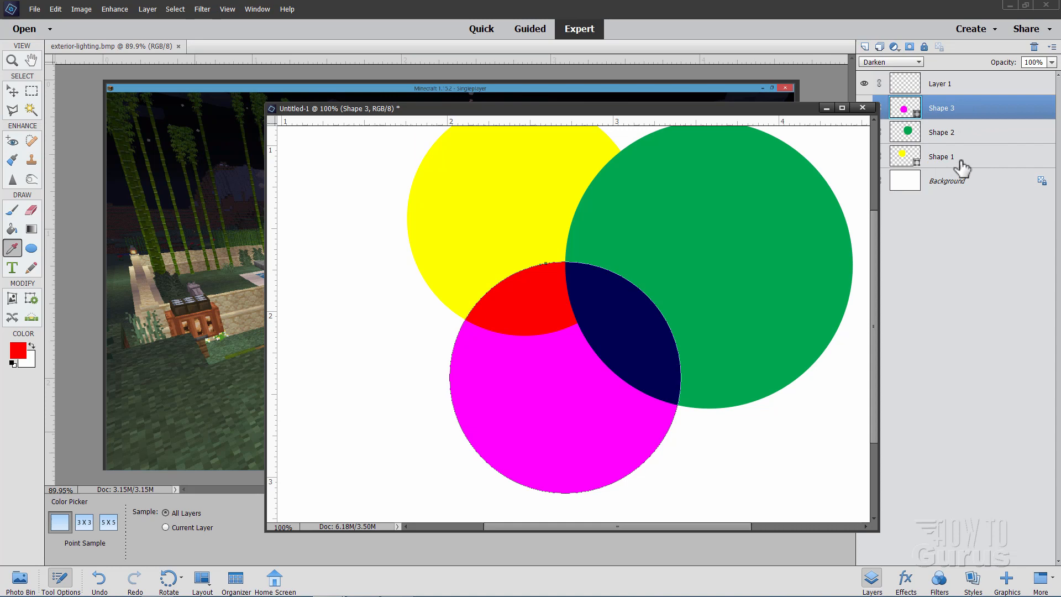
click(940, 157)
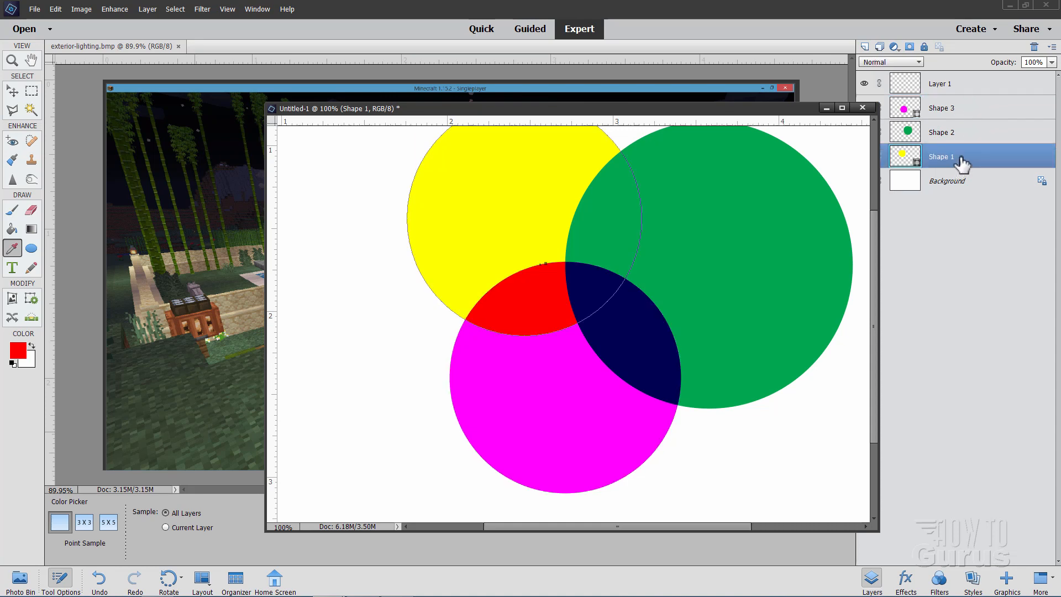
click(940, 108)
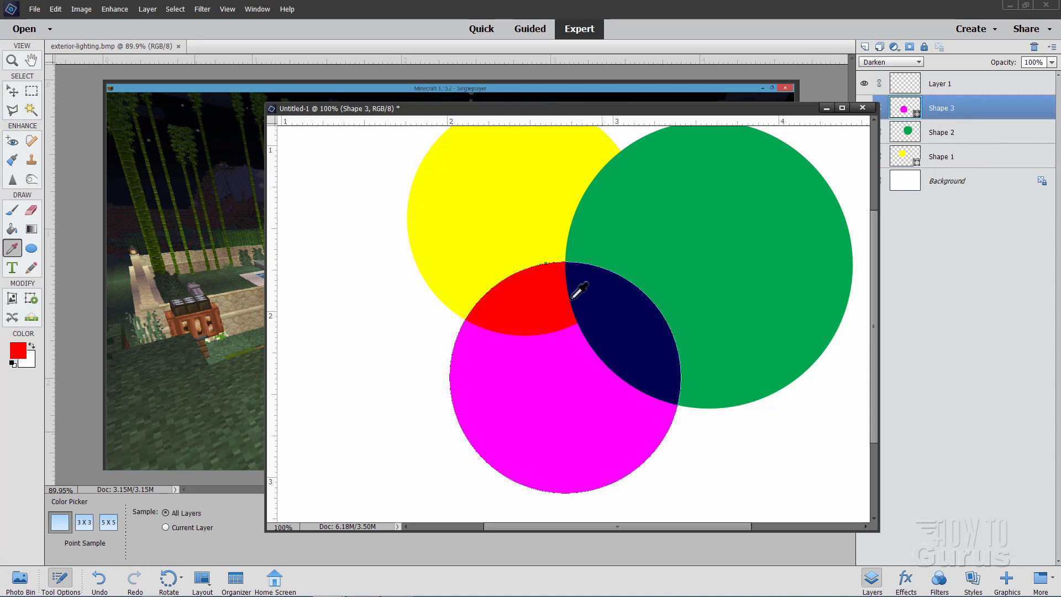
mouse_move(265, 418)
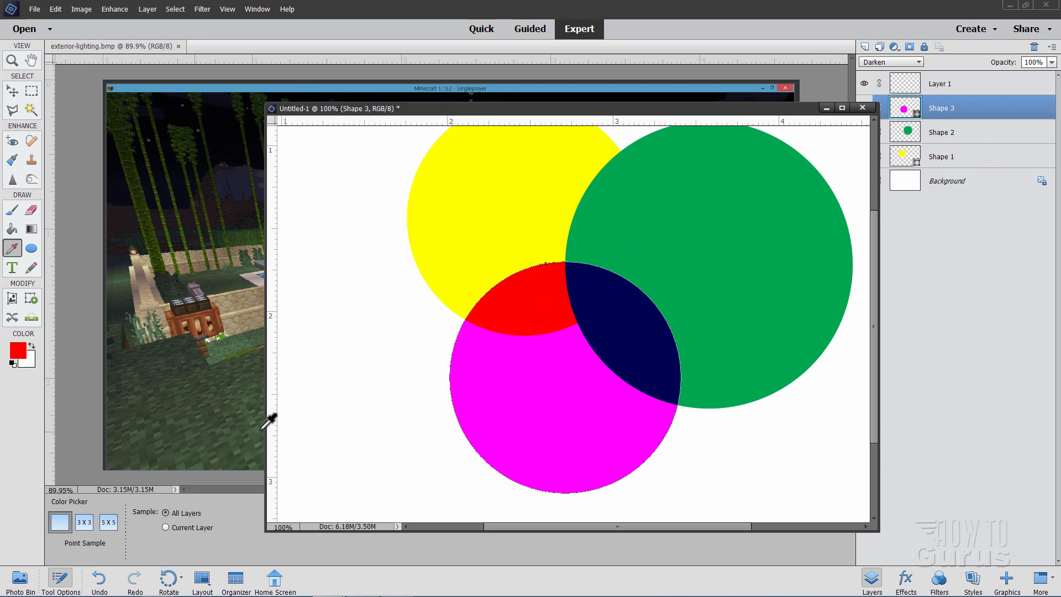
click(166, 527)
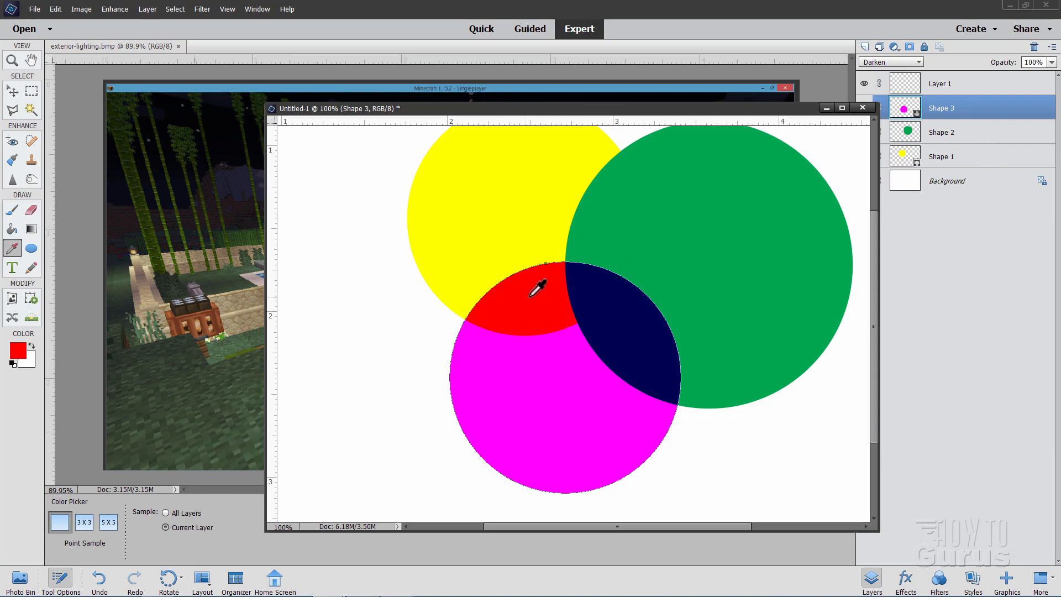
click(542, 295)
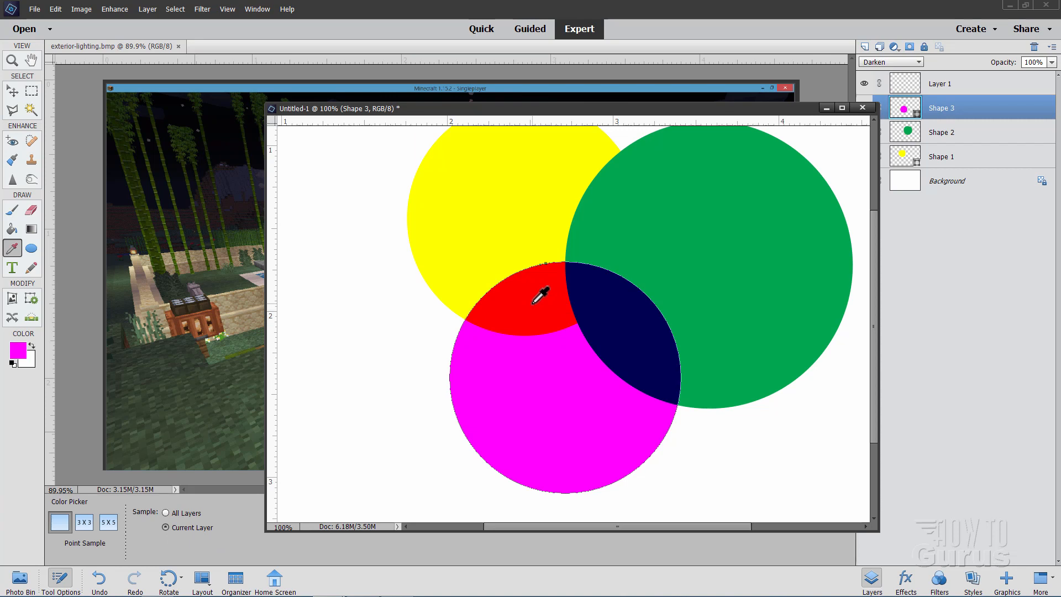
mouse_move(34, 359)
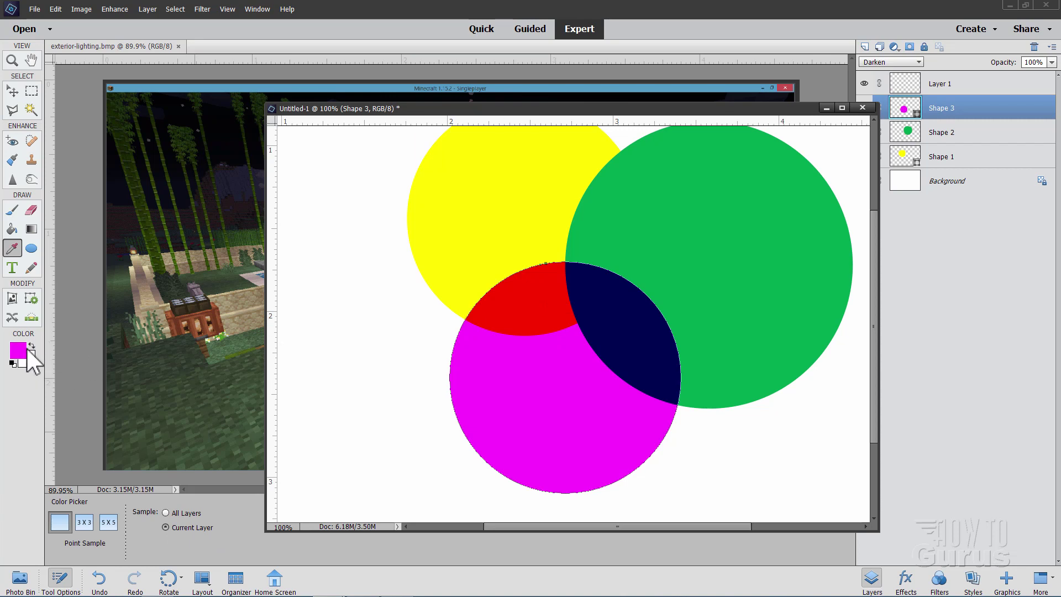
mouse_move(980, 114)
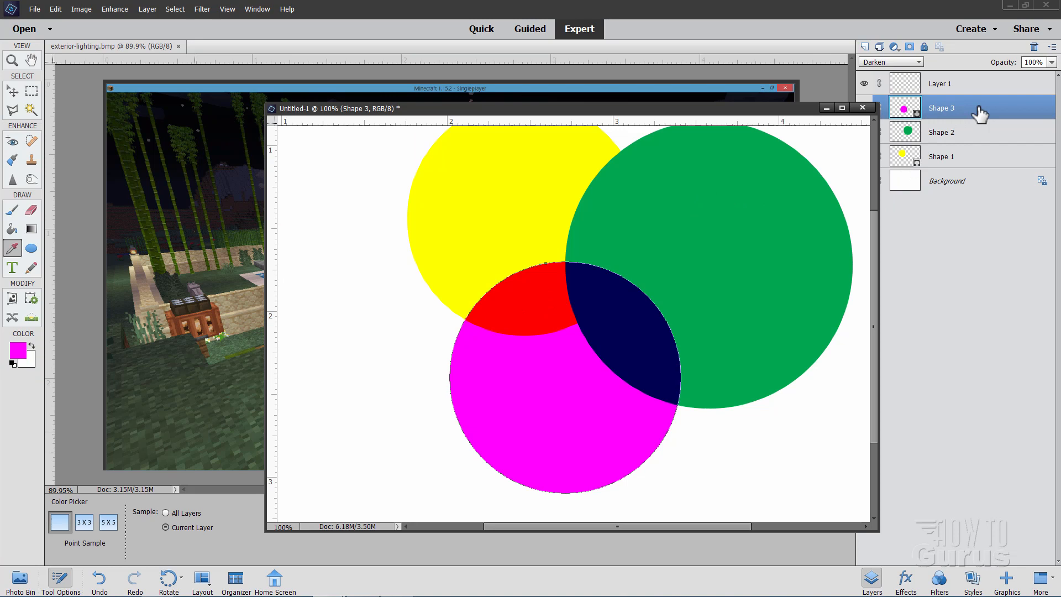
mouse_move(969, 113)
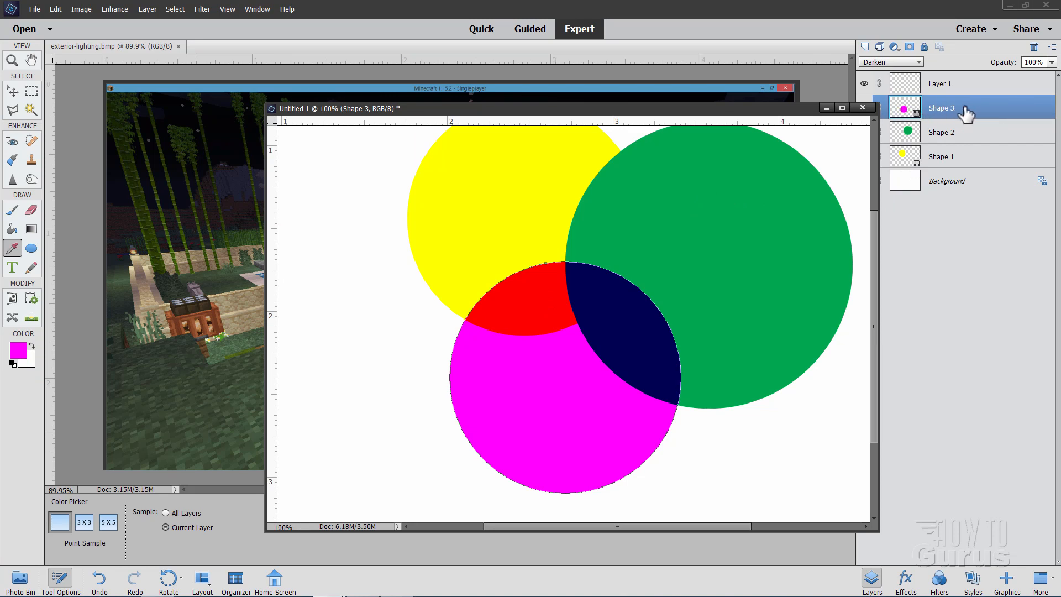
mouse_move(930, 165)
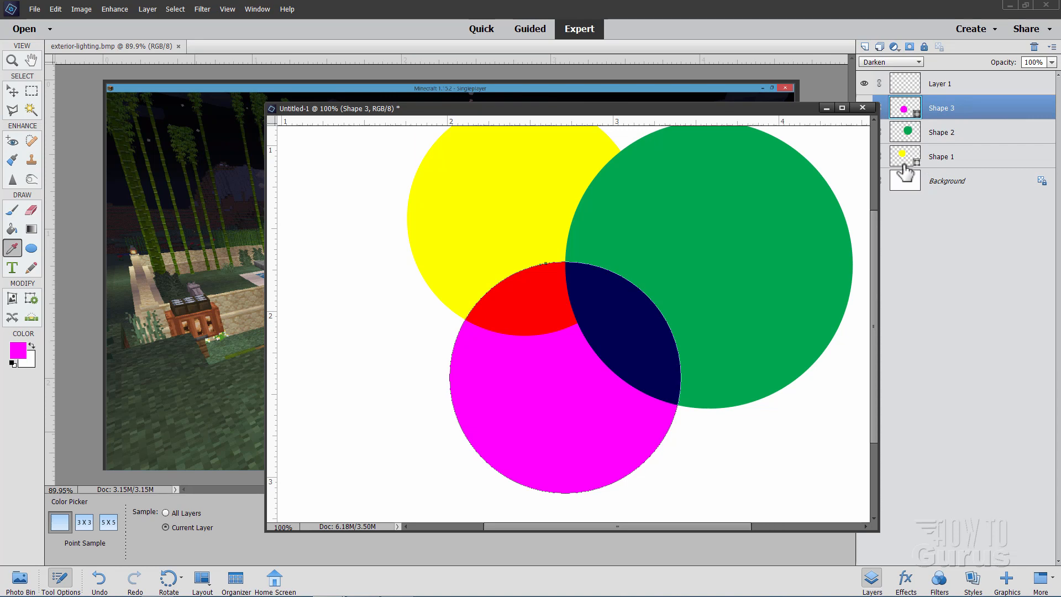
mouse_move(195, 558)
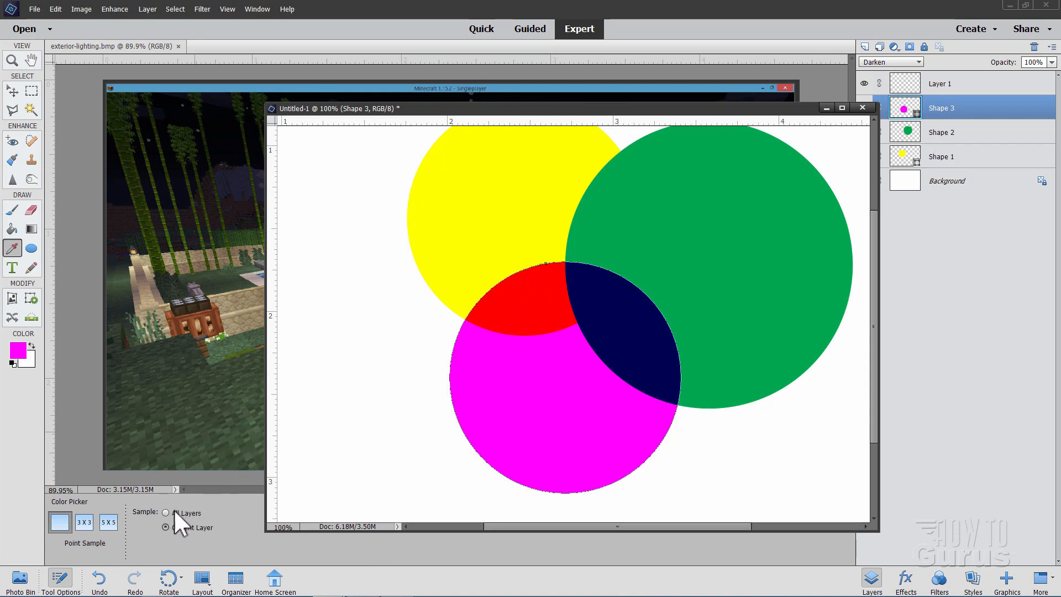
Switch Sample to All Layers and pick up the red overlap as foreground
click(166, 512)
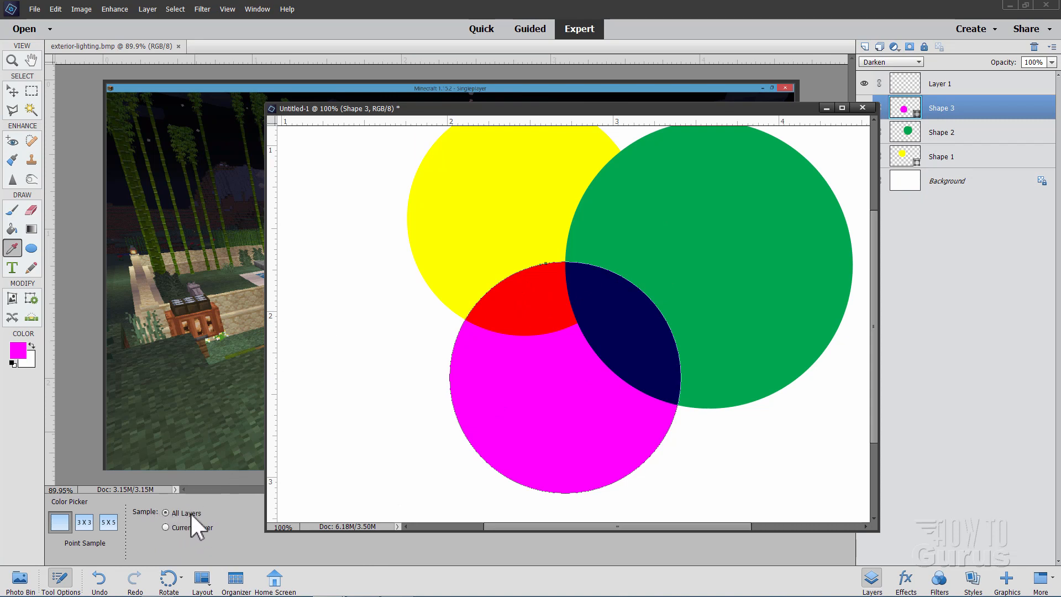
click(539, 310)
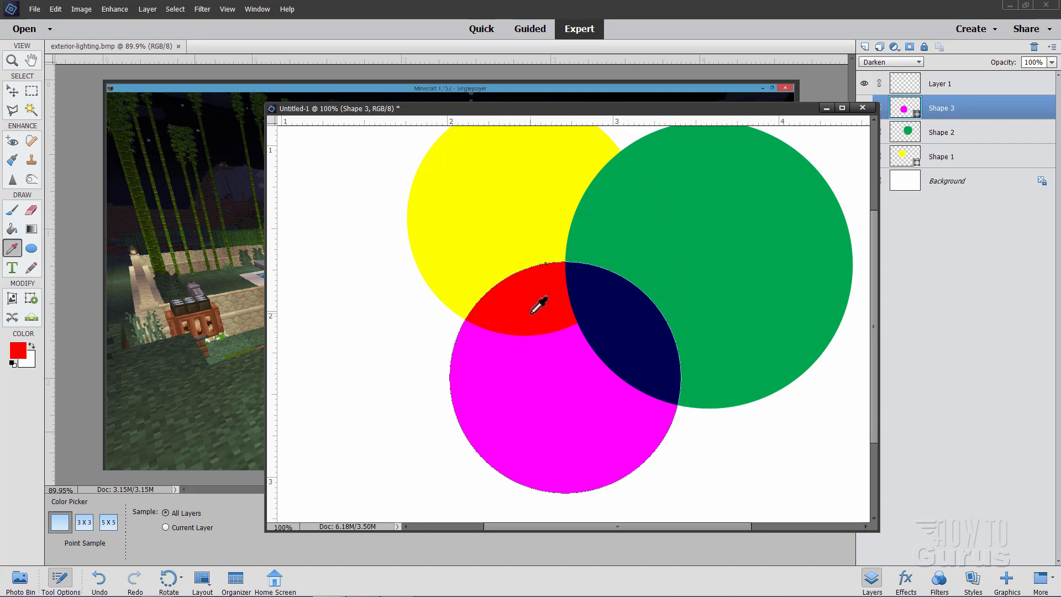
mouse_move(226, 448)
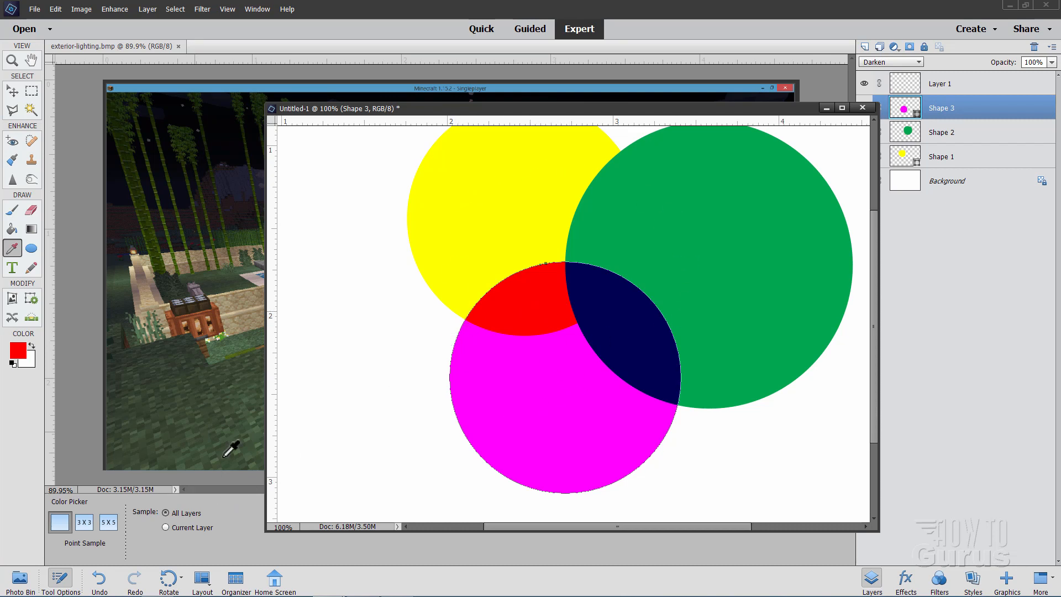
mouse_move(203, 545)
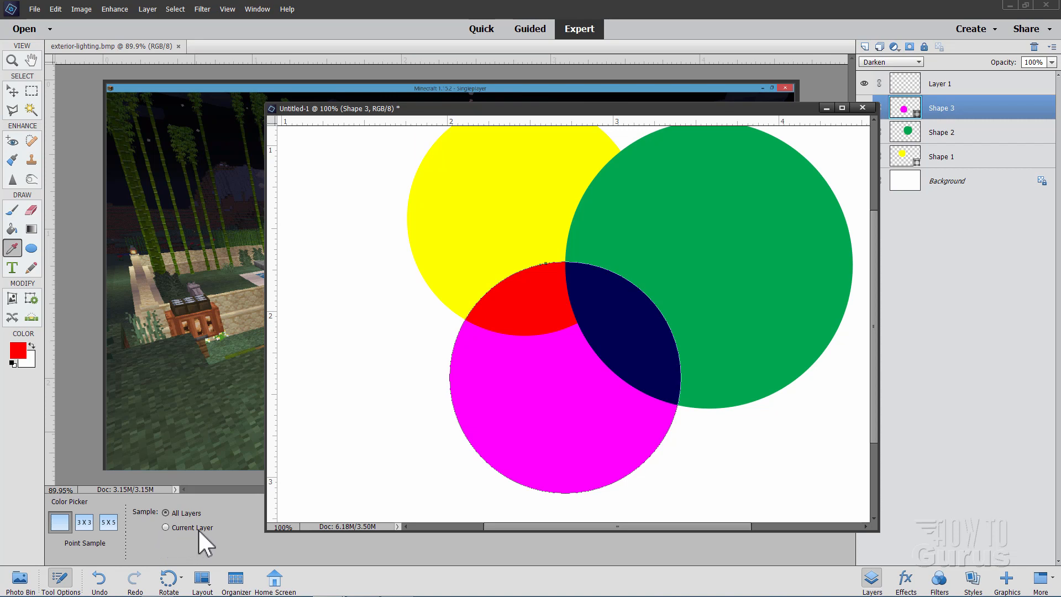
mouse_move(177, 537)
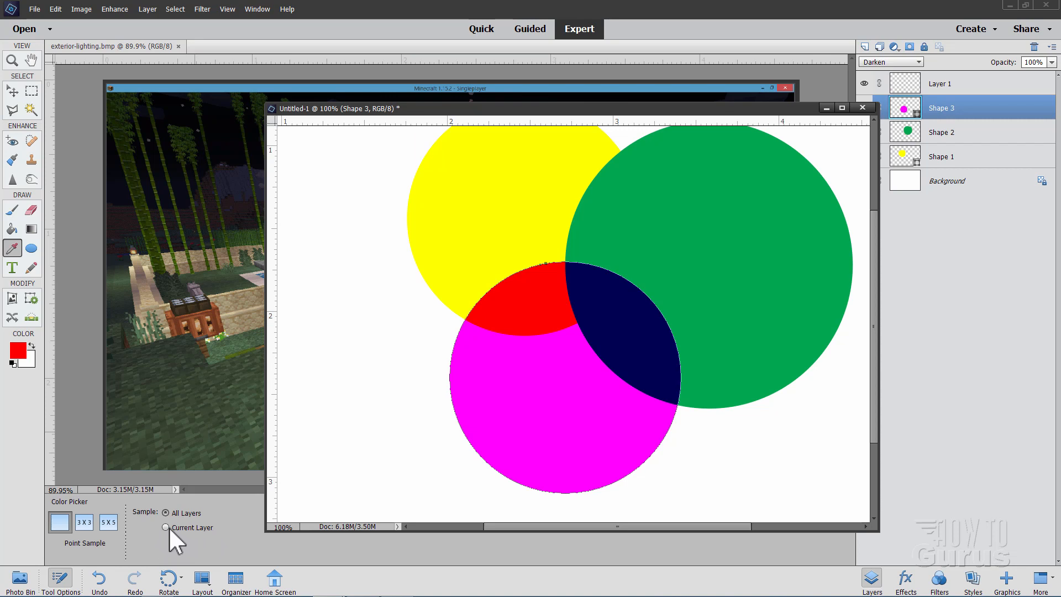
mouse_move(542, 318)
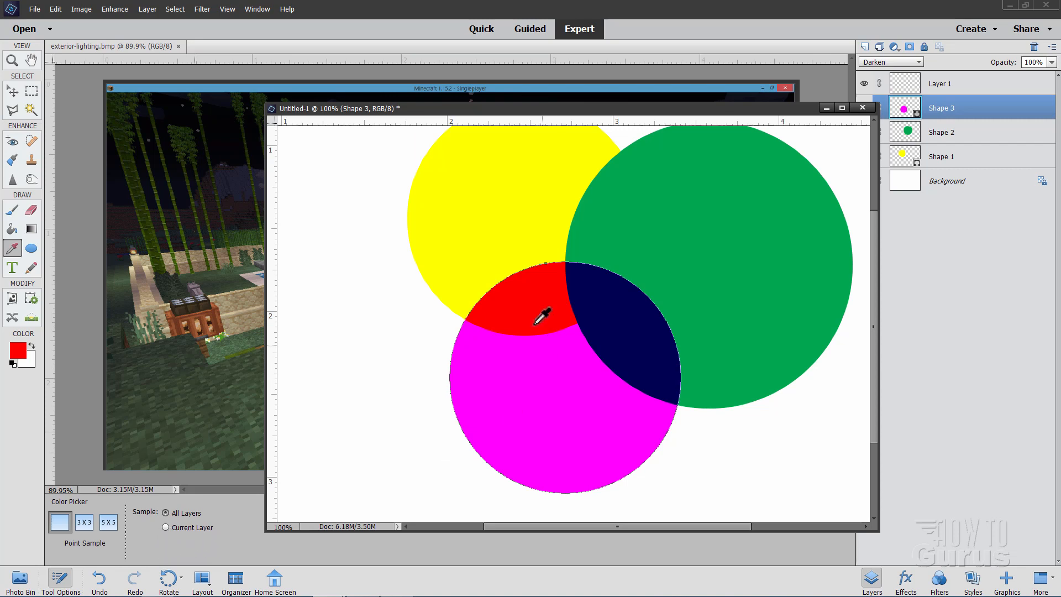
mouse_move(233, 542)
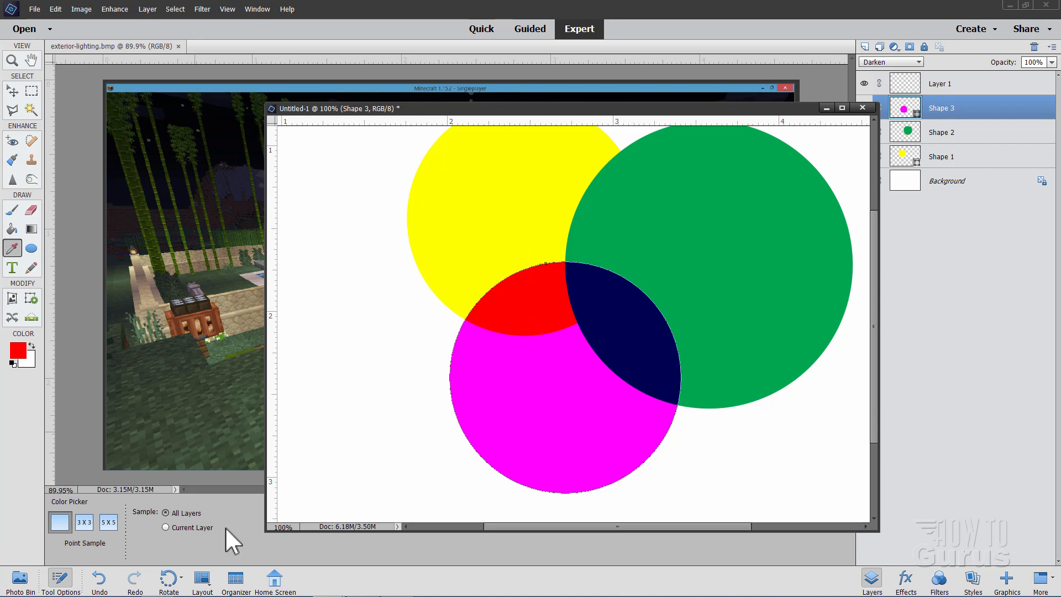
mouse_move(186, 558)
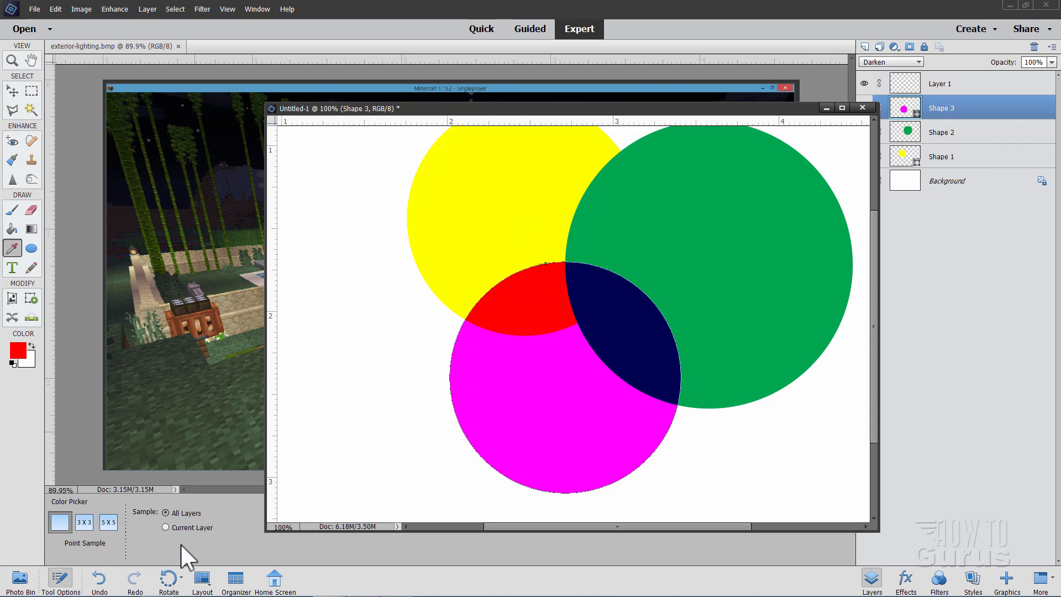
mouse_move(84, 321)
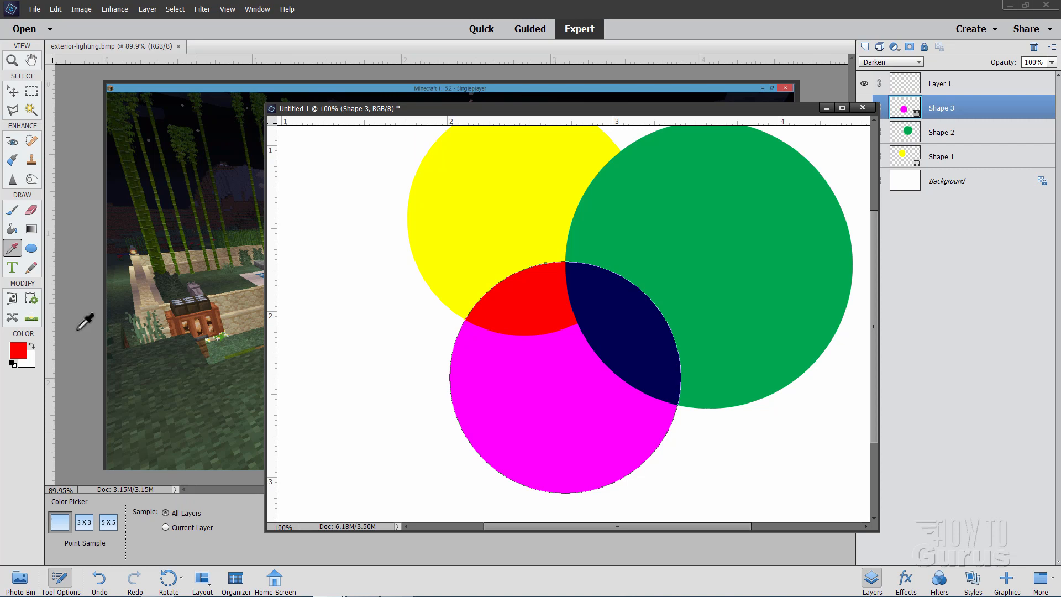
mouse_move(13, 249)
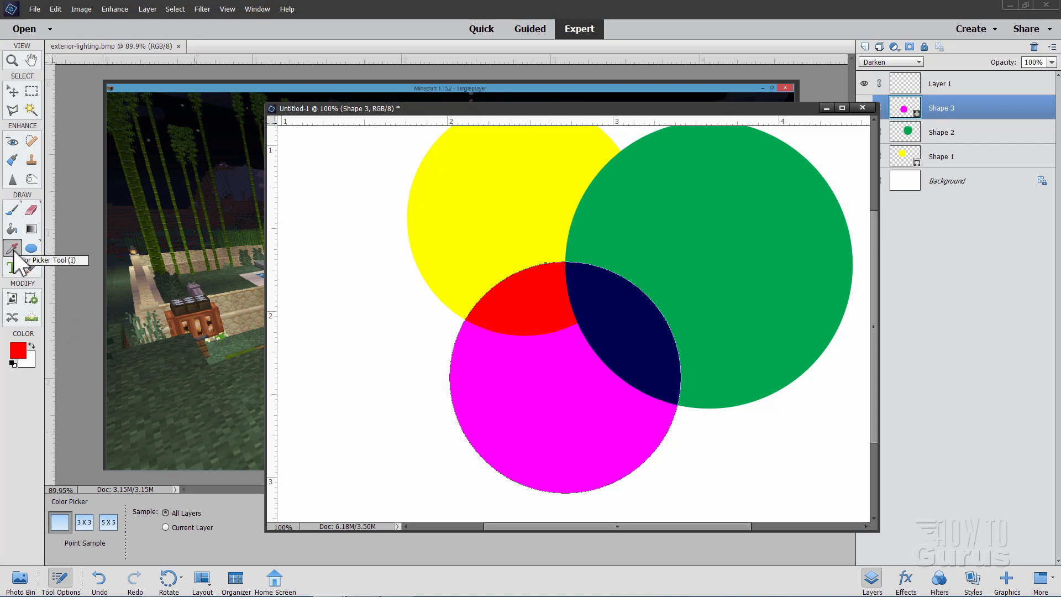
mouse_move(19, 355)
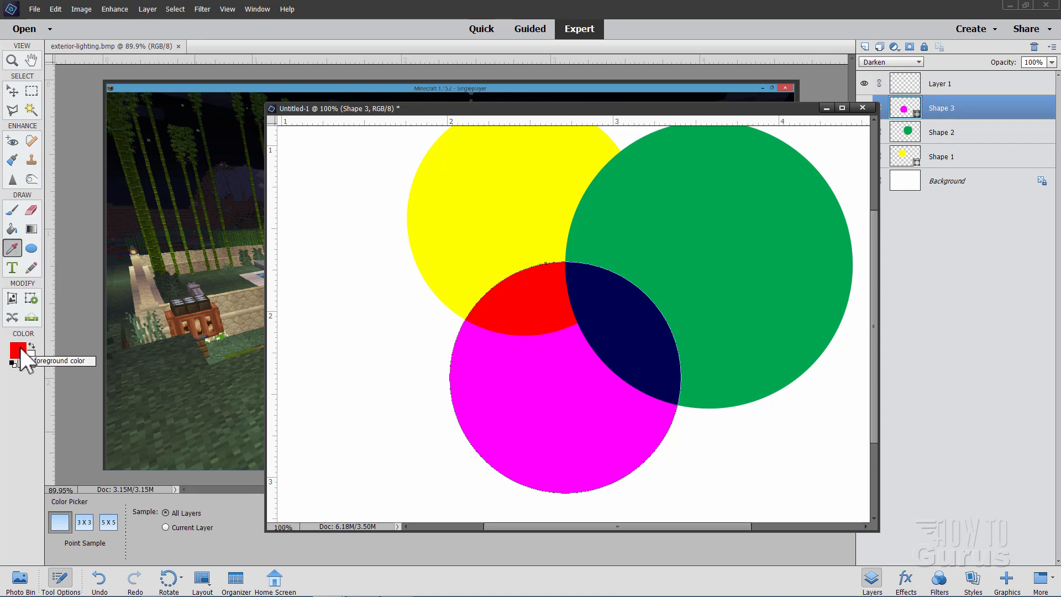
In the background Color Picker, sample the red overlap, white, and green circle, then close unchanged
click(13, 358)
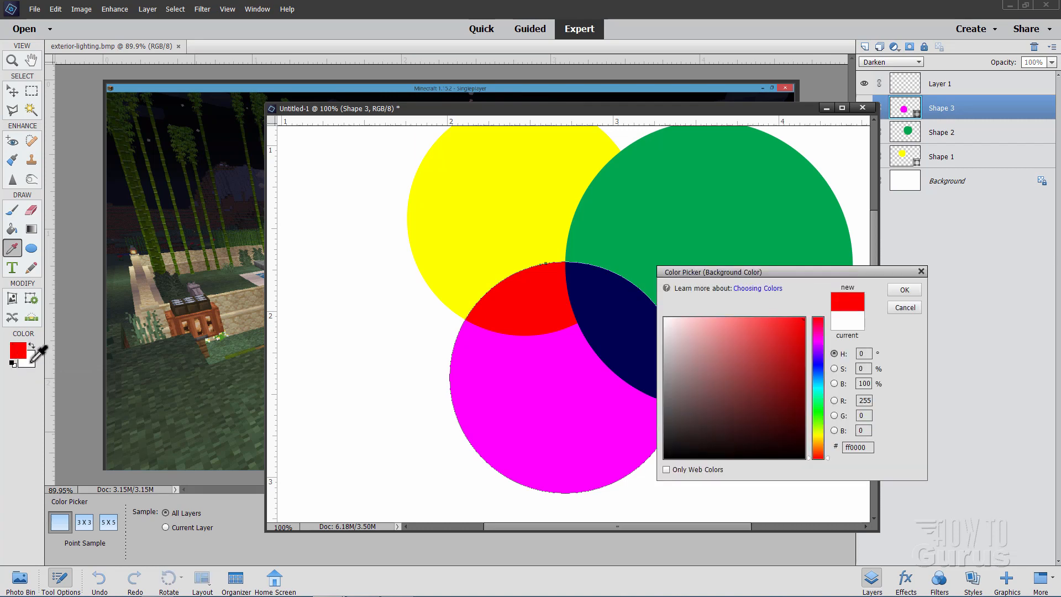
click(664, 316)
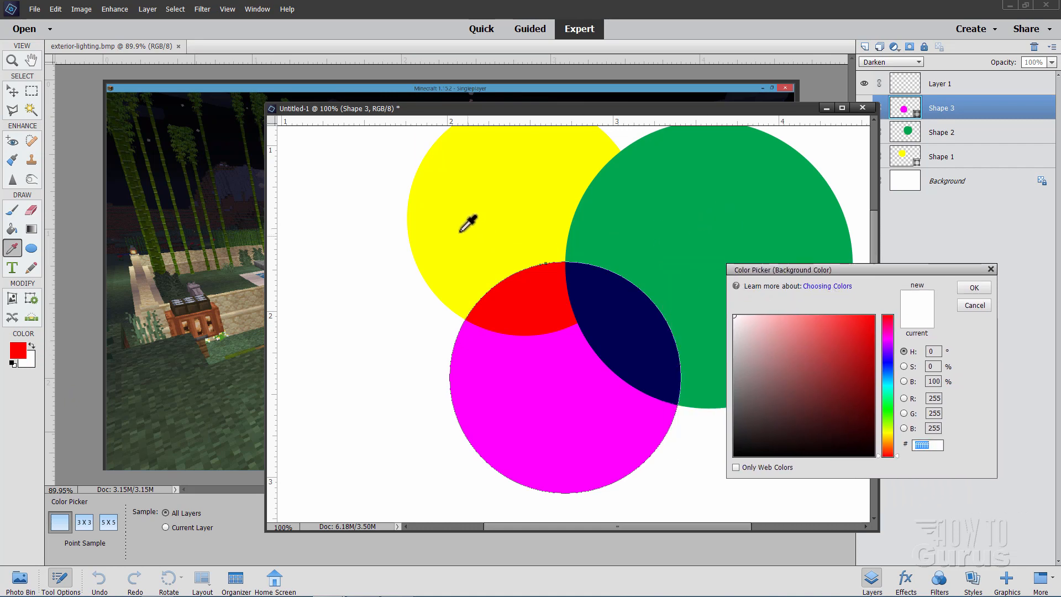
mouse_move(540, 376)
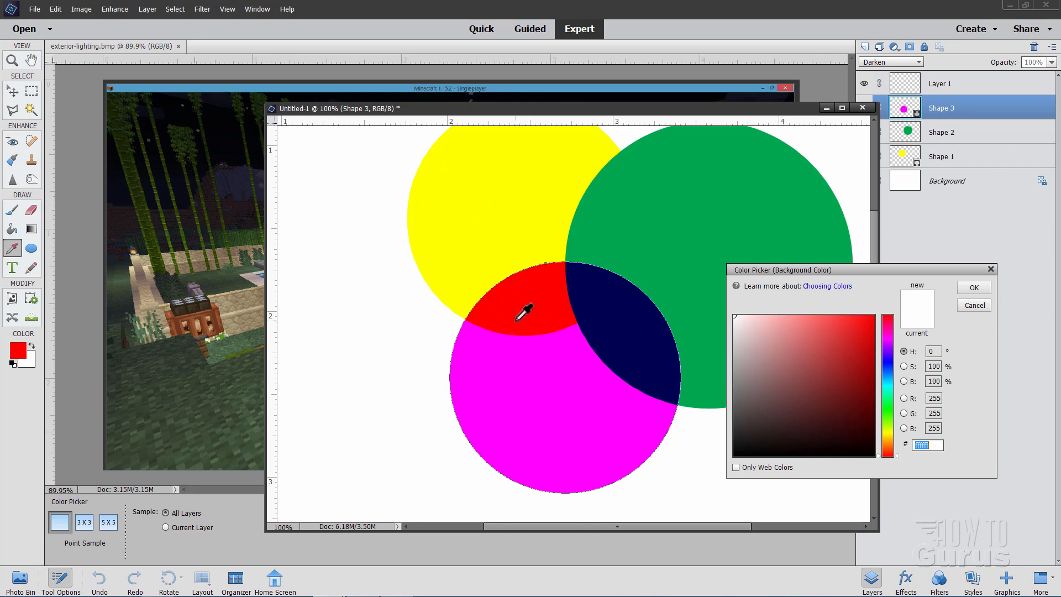
click(525, 315)
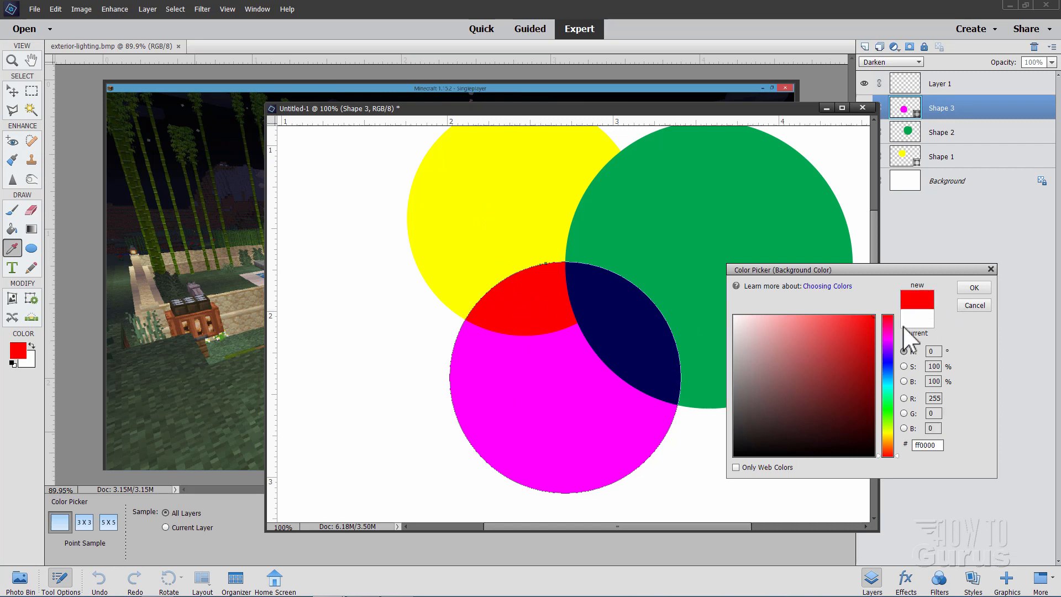
mouse_move(769, 283)
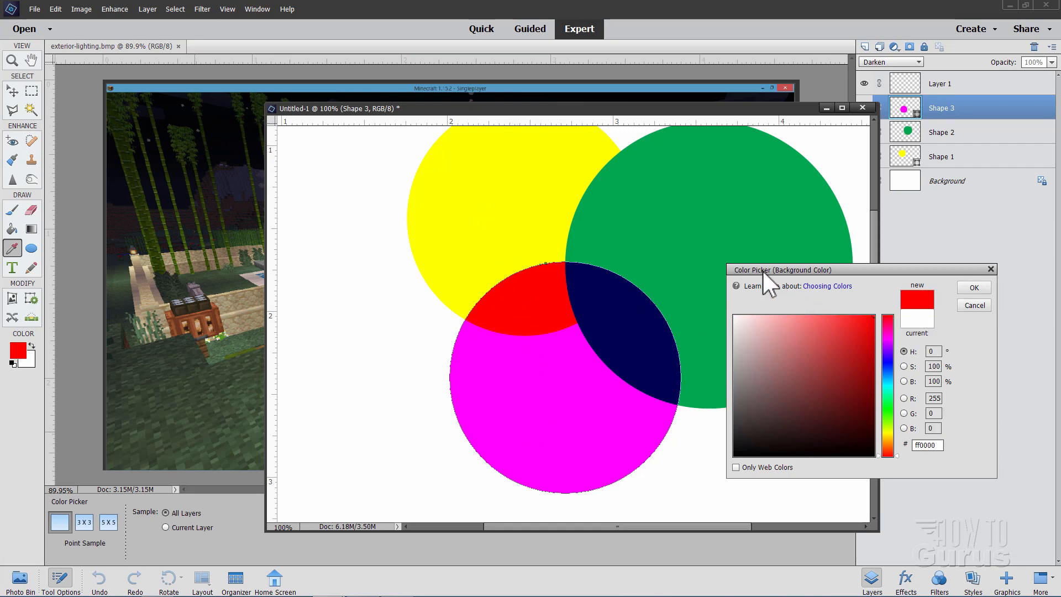
mouse_move(822, 288)
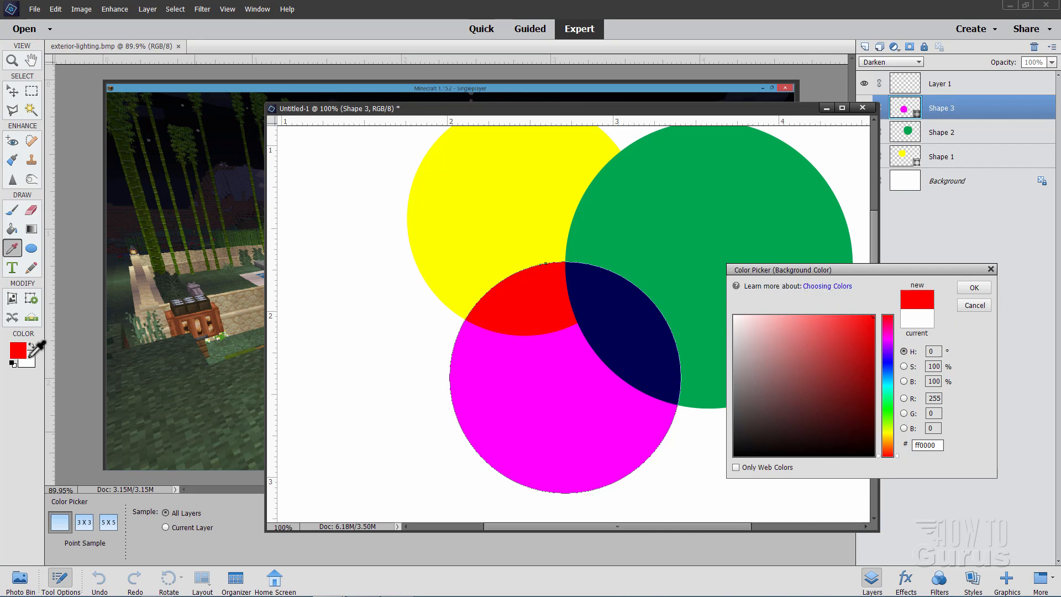
click(559, 357)
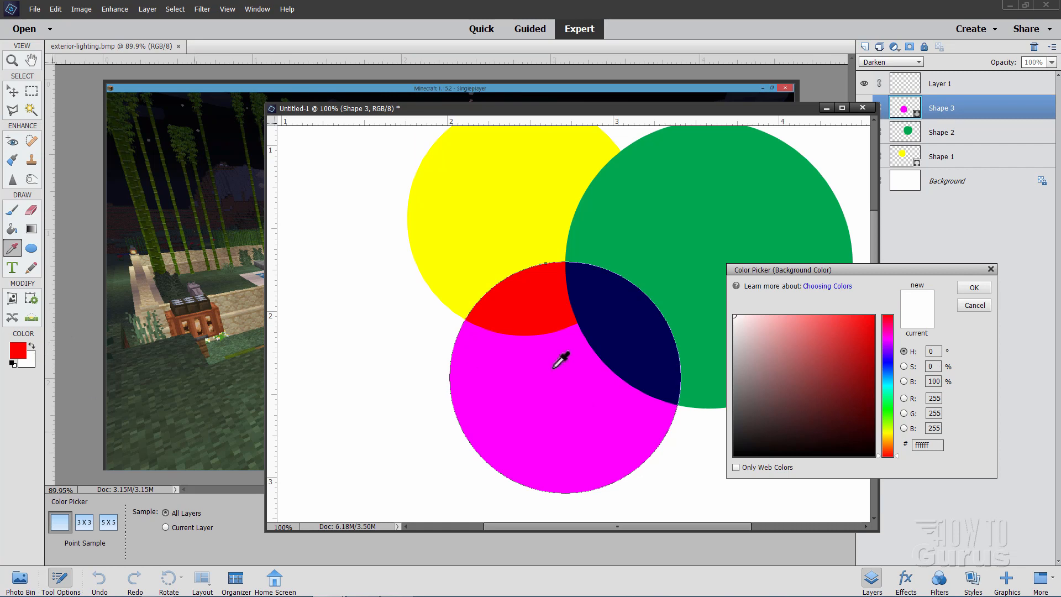
click(781, 369)
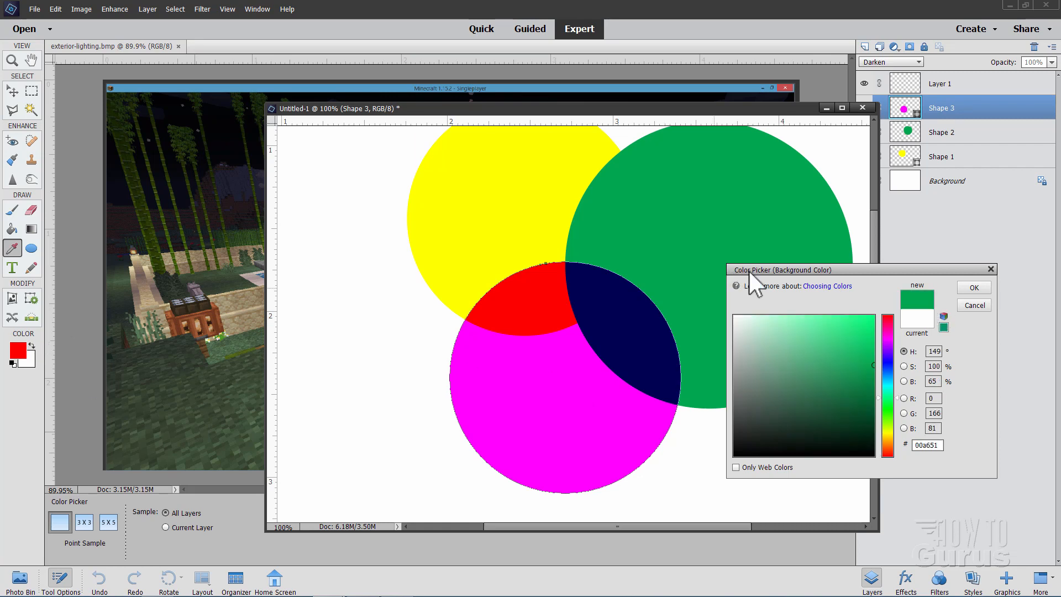
mouse_move(792, 315)
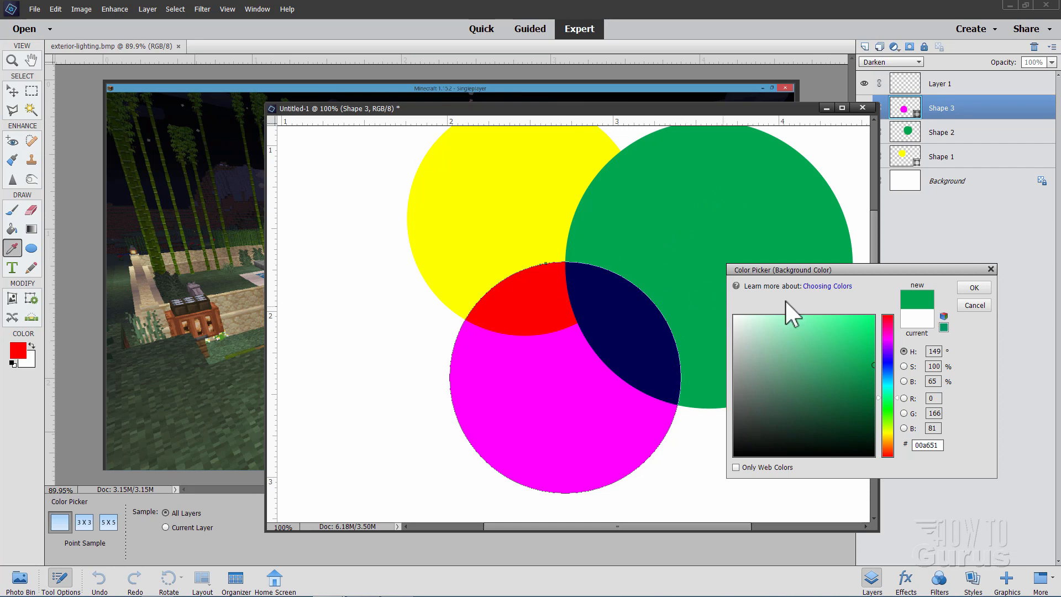
click(973, 287)
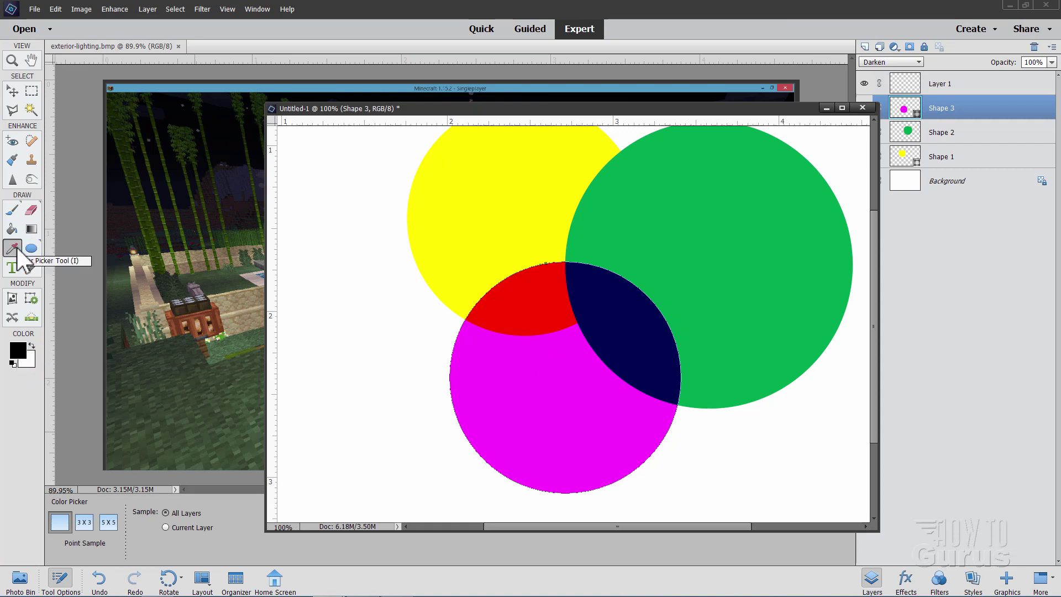
mouse_move(27, 358)
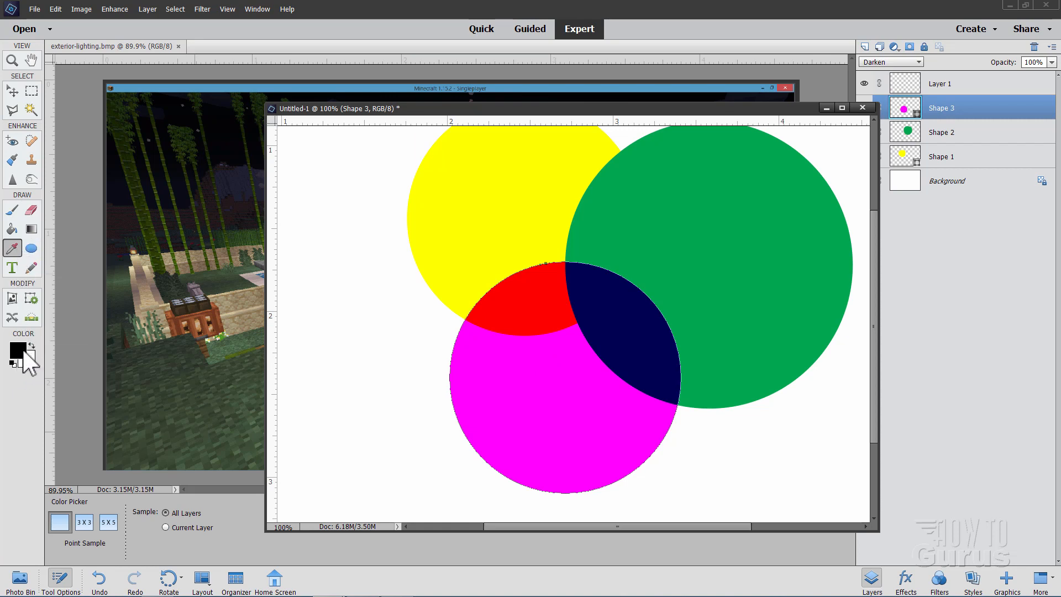
mouse_move(17, 352)
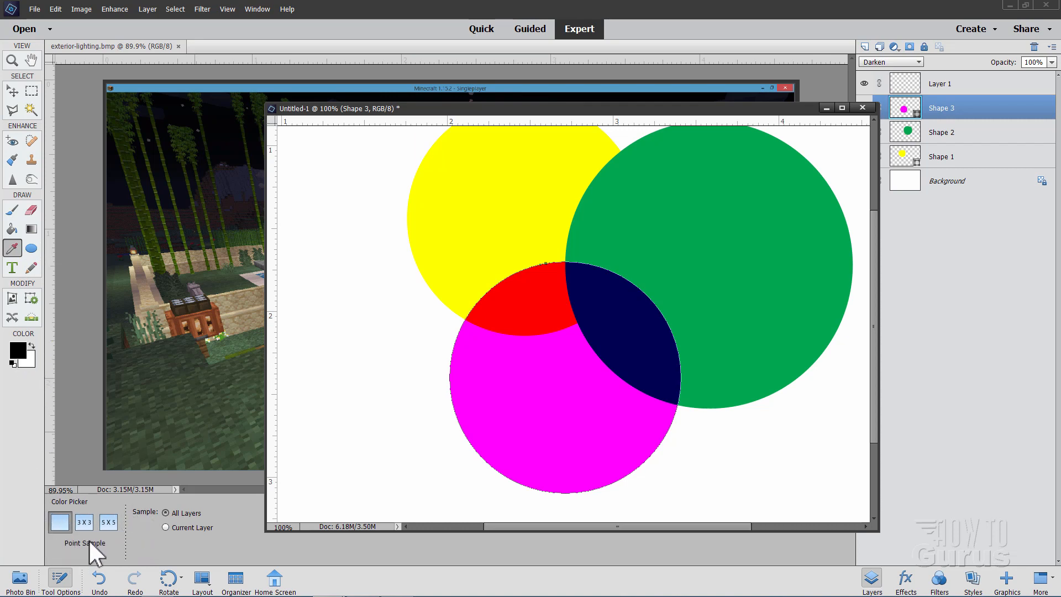
mouse_move(216, 527)
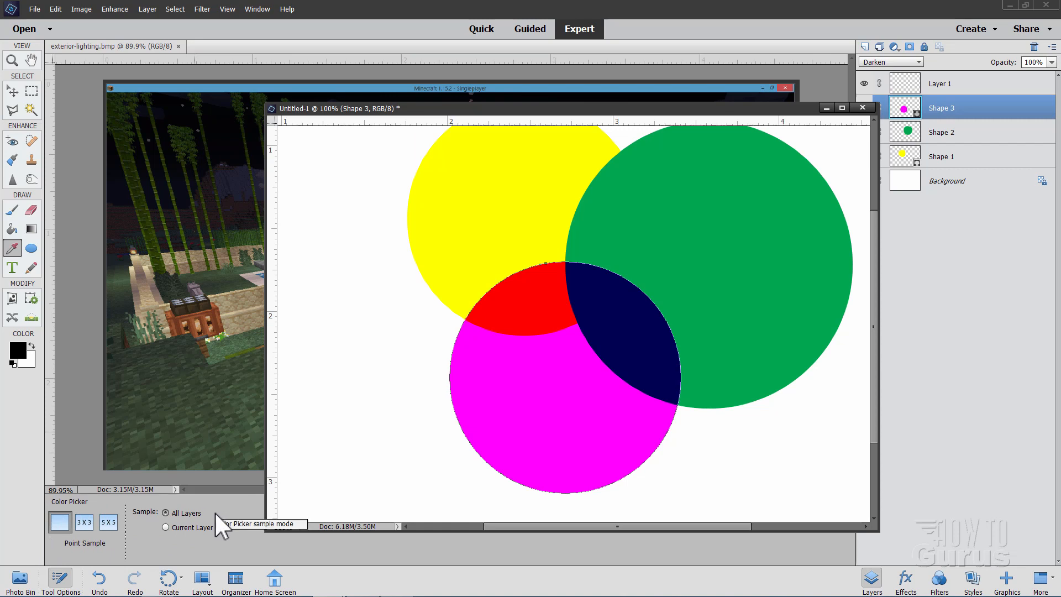
mouse_move(199, 548)
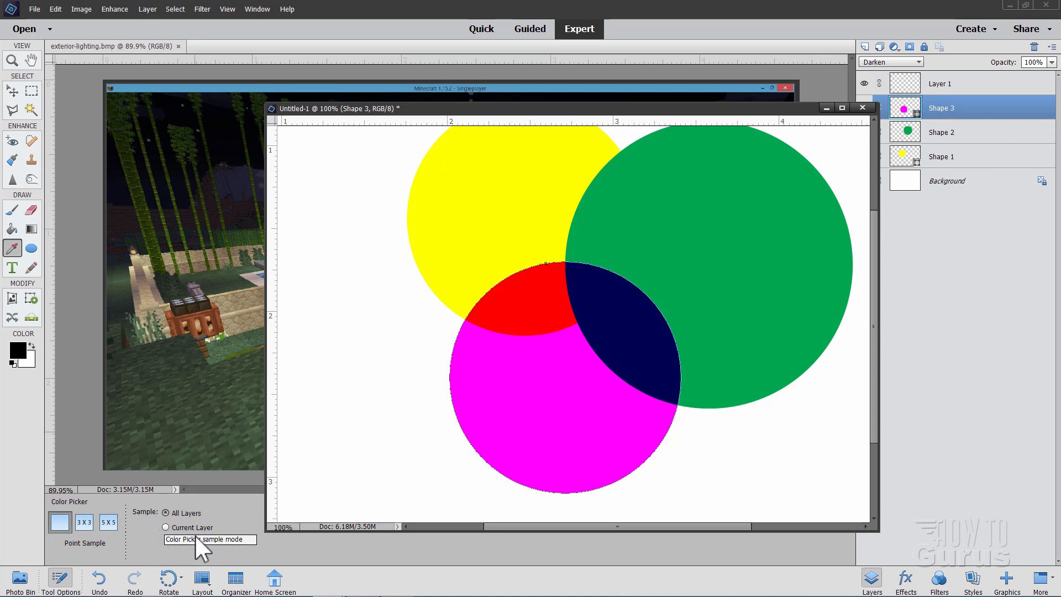
mouse_move(274, 489)
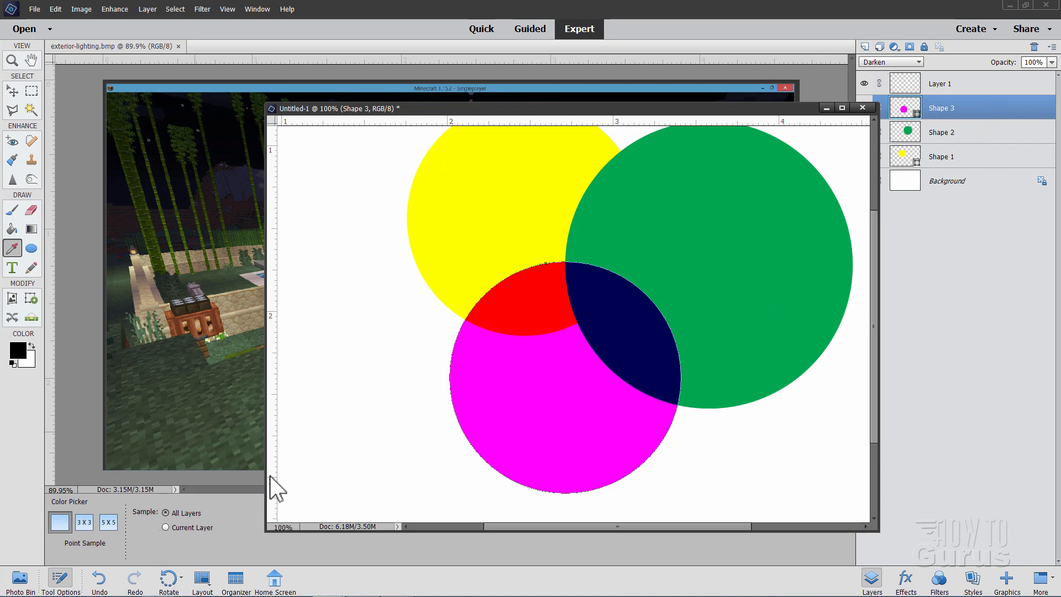
mouse_move(316, 457)
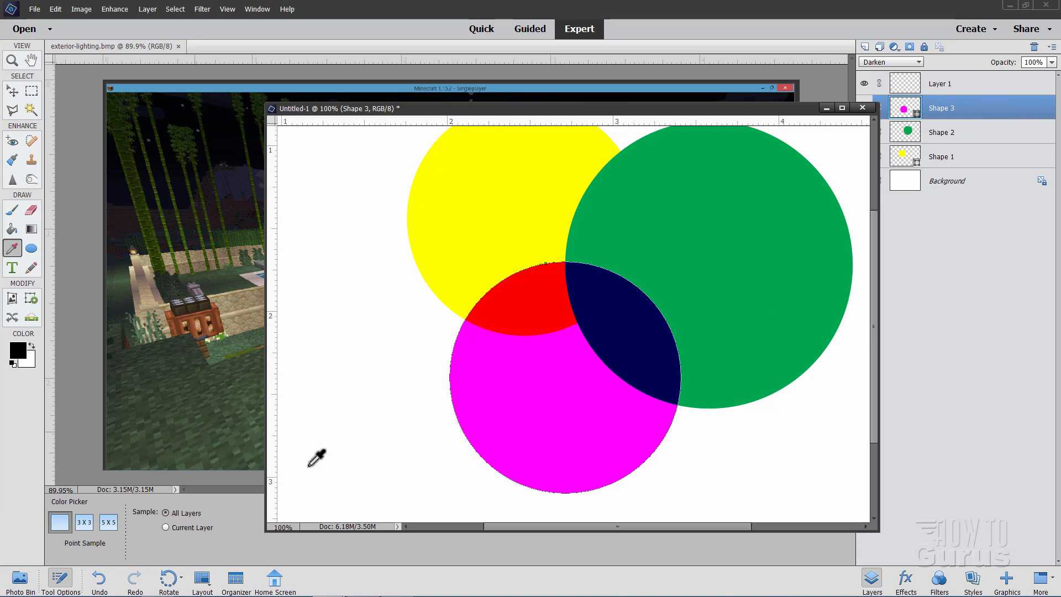
mouse_move(365, 335)
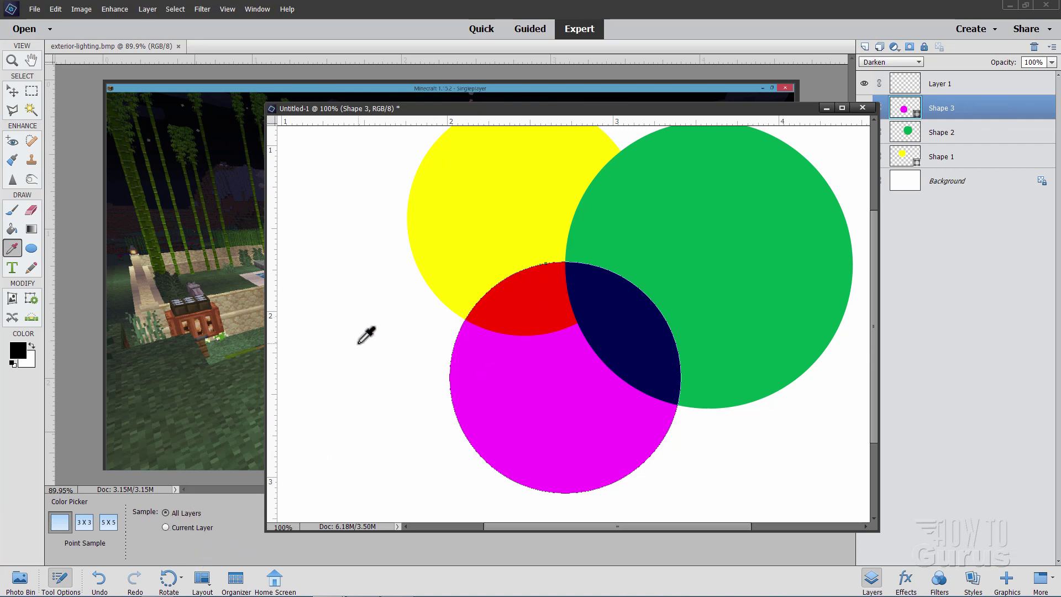